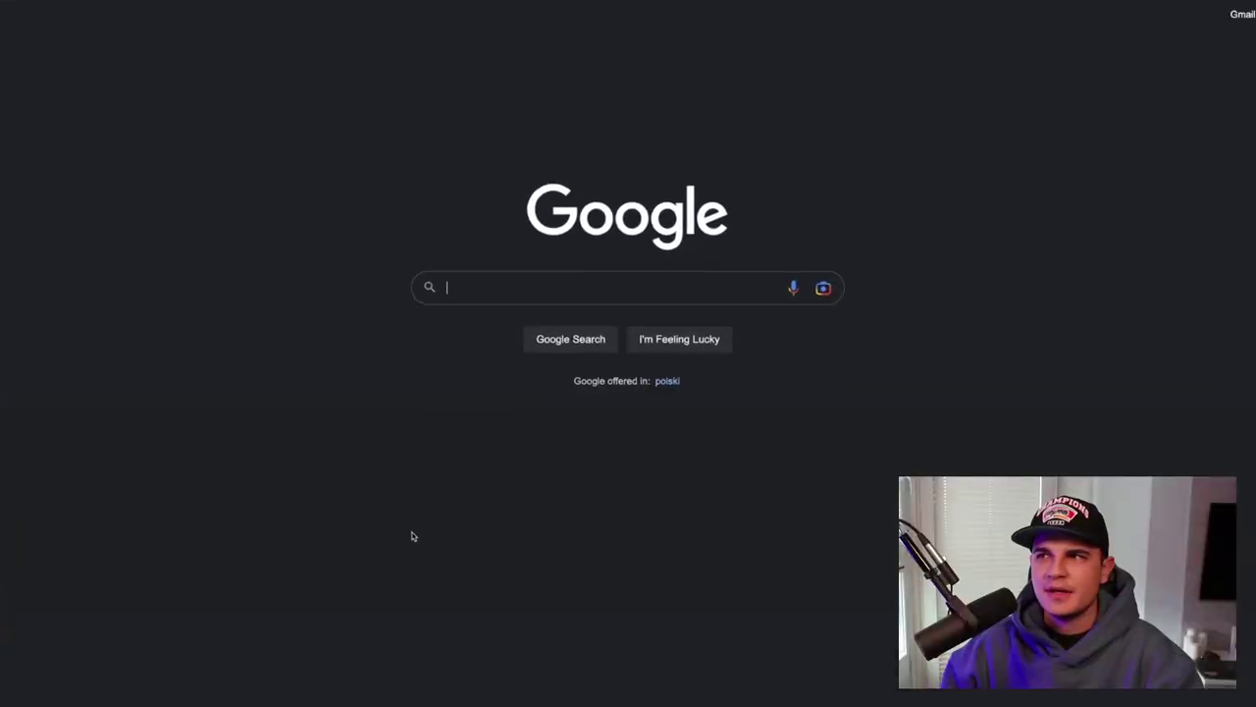
Search 'setup jetson nano', reach the guide's microSD imaging step and expand the macOS Etcher instructions
type("setup jetson nano")
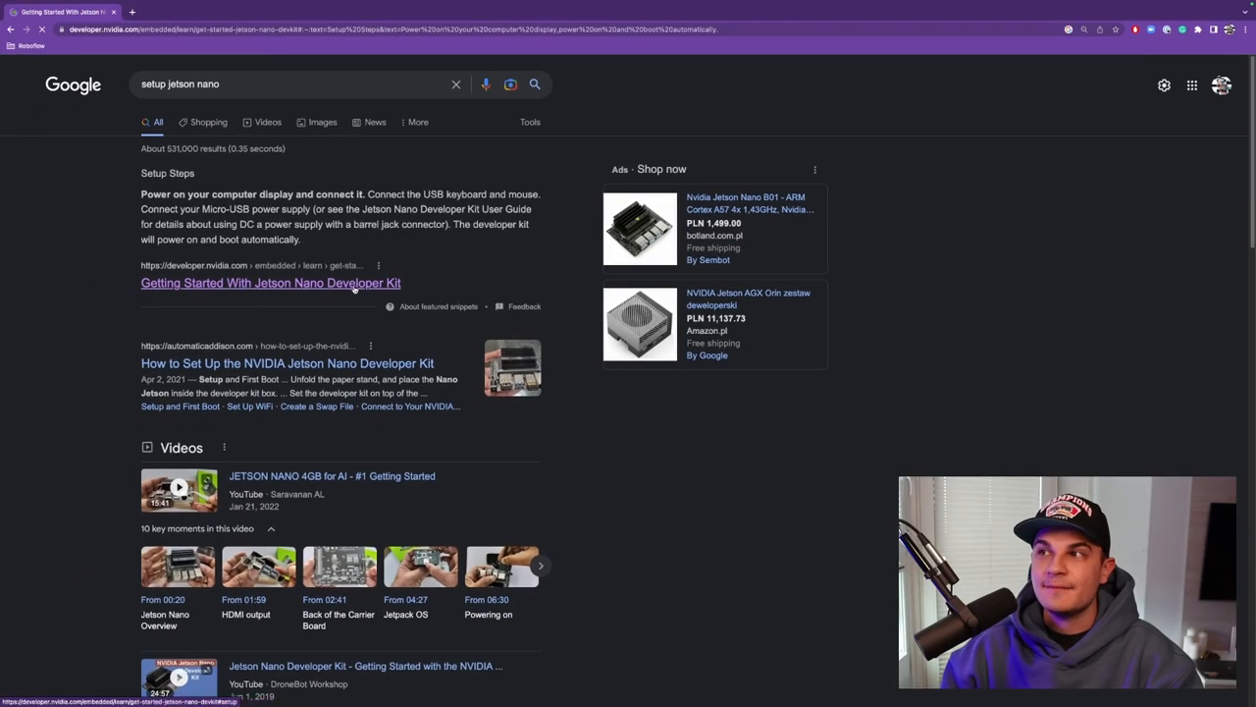
left_click(270, 283)
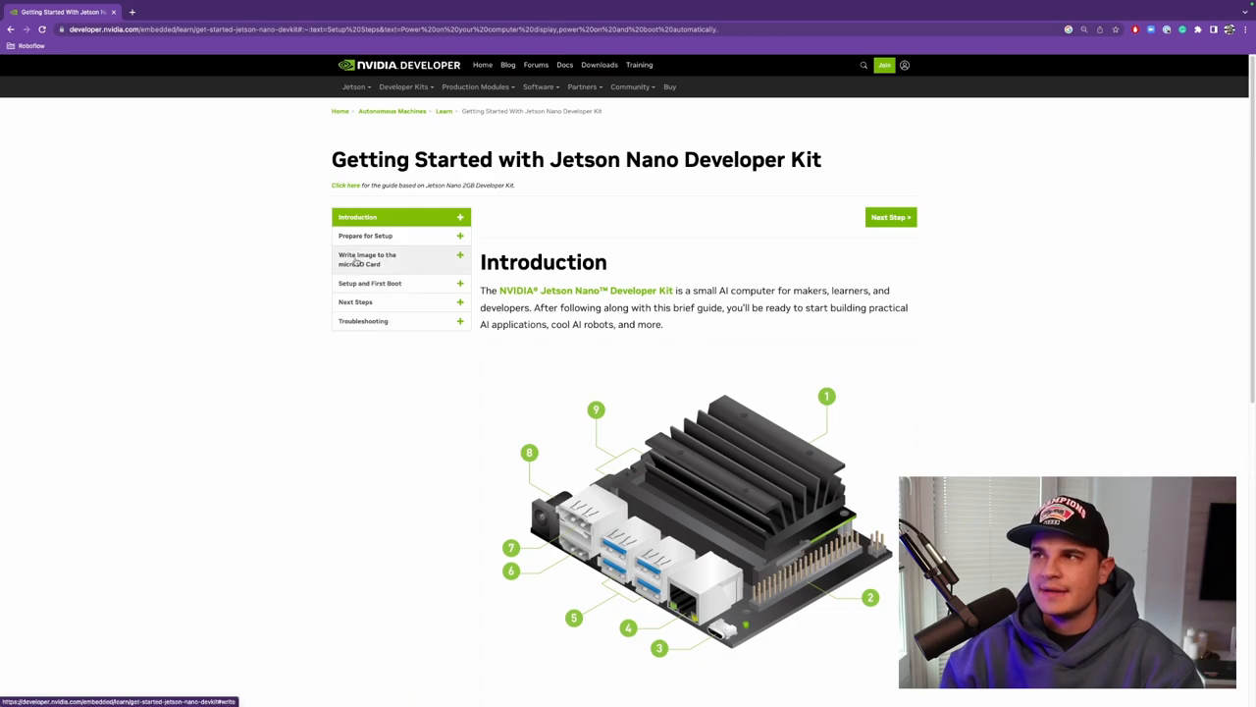
left_click(368, 260)
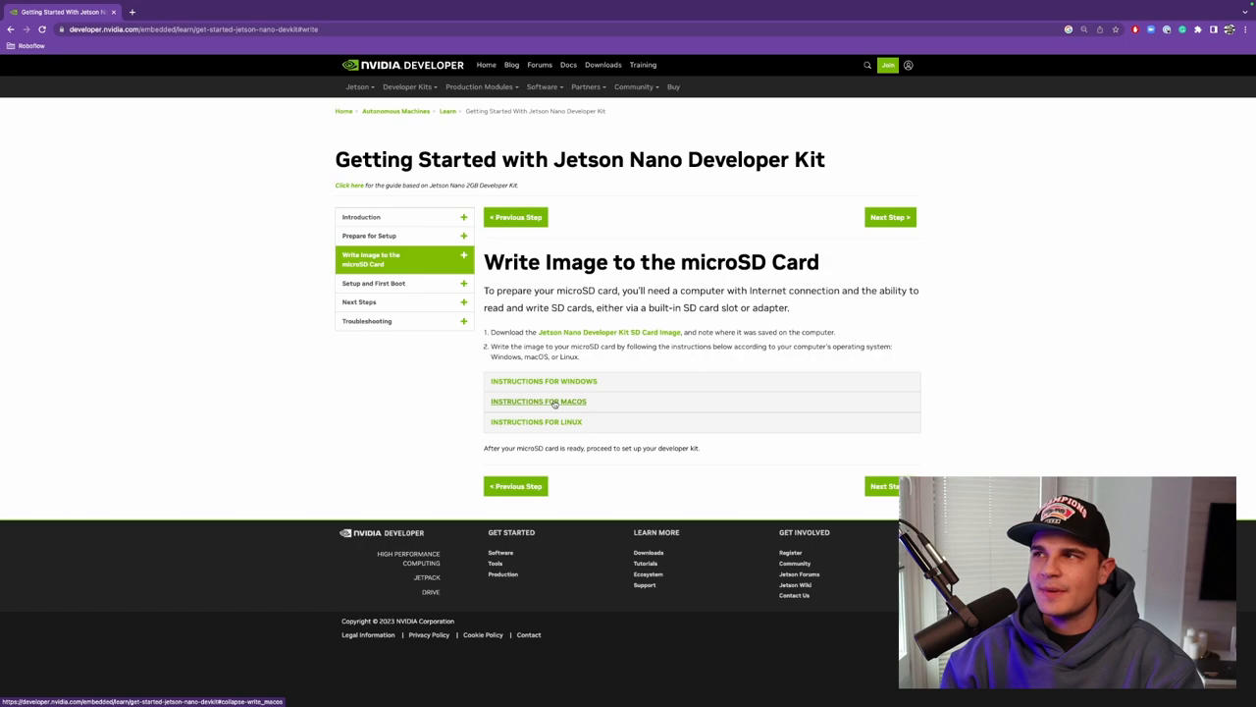
left_click(538, 401)
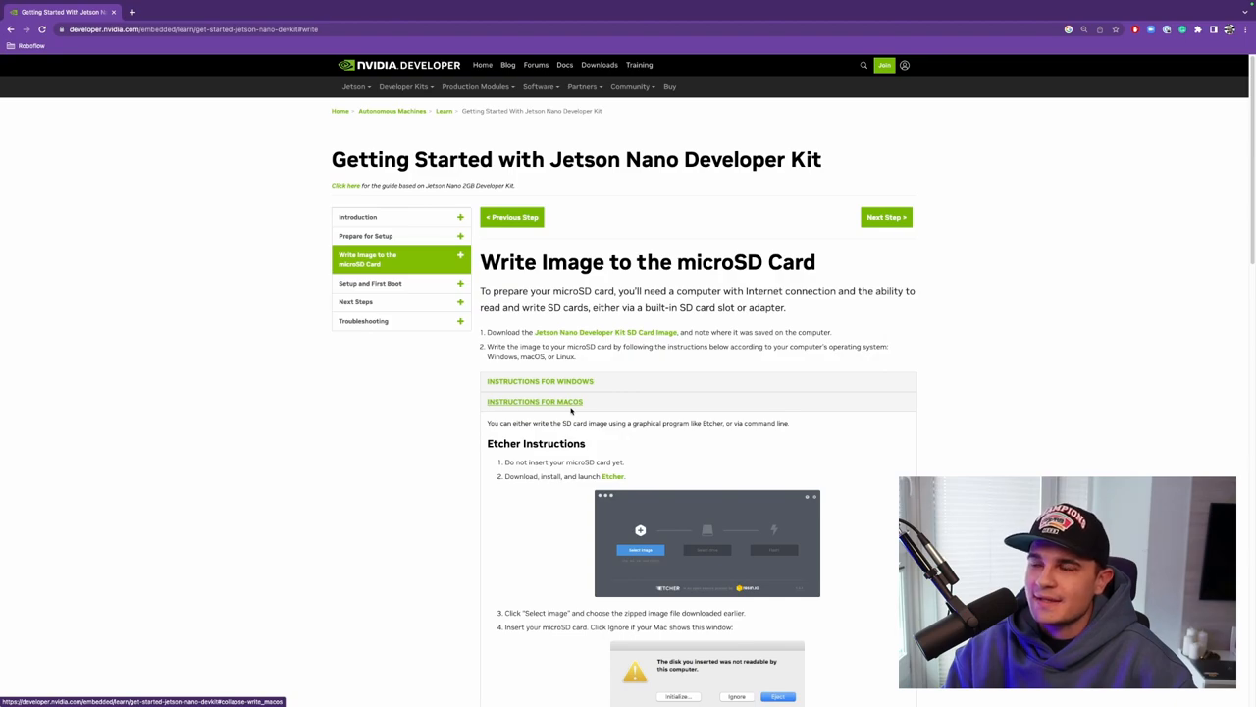
mouse_move(618, 487)
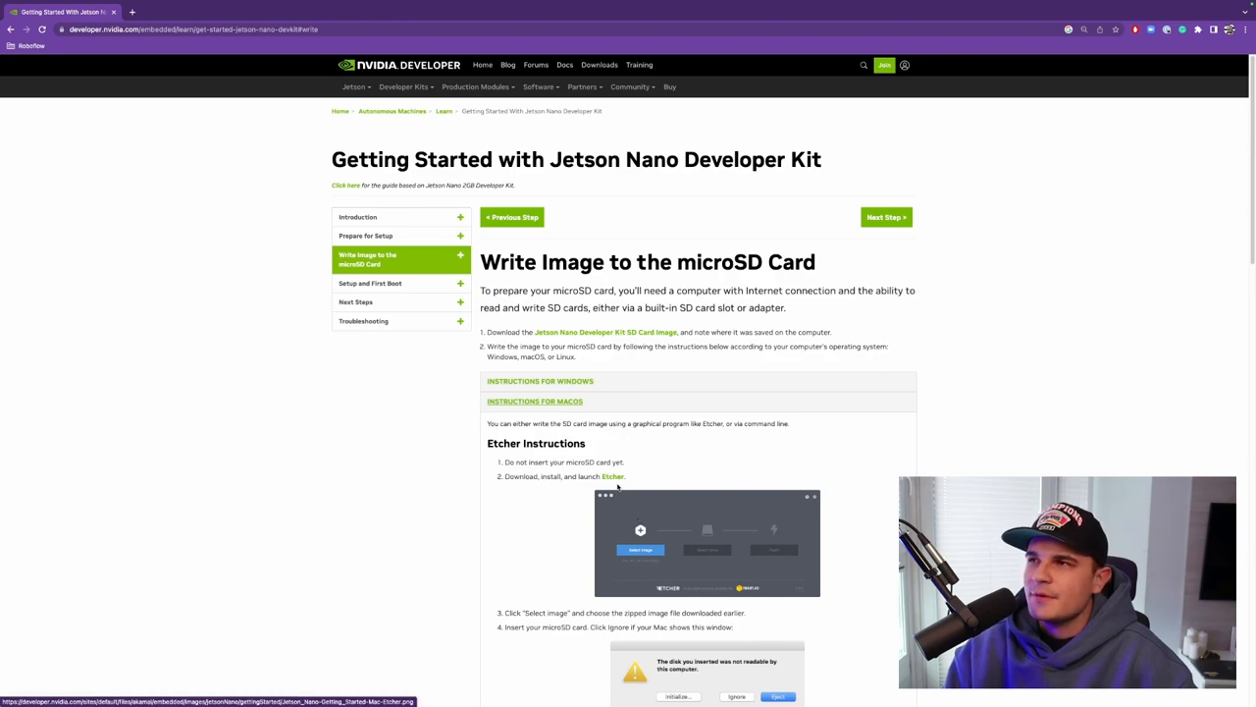
Reach Etcher's download options on balena.io, then download the Jetson Nano SD card image from the guide
left_click(612, 476)
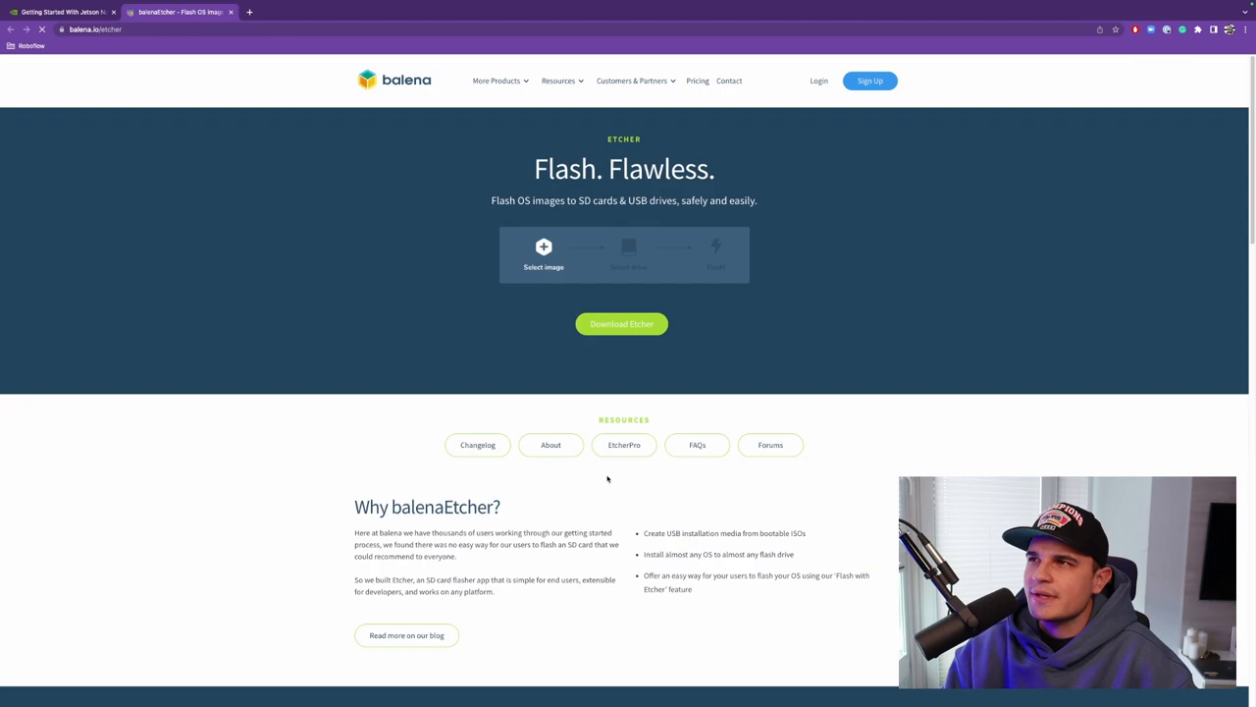
left_click(621, 323)
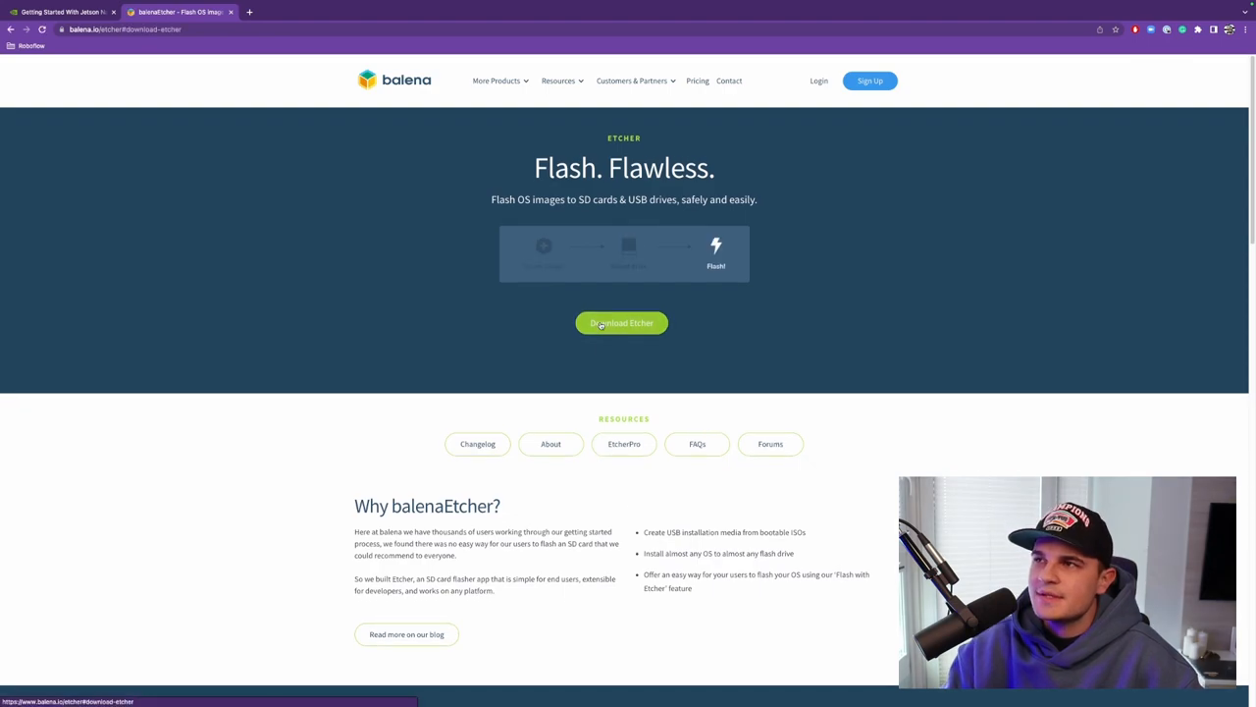
left_click(622, 322)
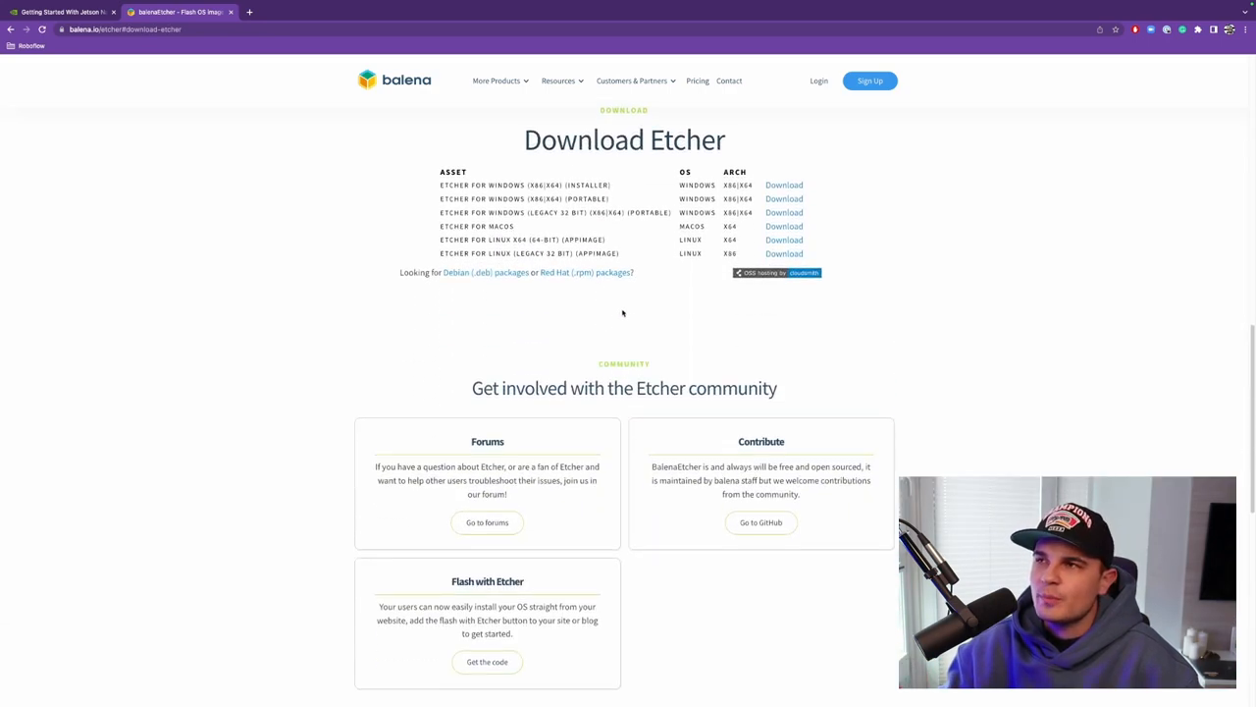
mouse_move(654, 296)
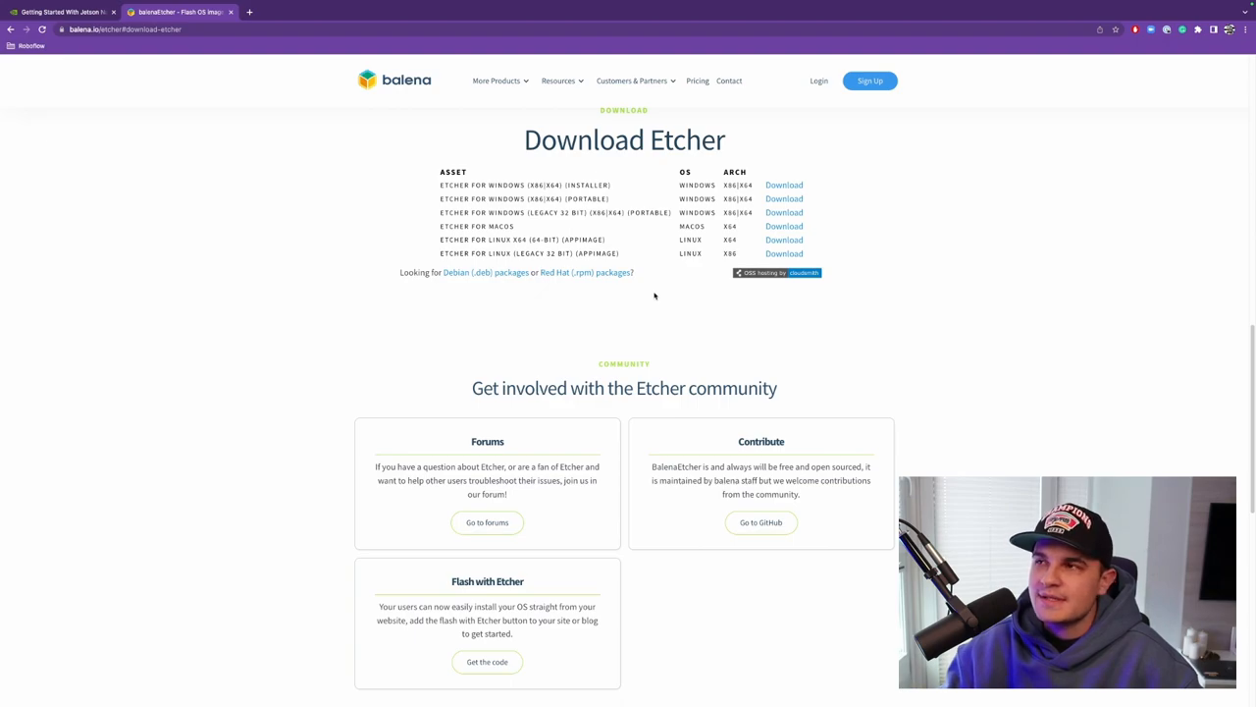
left_click(61, 12)
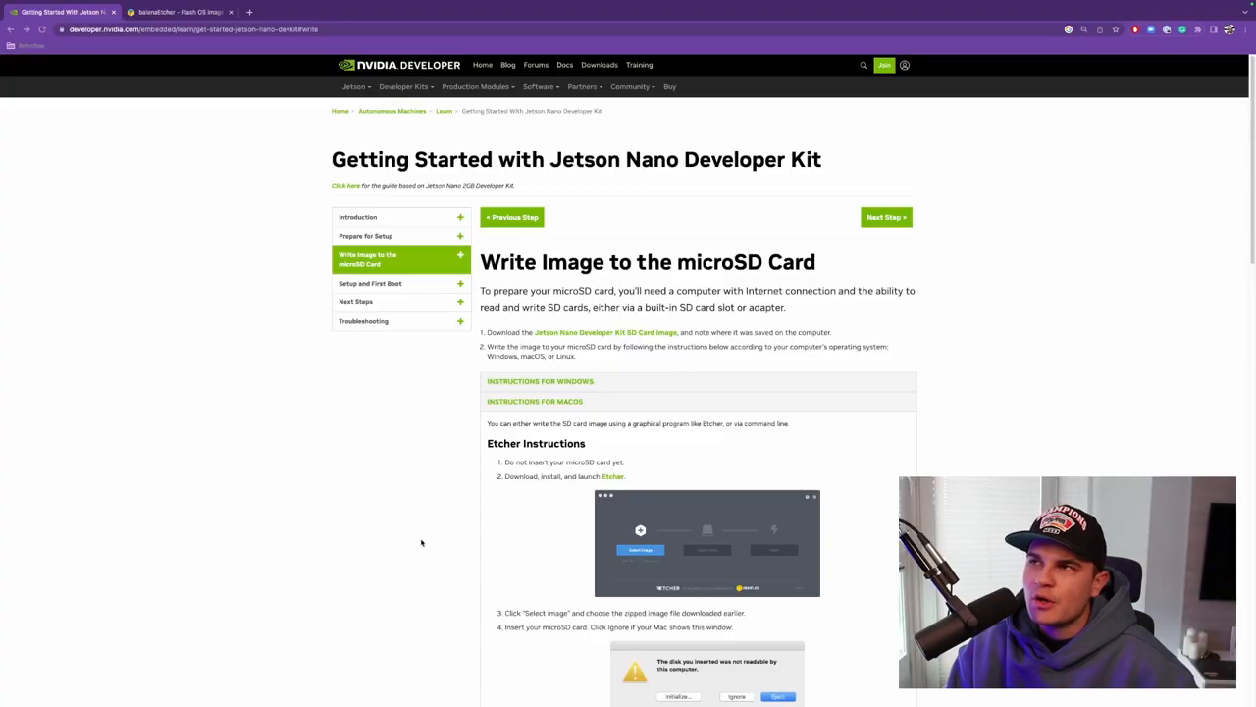
mouse_move(430, 684)
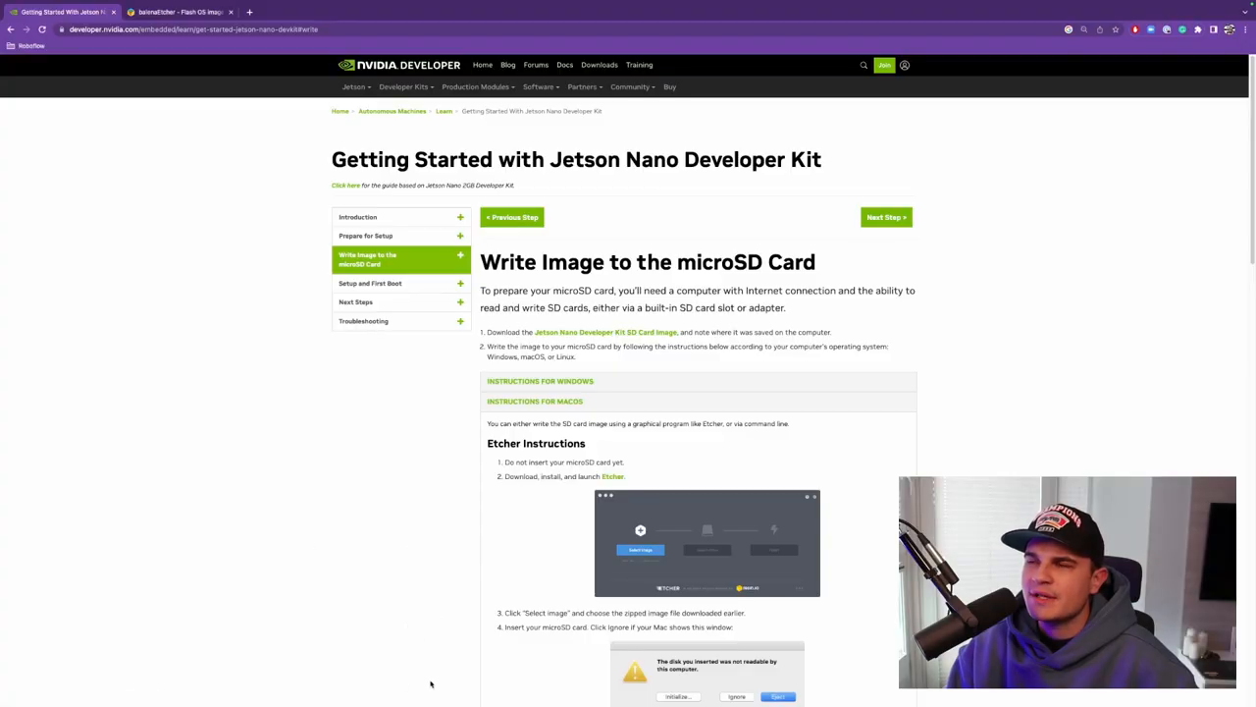
mouse_move(605, 332)
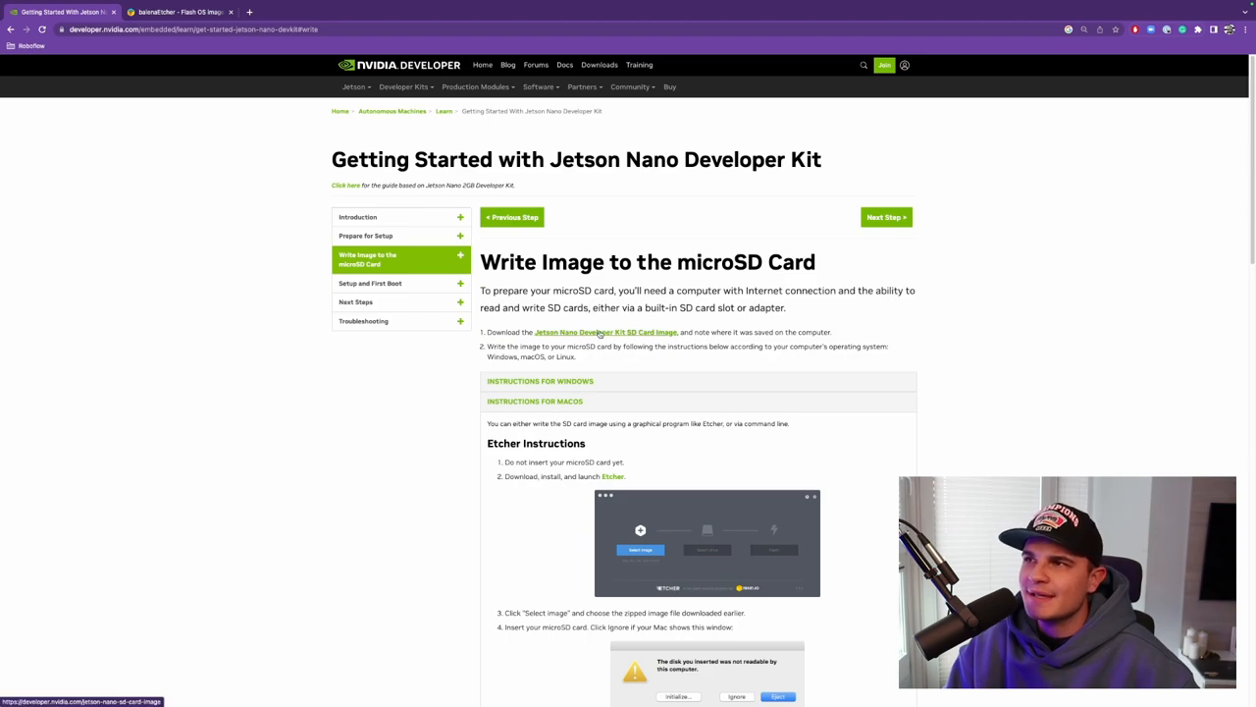
left_click(605, 332)
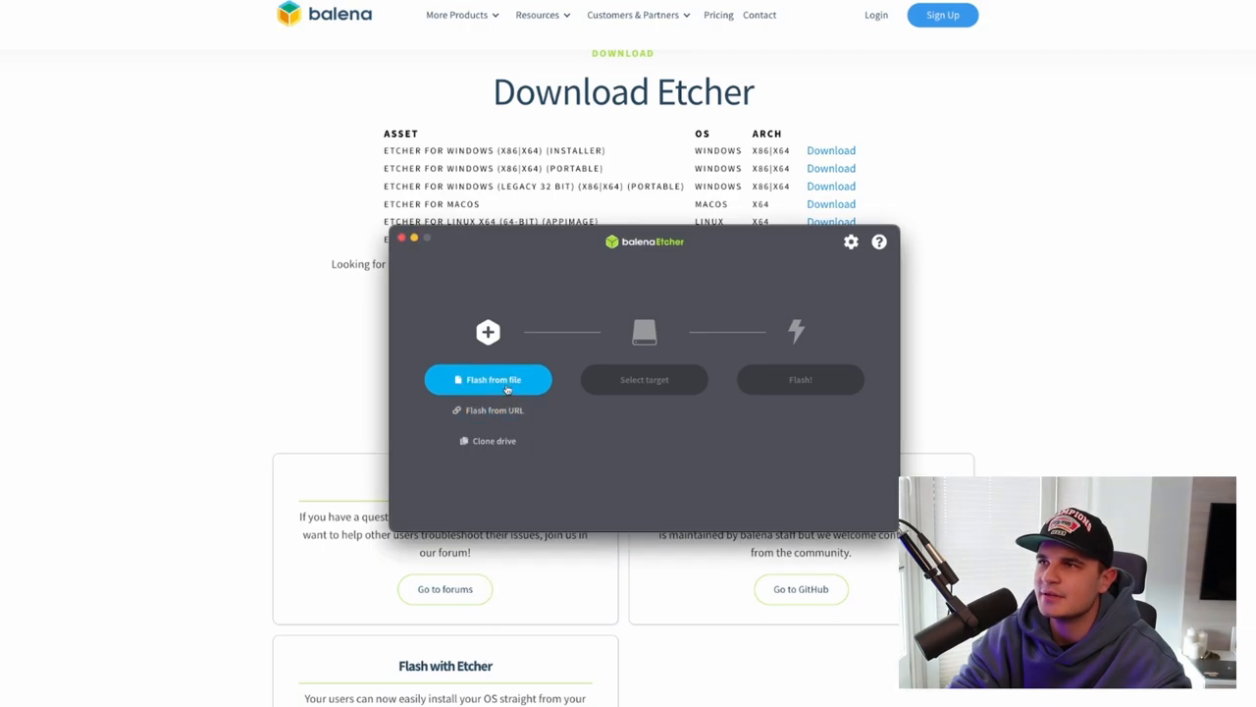
Select sd-blob-b01.img as the image and the Apple SDXC Reader Media card as target
left_click(488, 379)
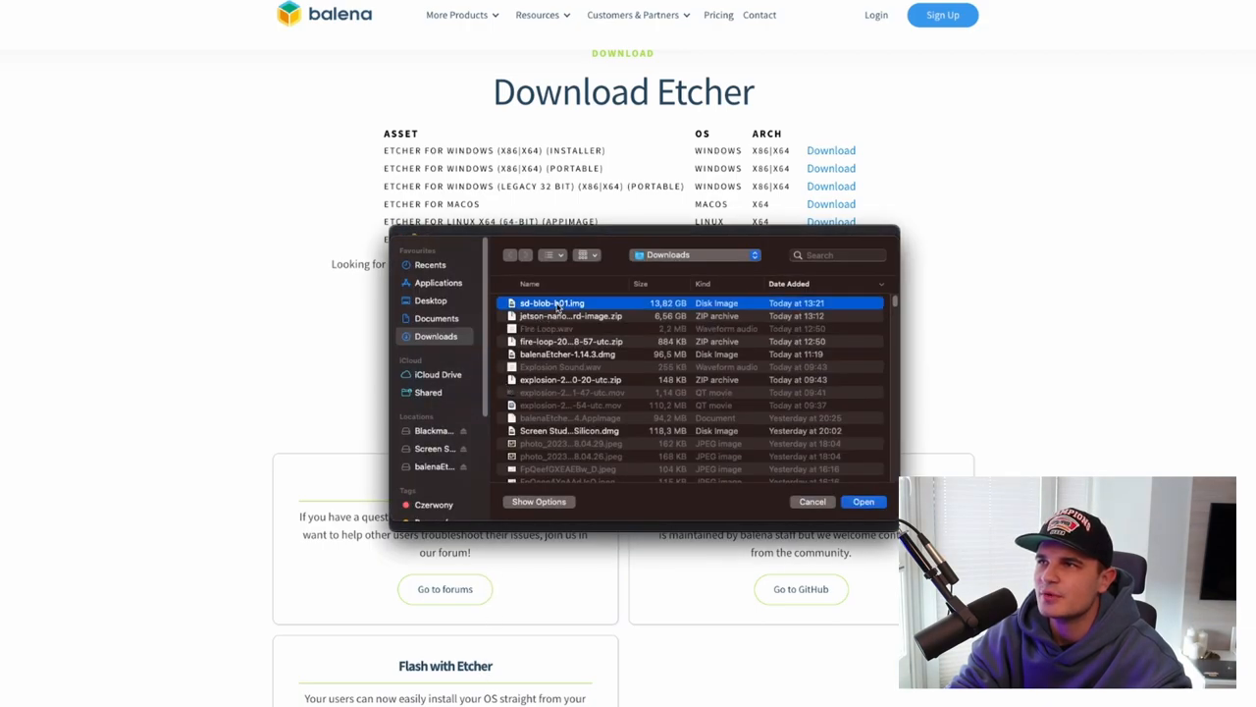
left_click(862, 501)
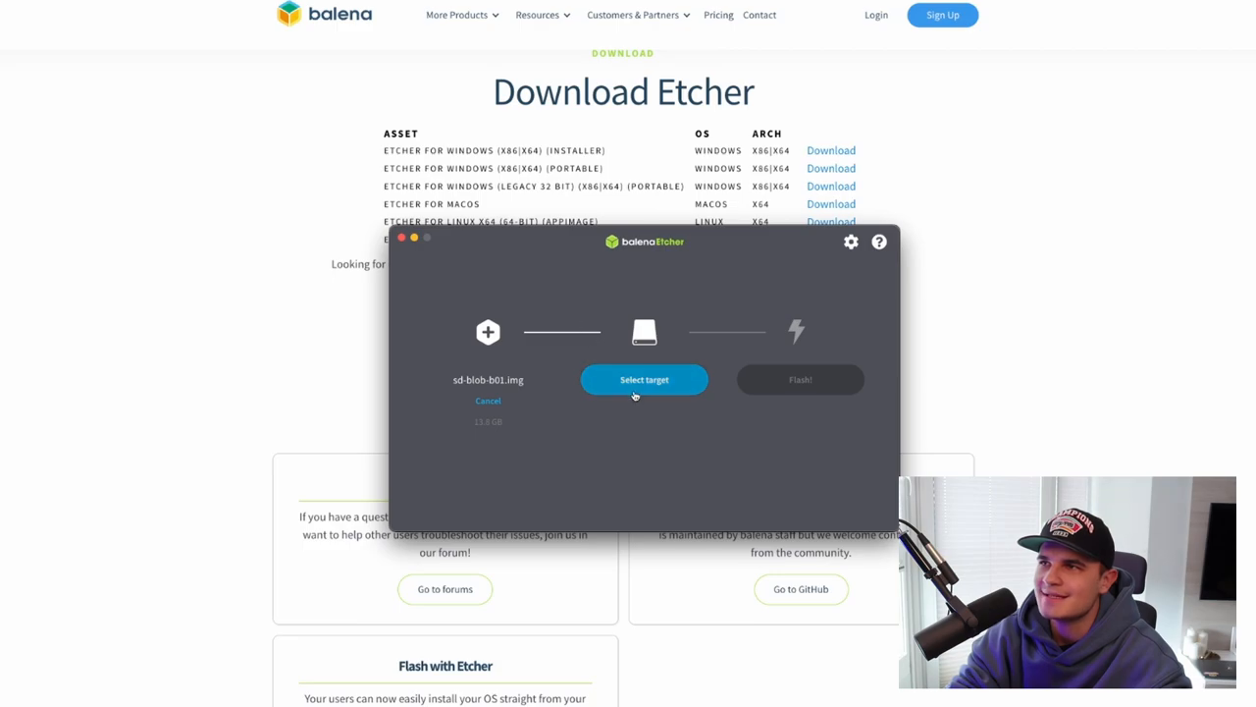
left_click(644, 379)
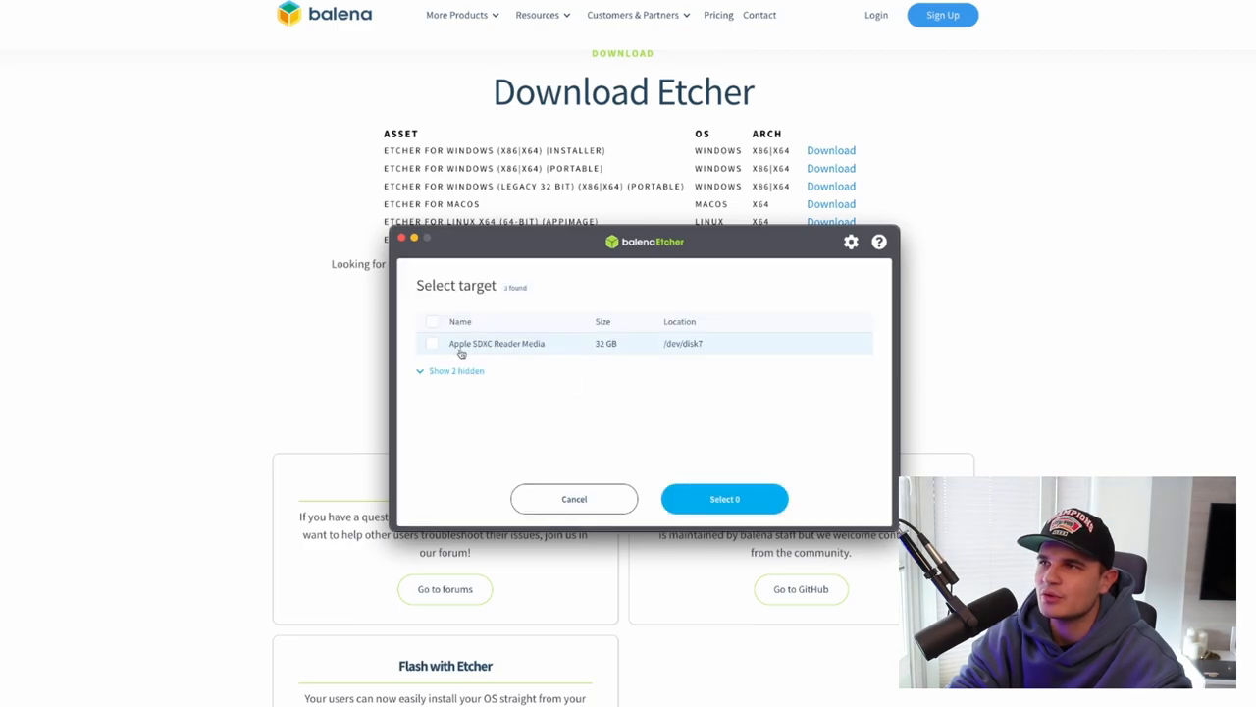
left_click(432, 343)
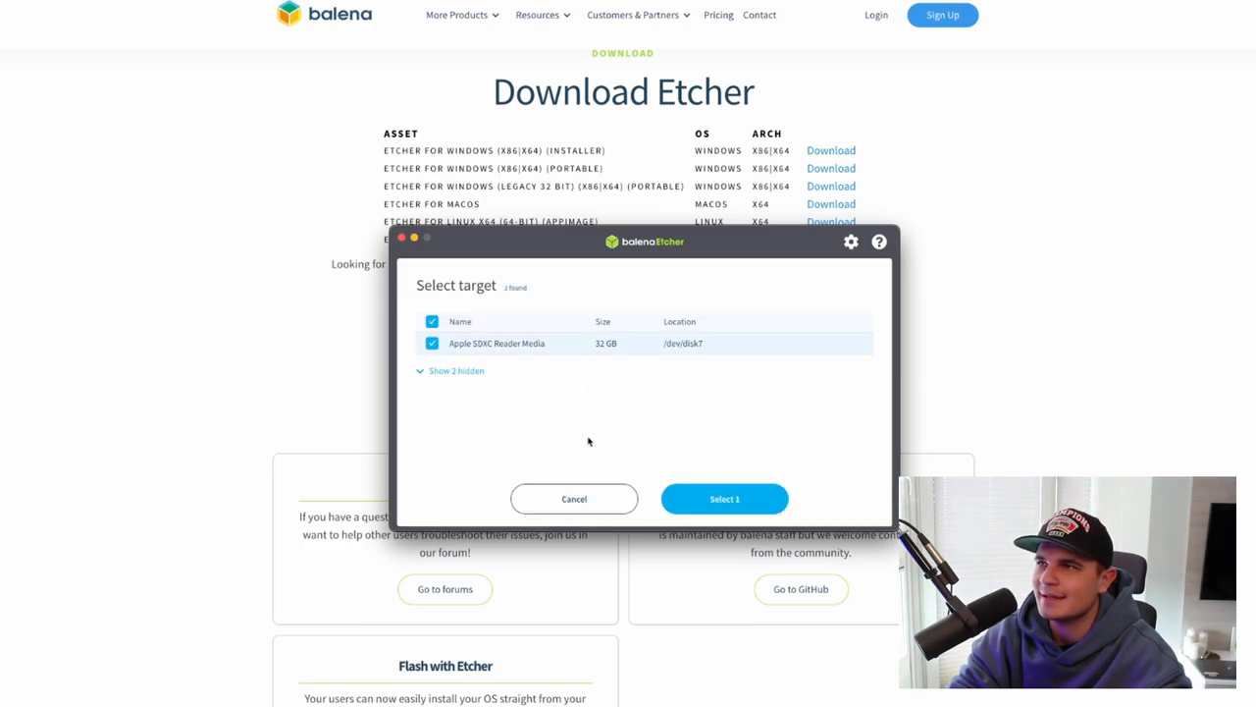
left_click(725, 499)
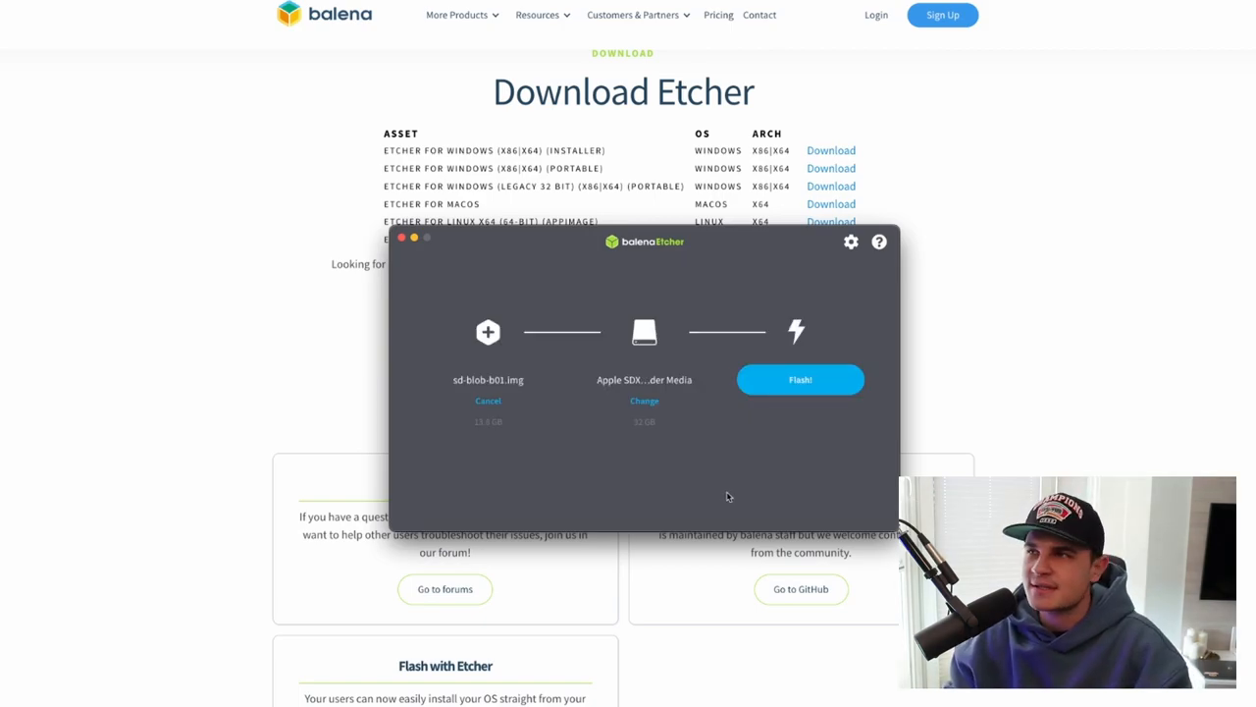
Start flashing the card, authorizing with the administrator password
left_click(800, 380)
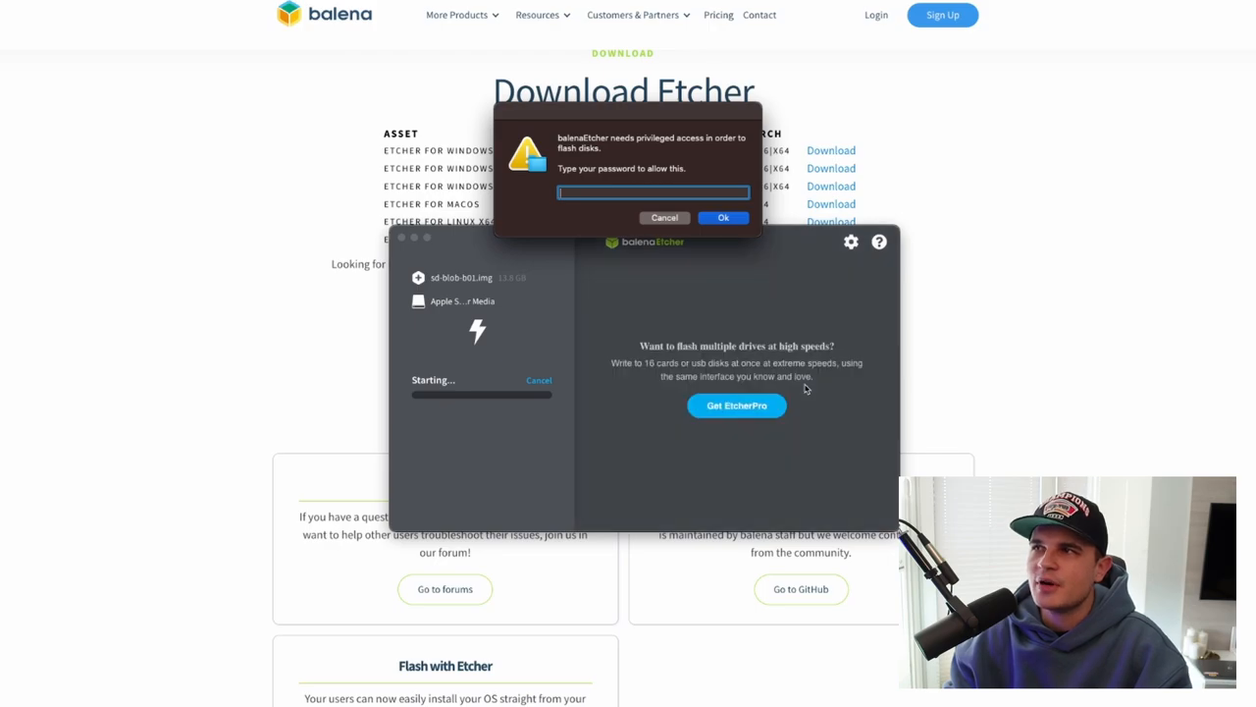
type("password")
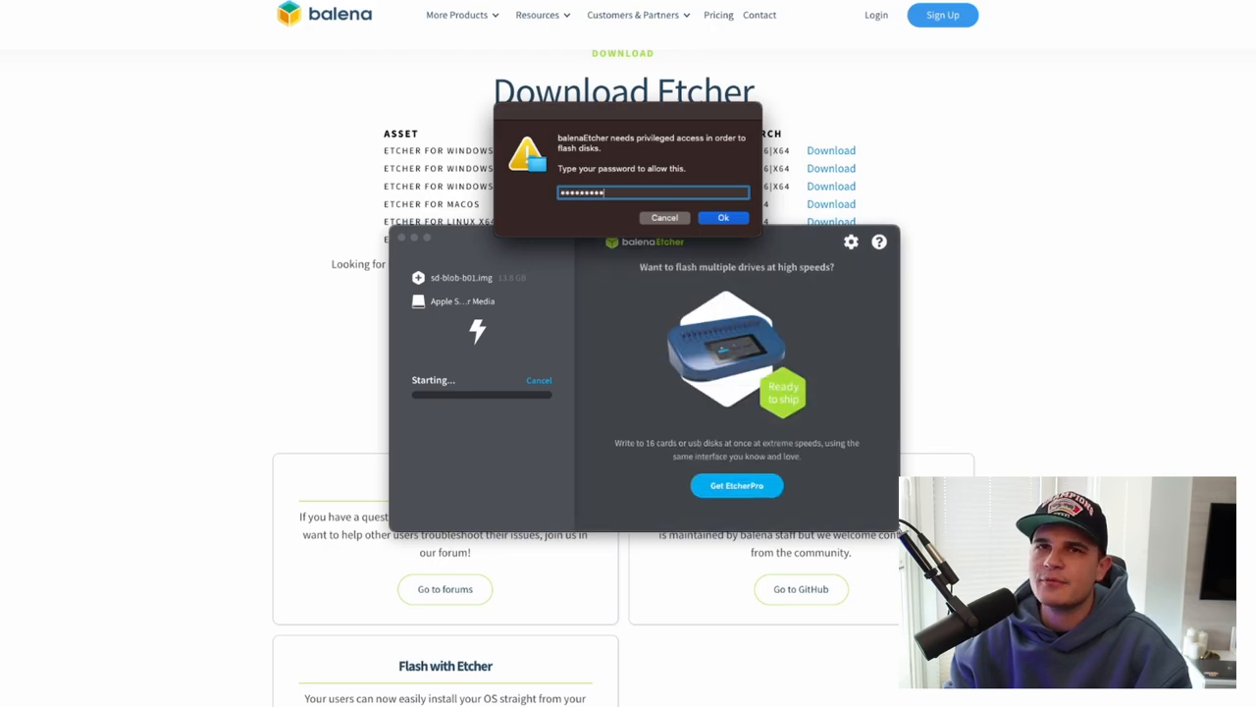
left_click(724, 217)
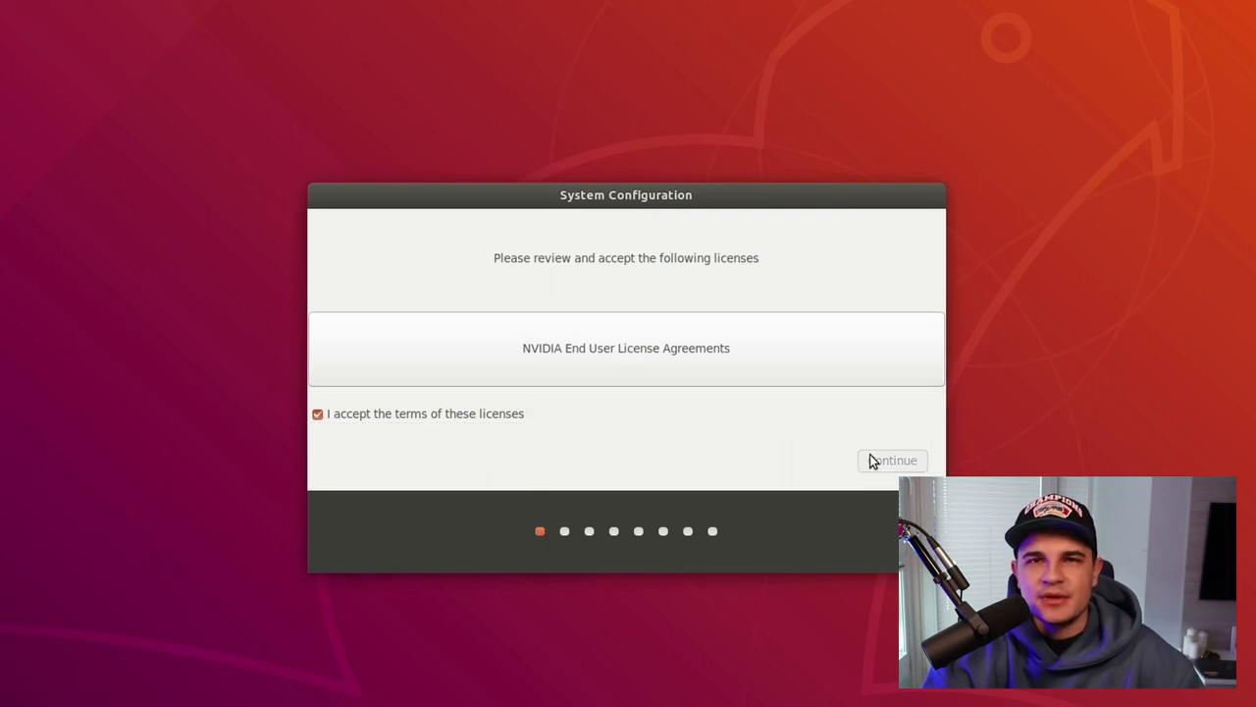
Accept the NVIDIA licenses and keep English language with the English (US) keyboard layout
left_click(891, 460)
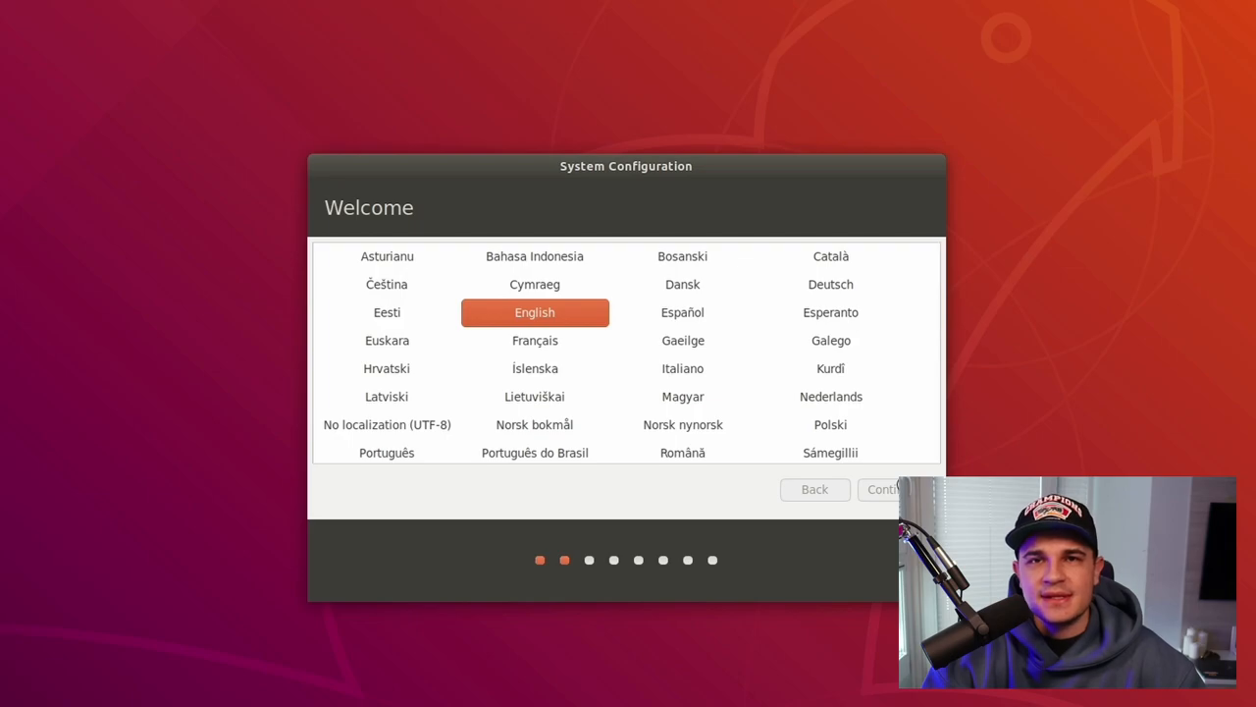
left_click(881, 488)
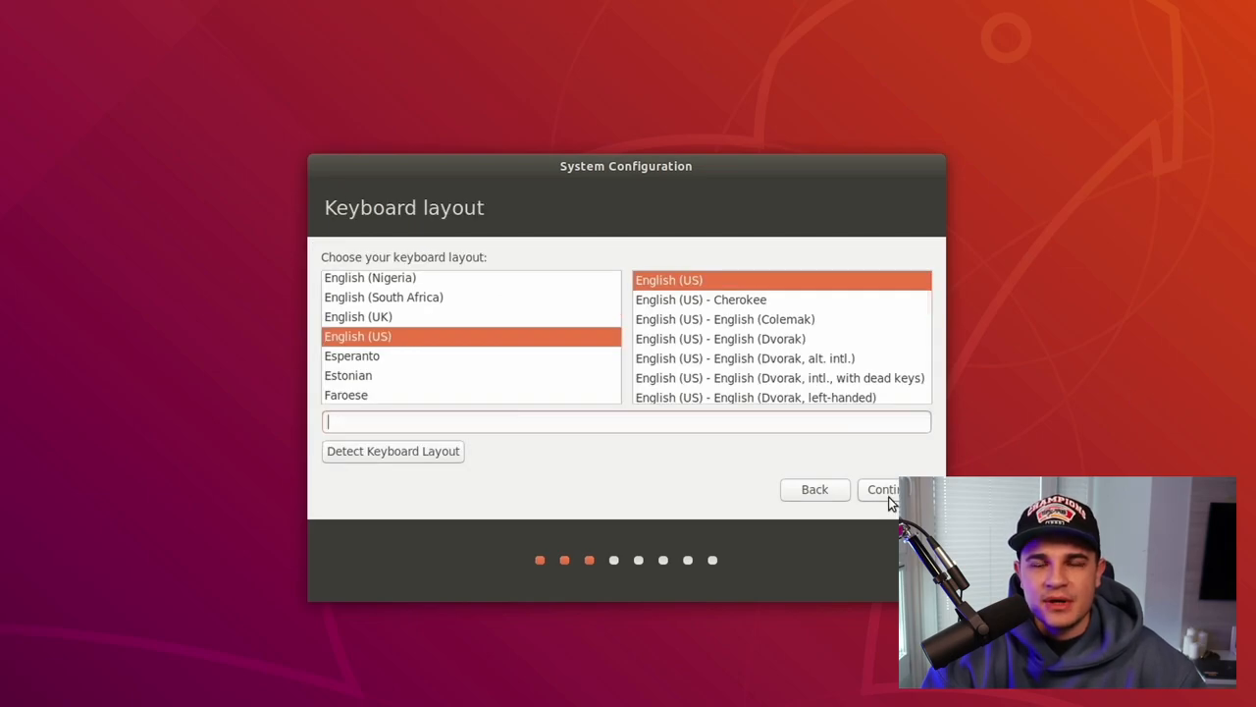
left_click(883, 489)
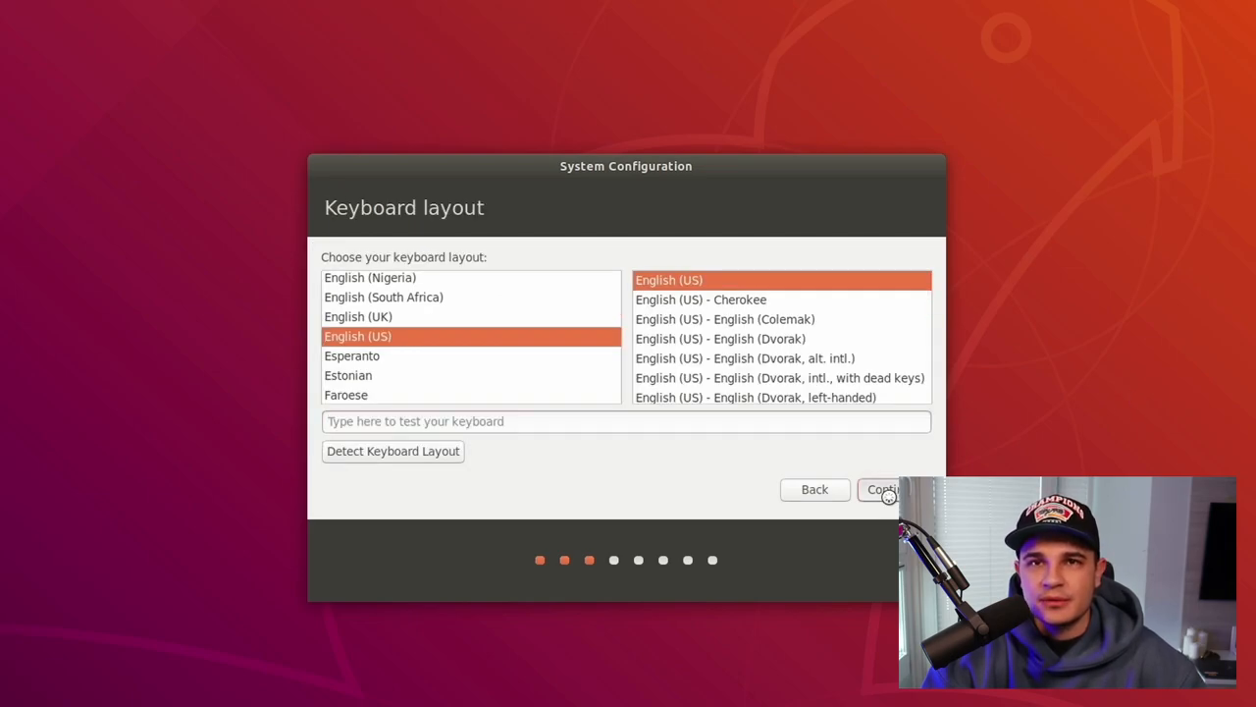
left_click(883, 489)
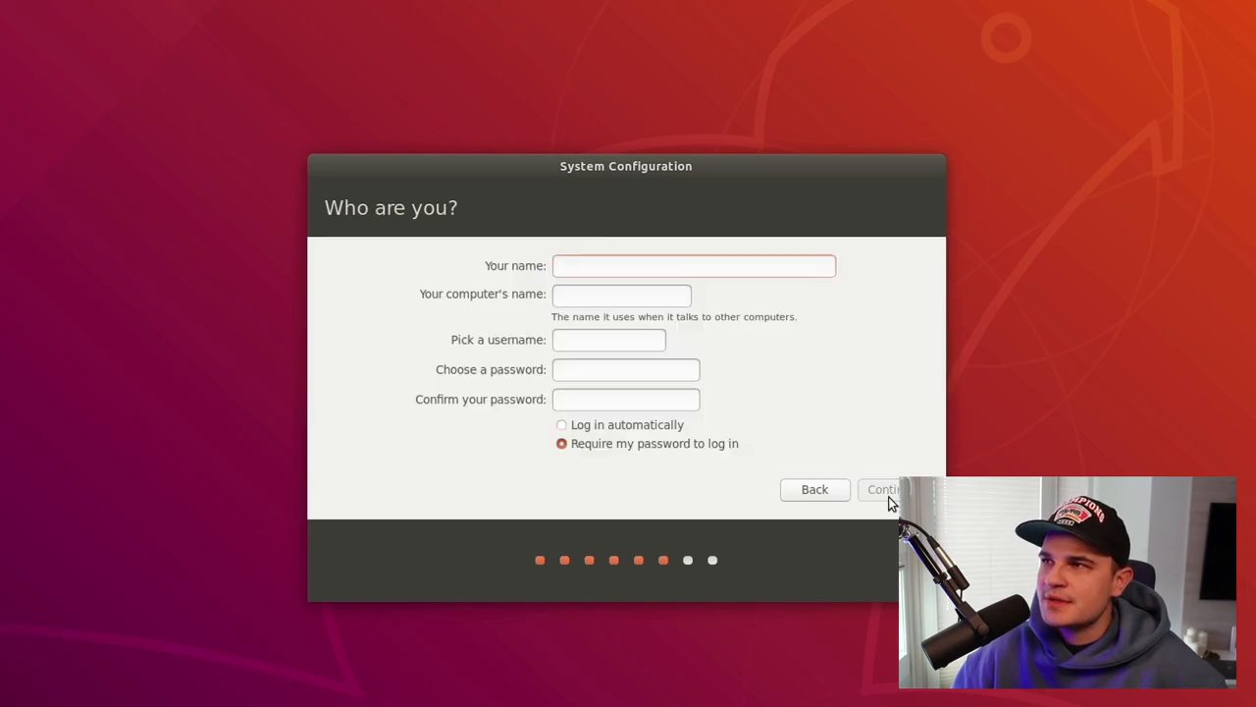
Create the nvidia user with a password, accept the 30513 MB APP partition and MAXN power mode
left_click(694, 265)
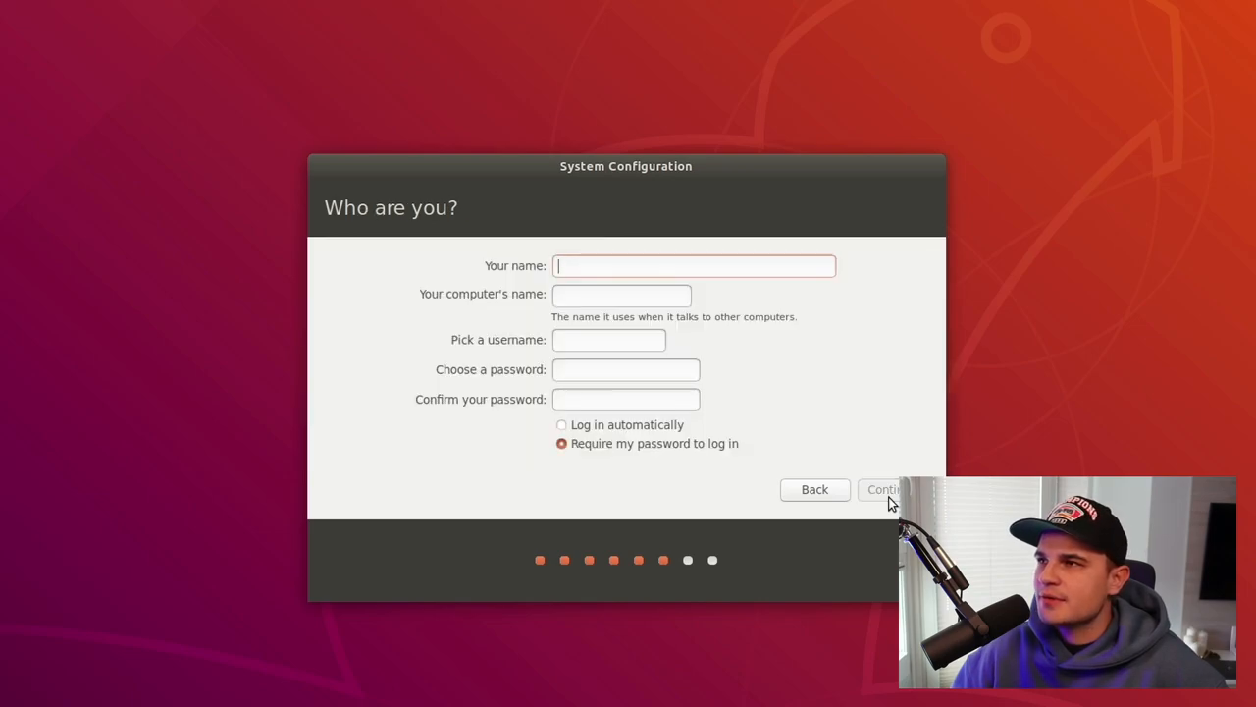
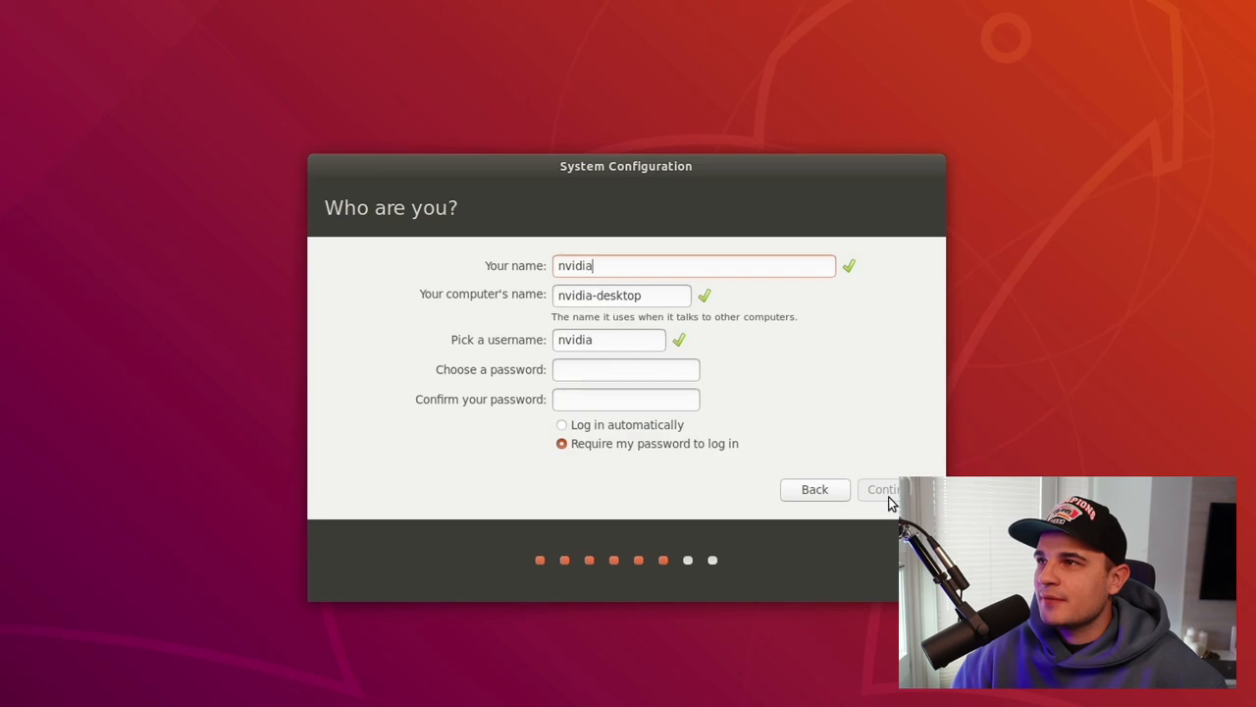
left_click(627, 369)
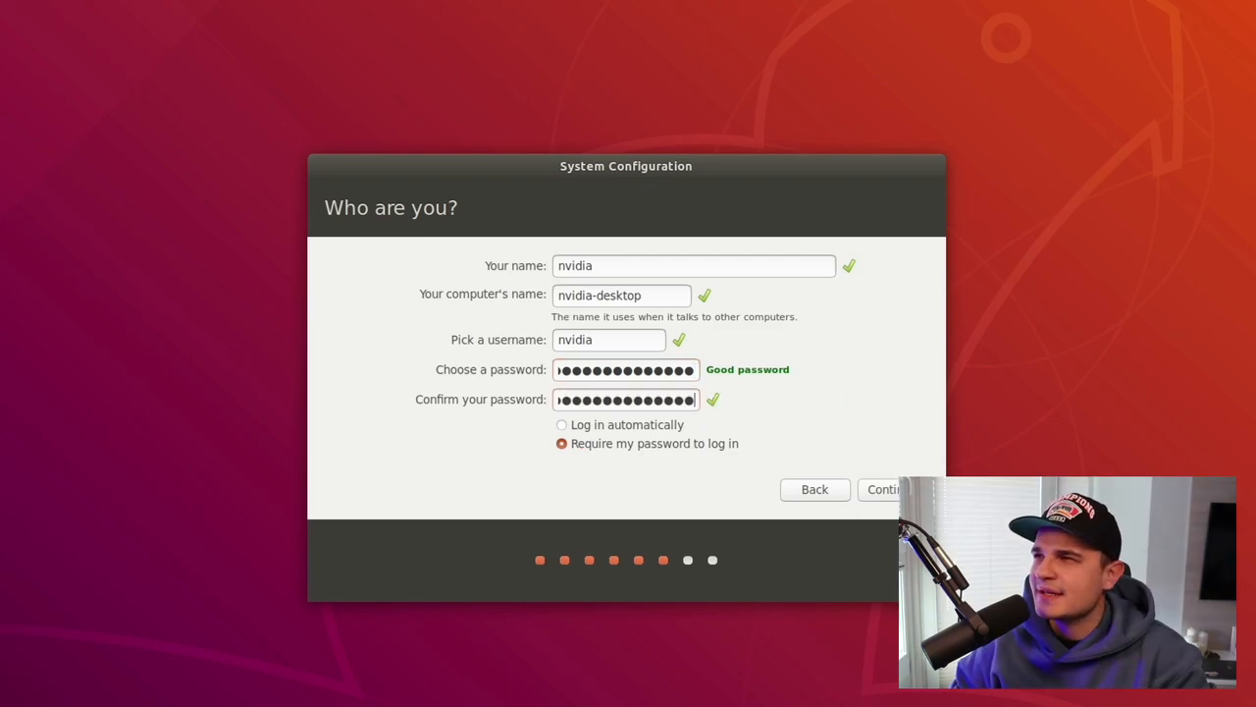
left_click(880, 488)
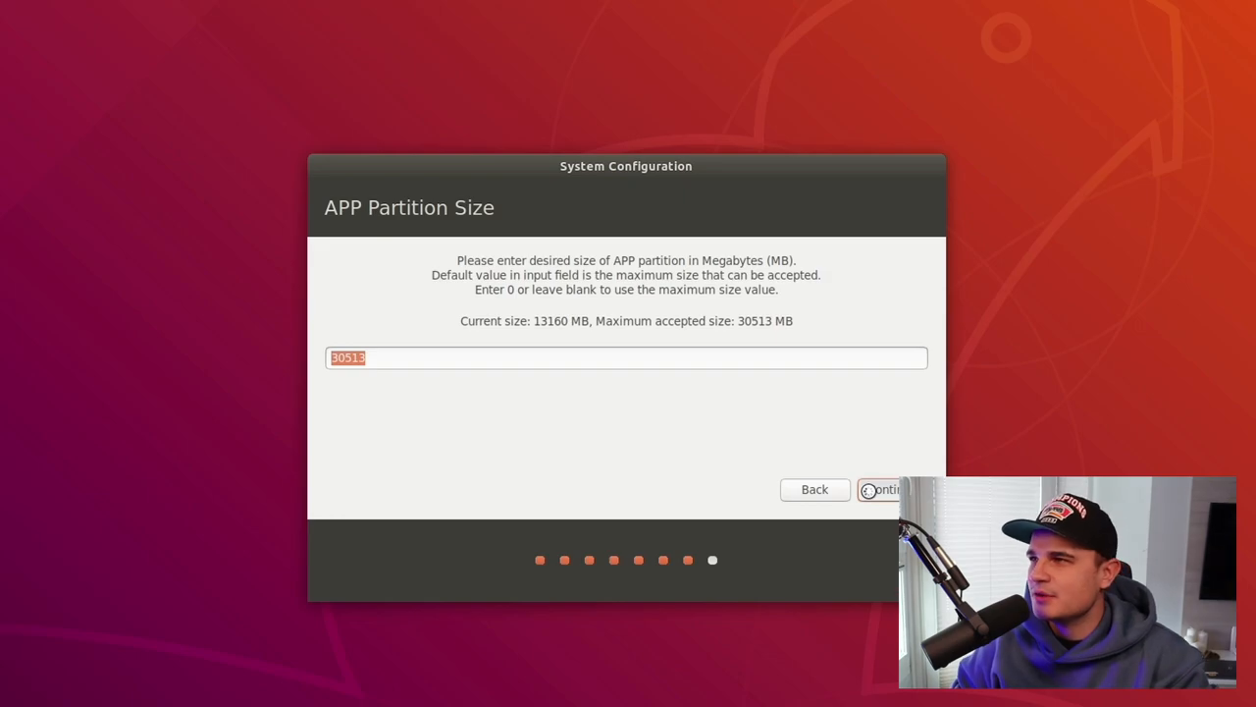
left_click(880, 489)
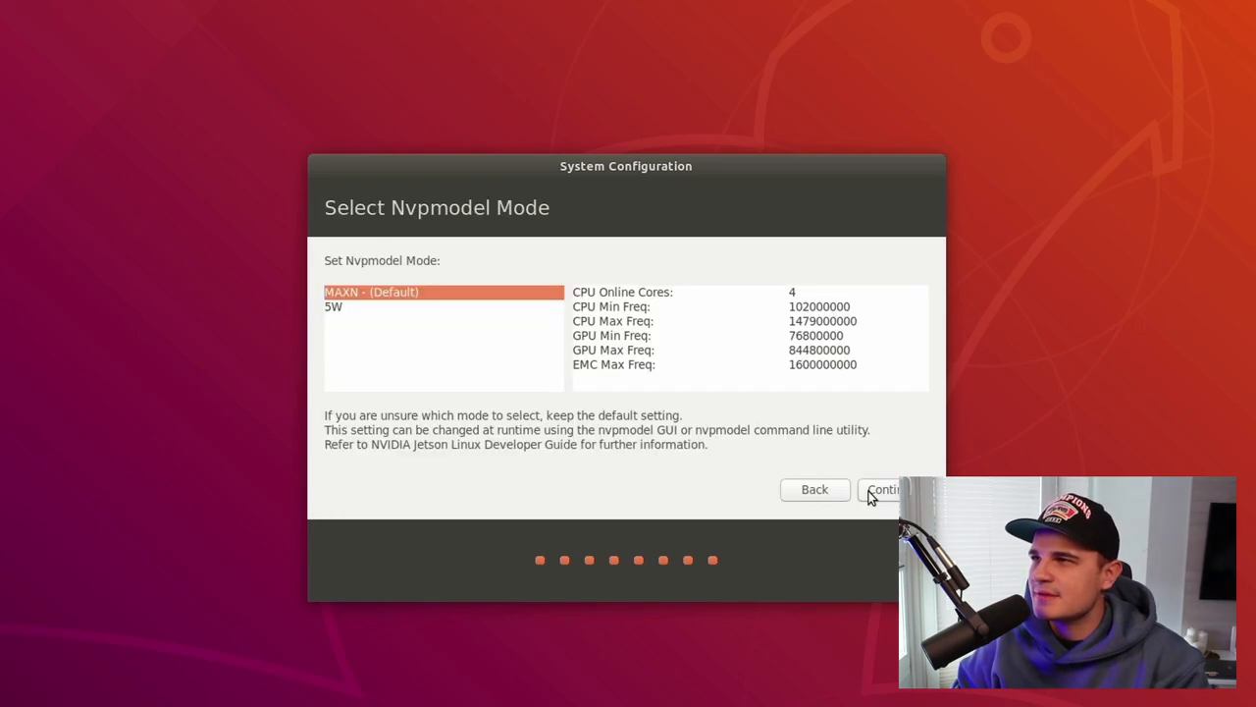
left_click(881, 488)
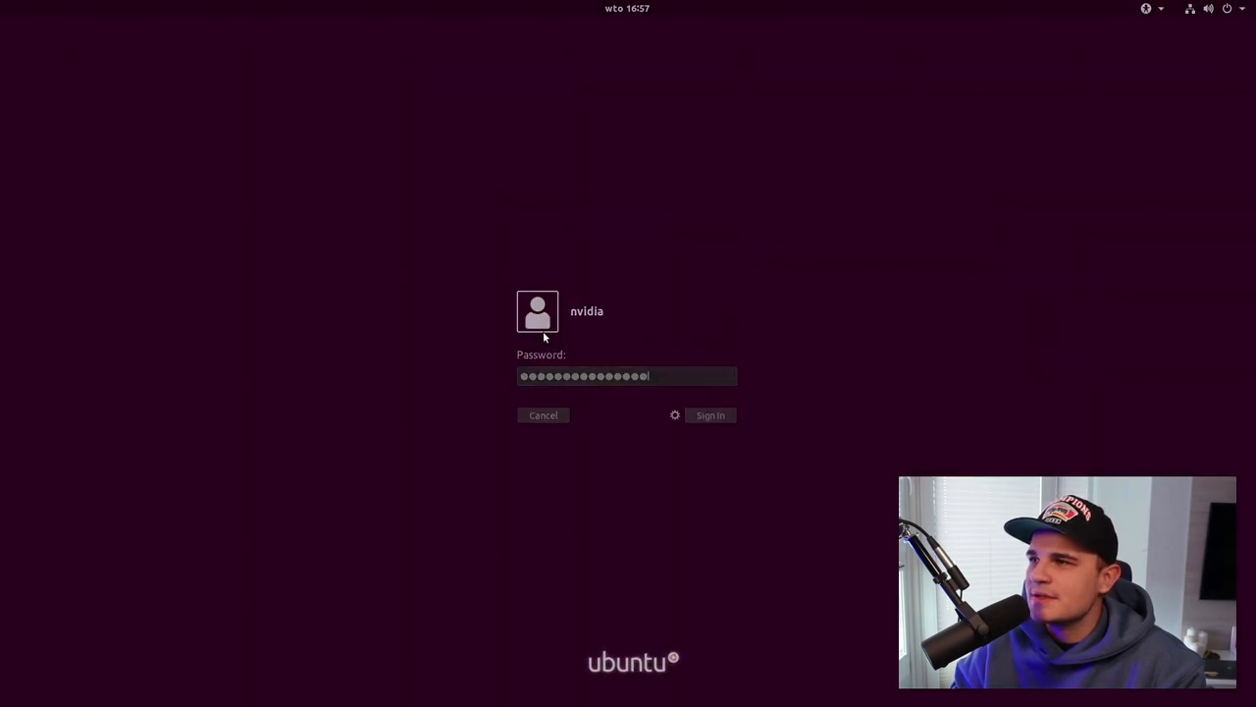
Dismiss the shortcuts overlay and initial setup, launch a desktop terminal and start a ping to Google
left_click(709, 414)
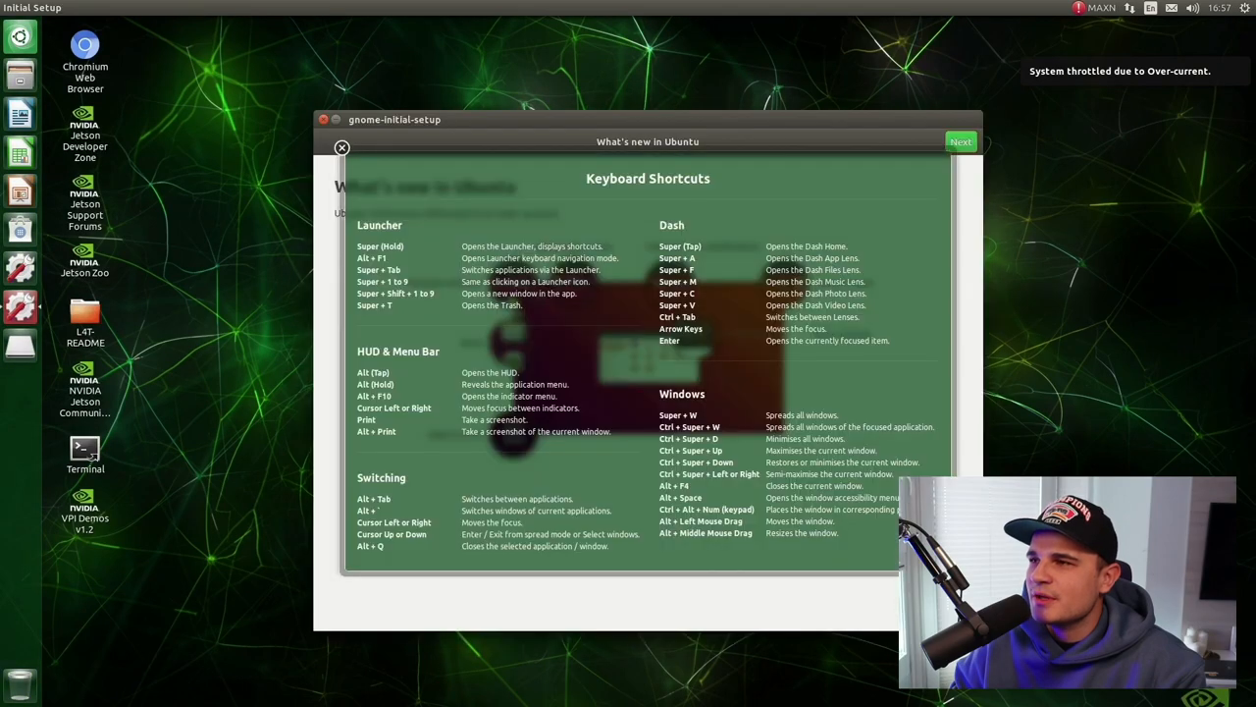
left_click(341, 147)
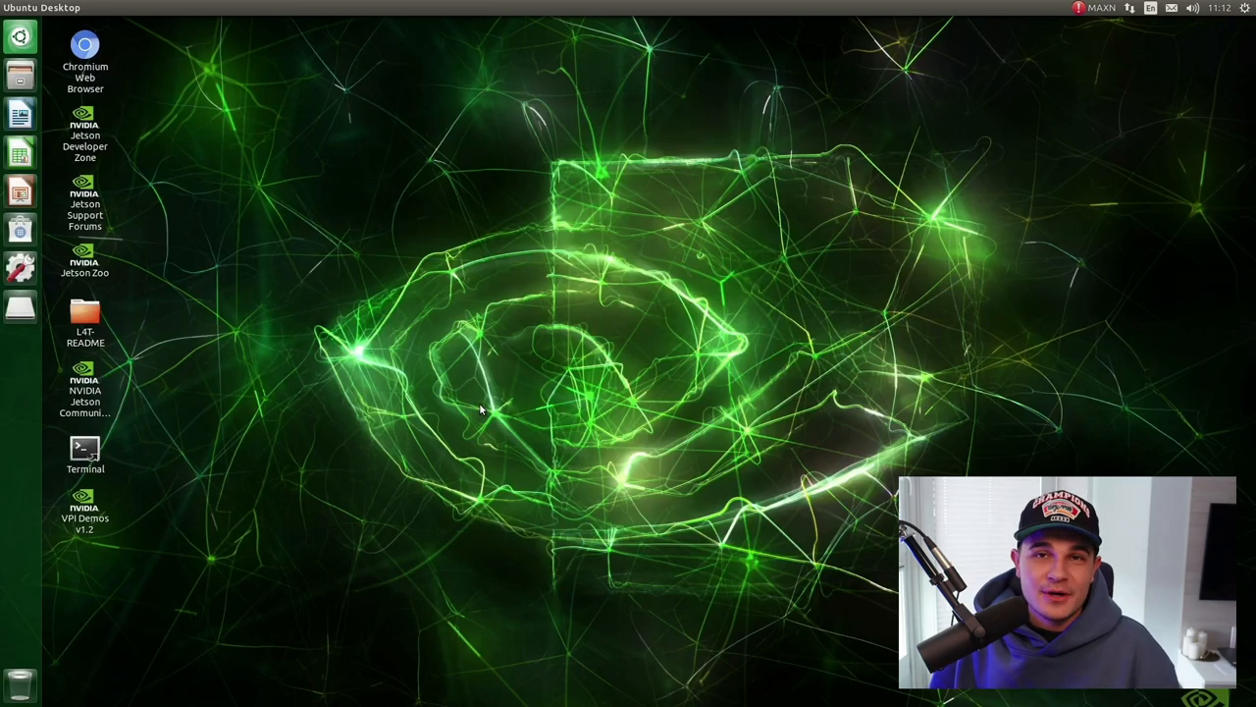
mouse_move(108, 481)
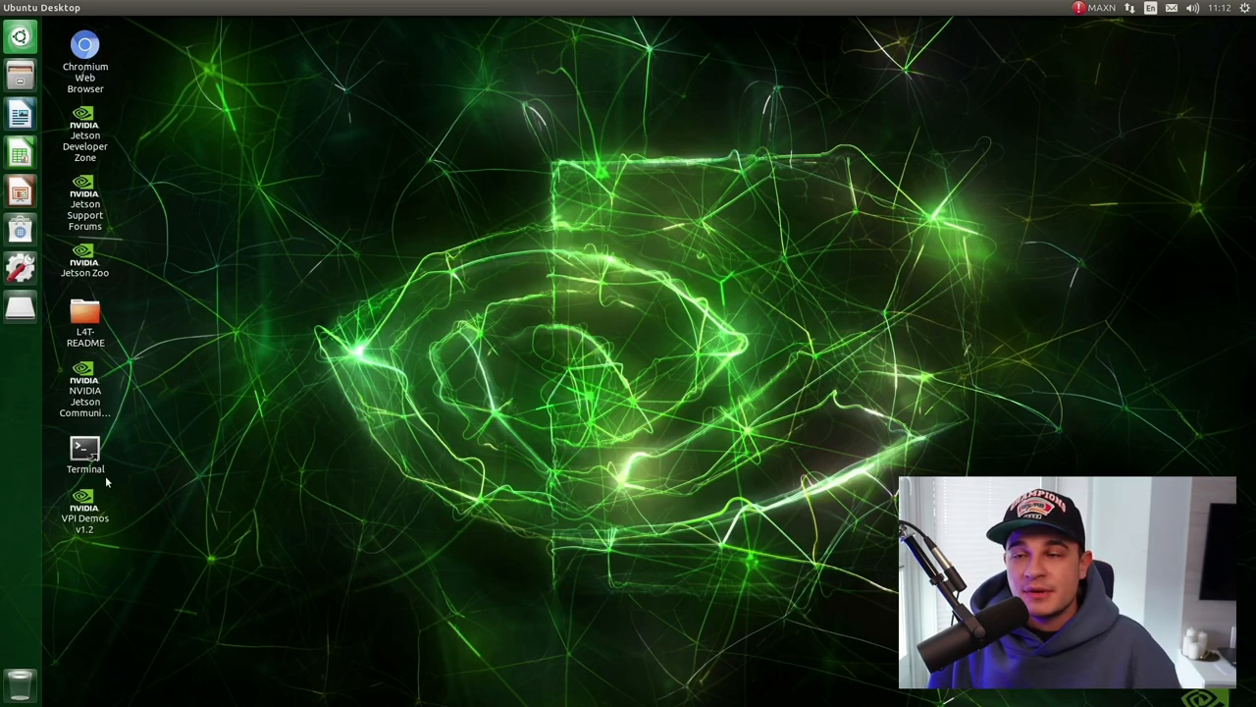
left_click(85, 451)
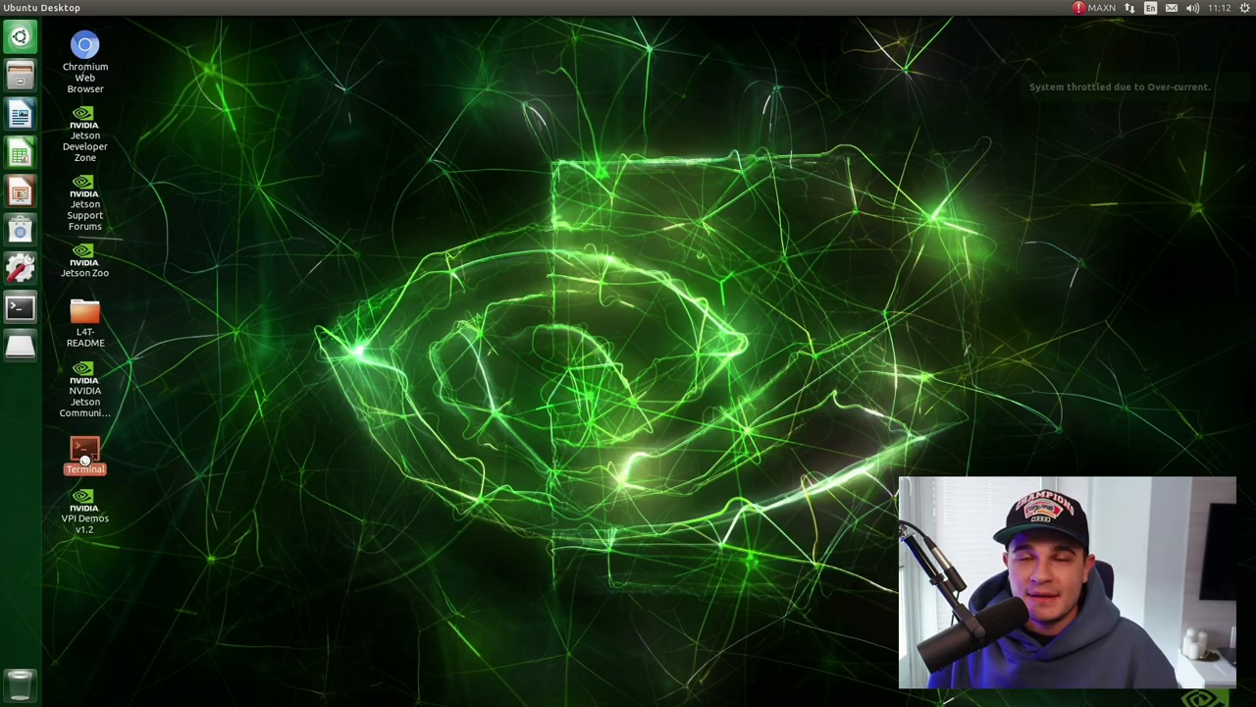
double_click(84, 455)
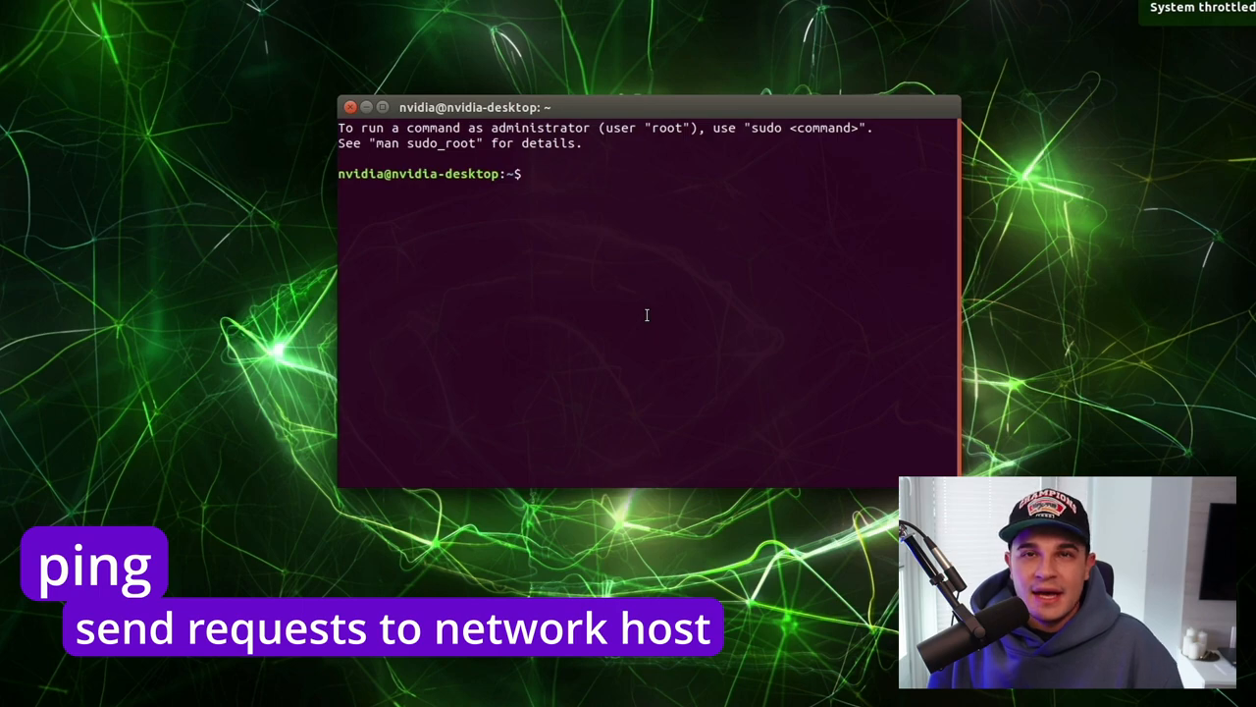
type("pin")
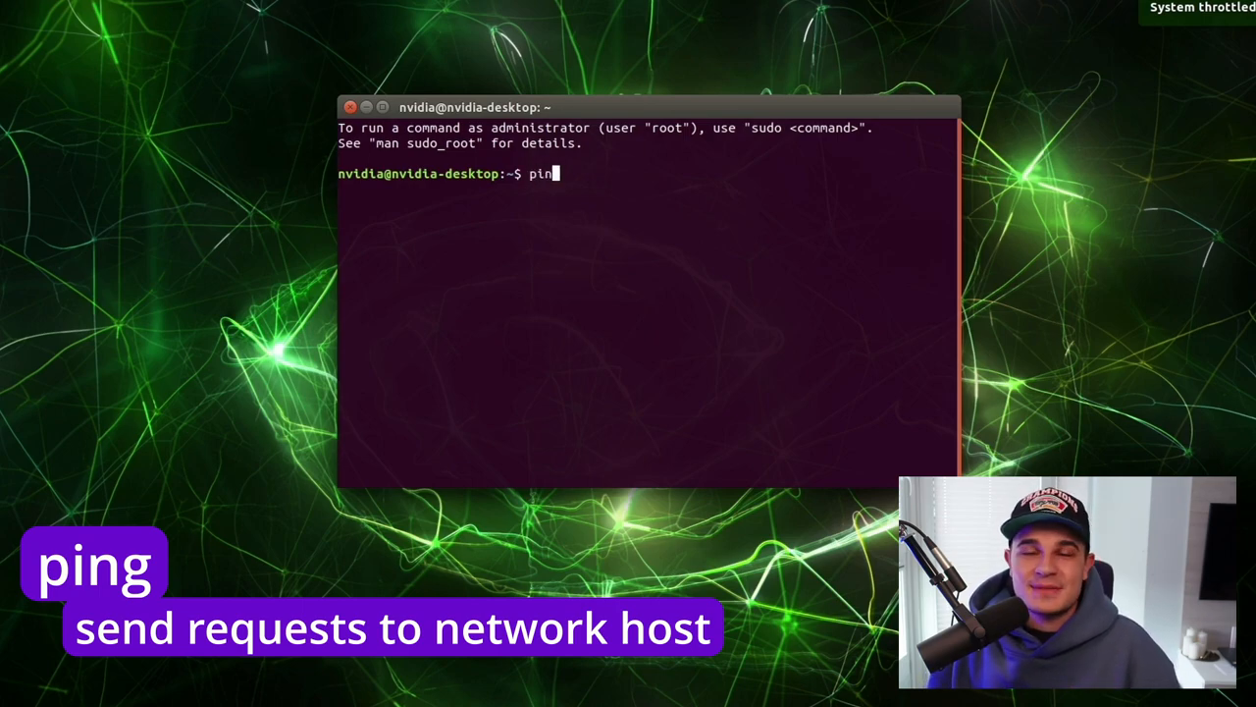
type("goog")
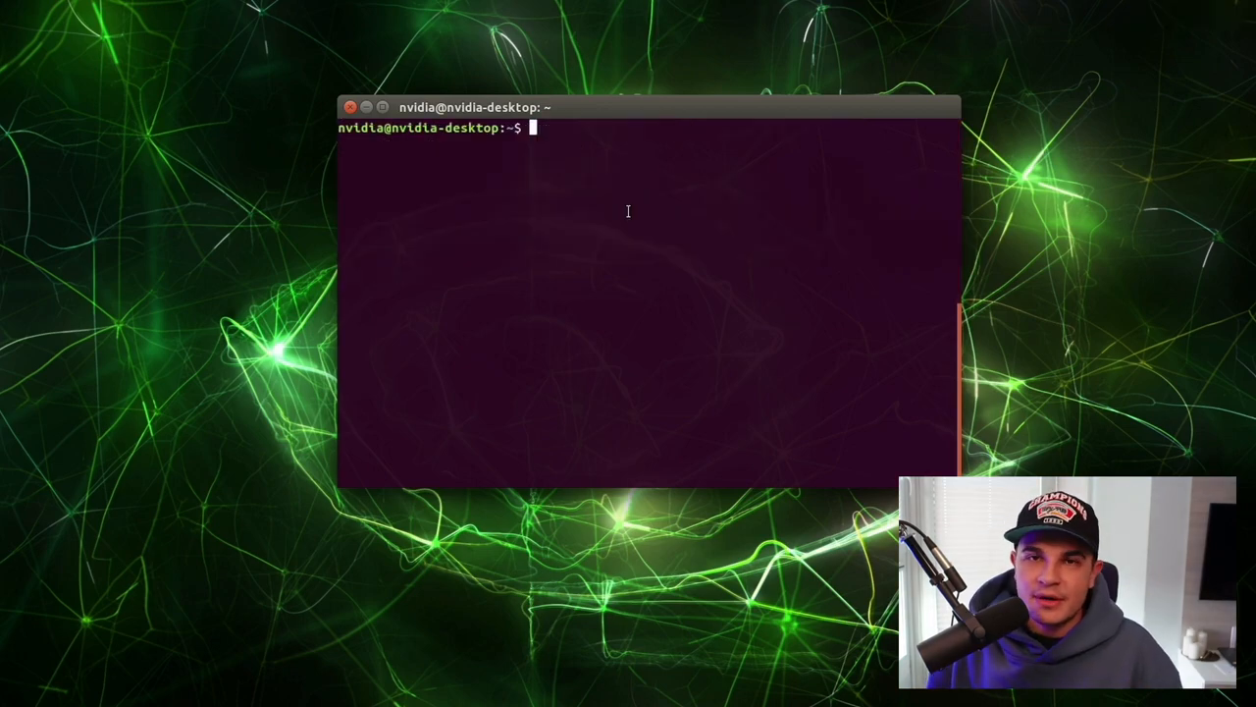
Run docker run hello-world, which fails, then create the docker group with sudo groupadd docker
type("docker r")
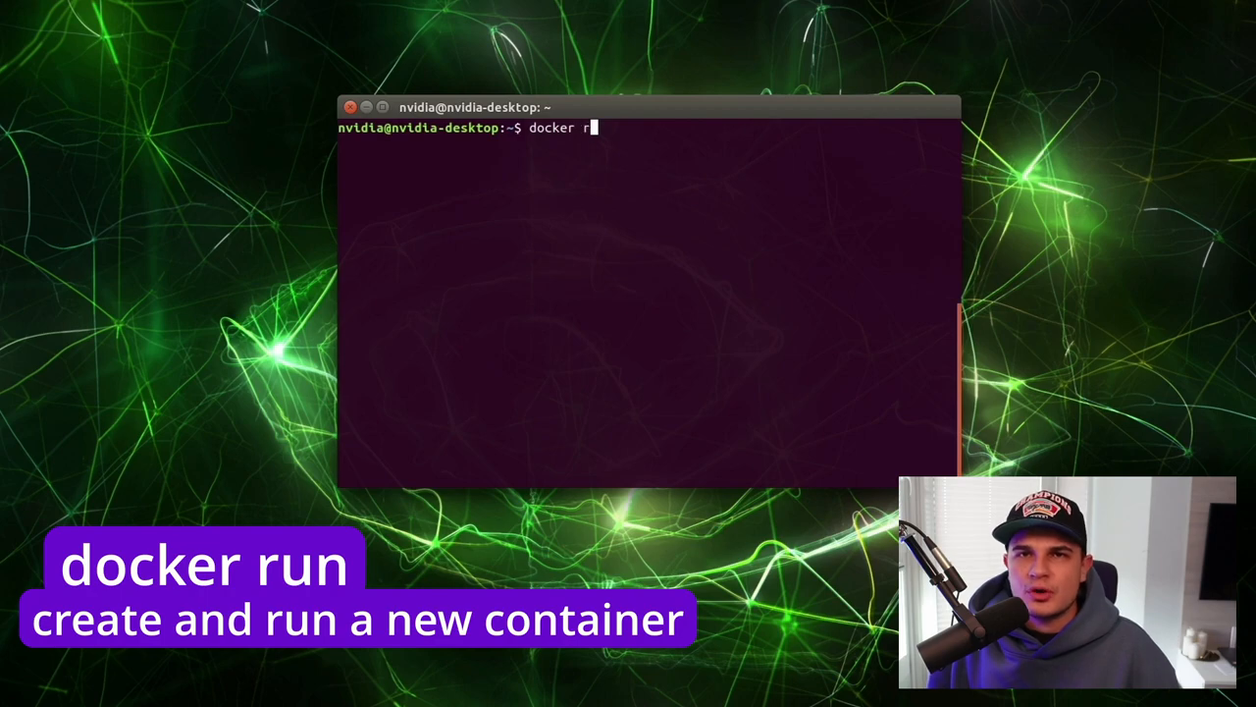
type("un he")
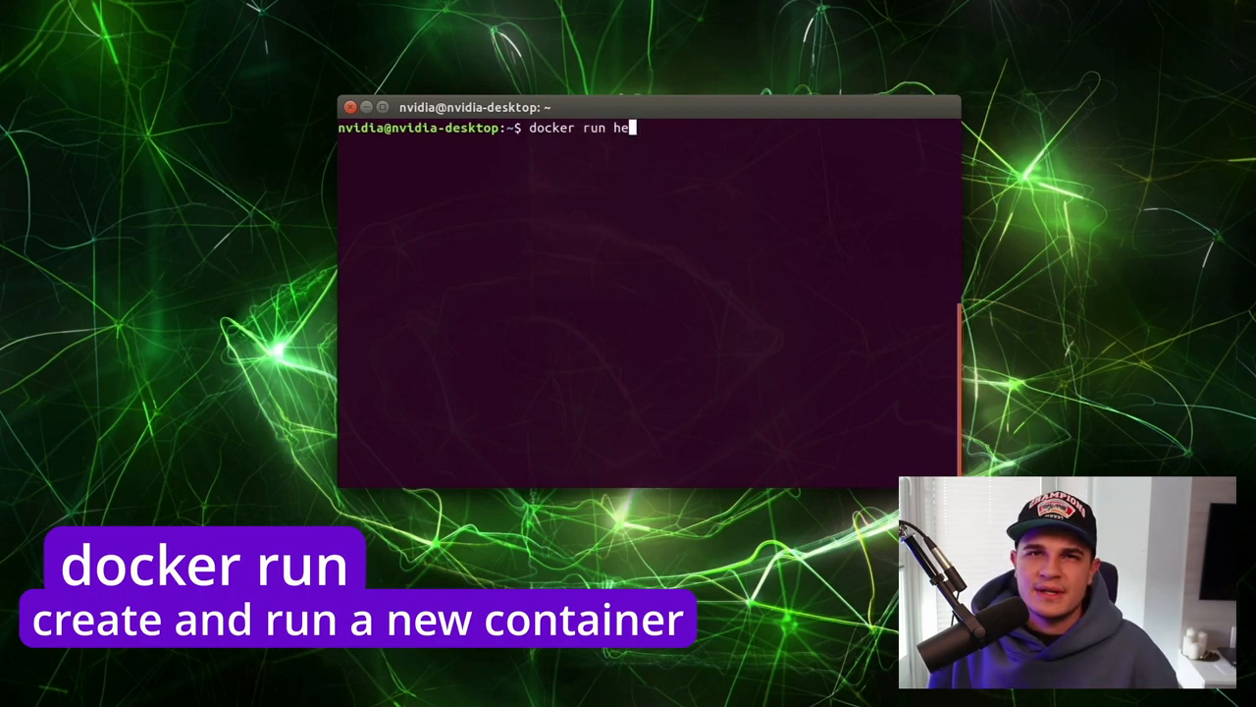
type("llo-wo")
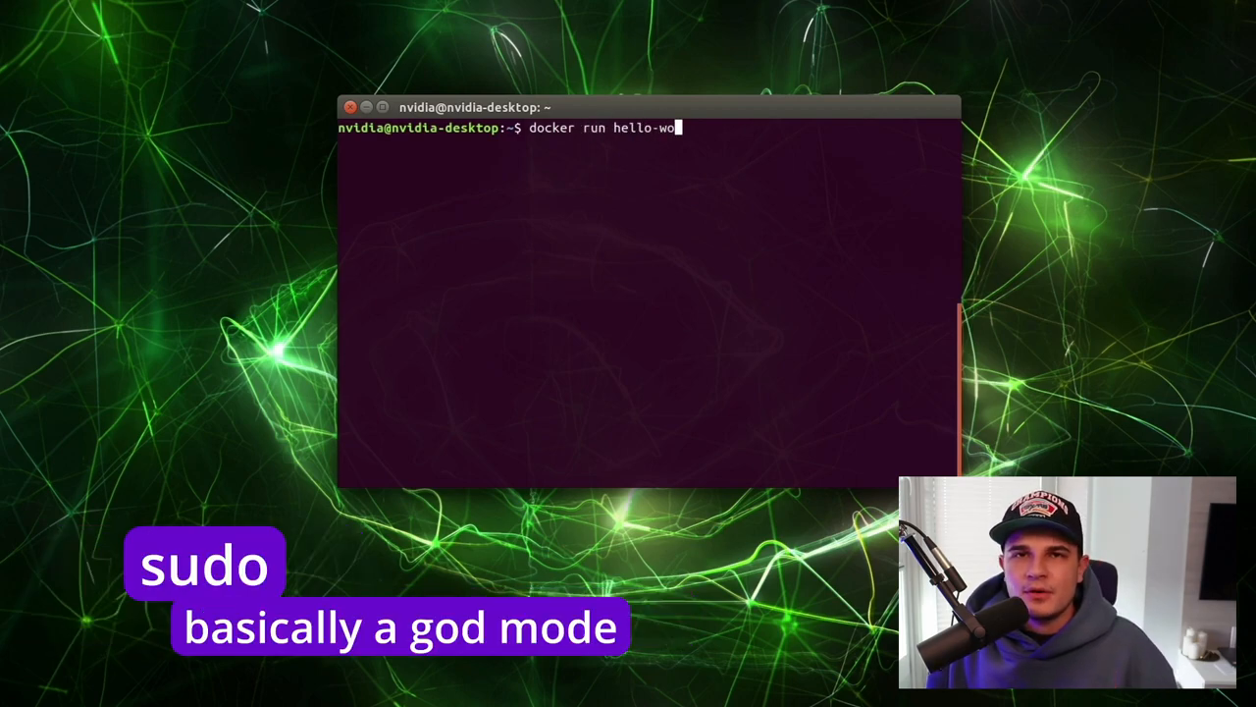
key("Return")
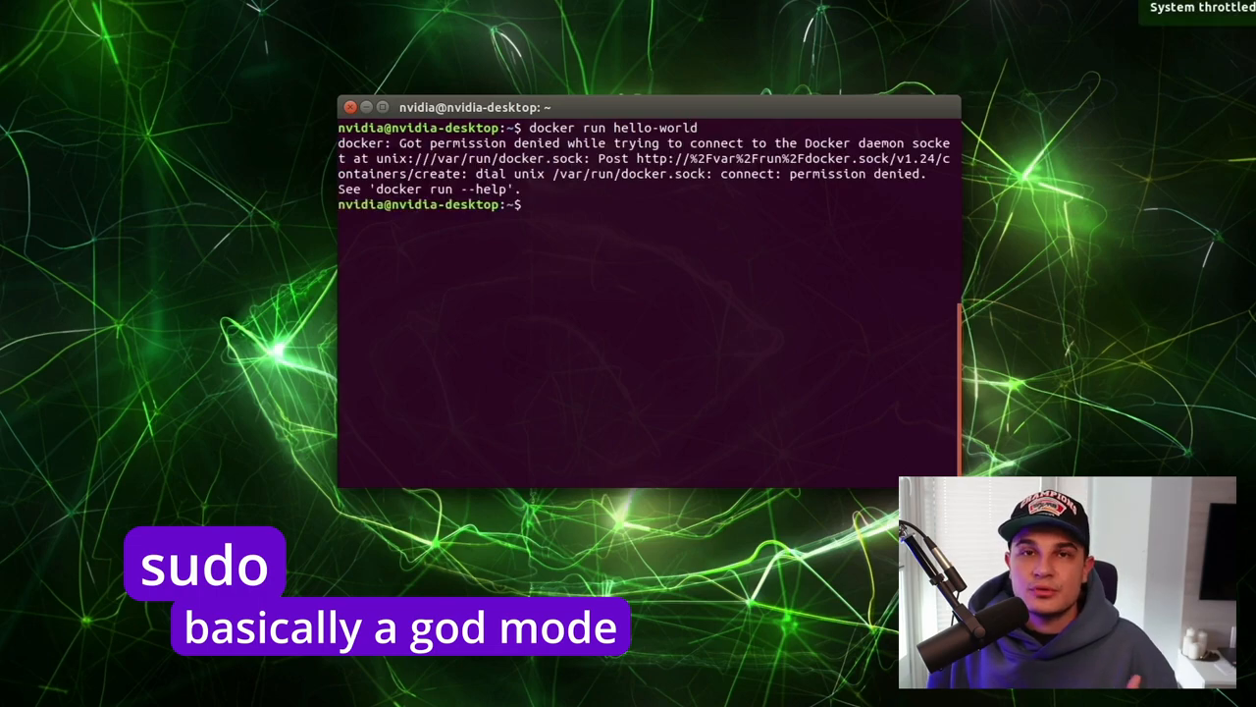
type("sud")
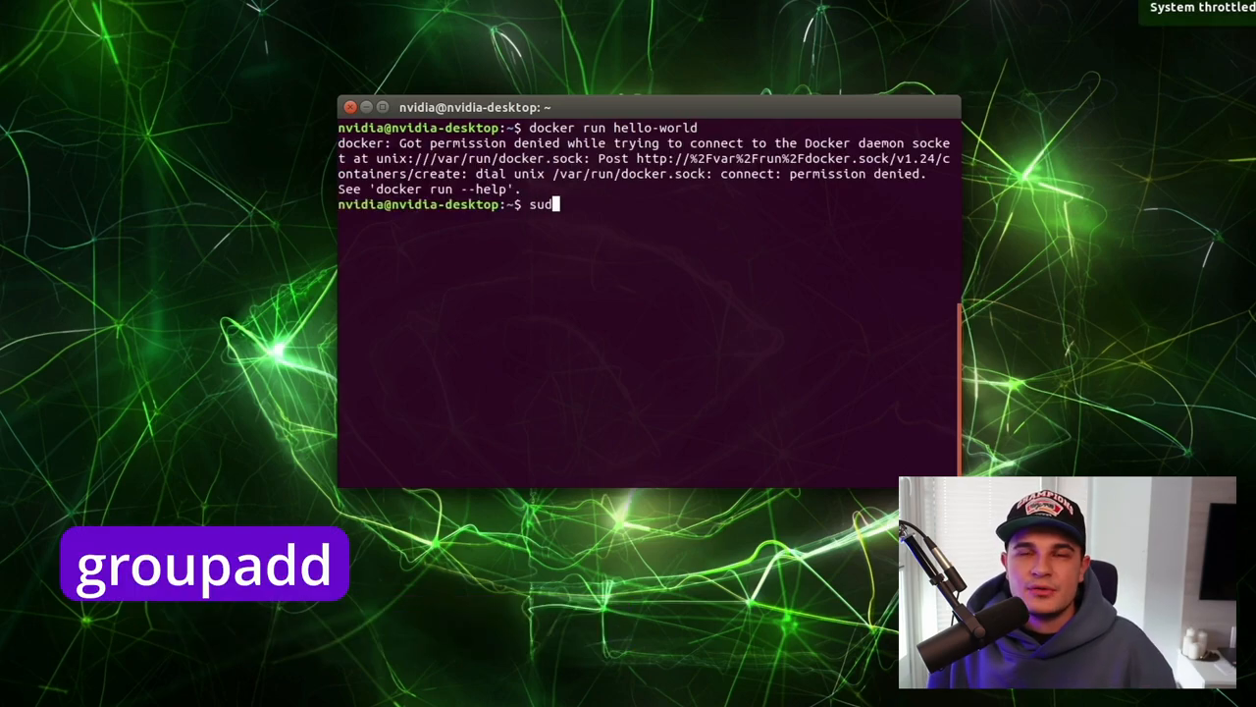
type("o g")
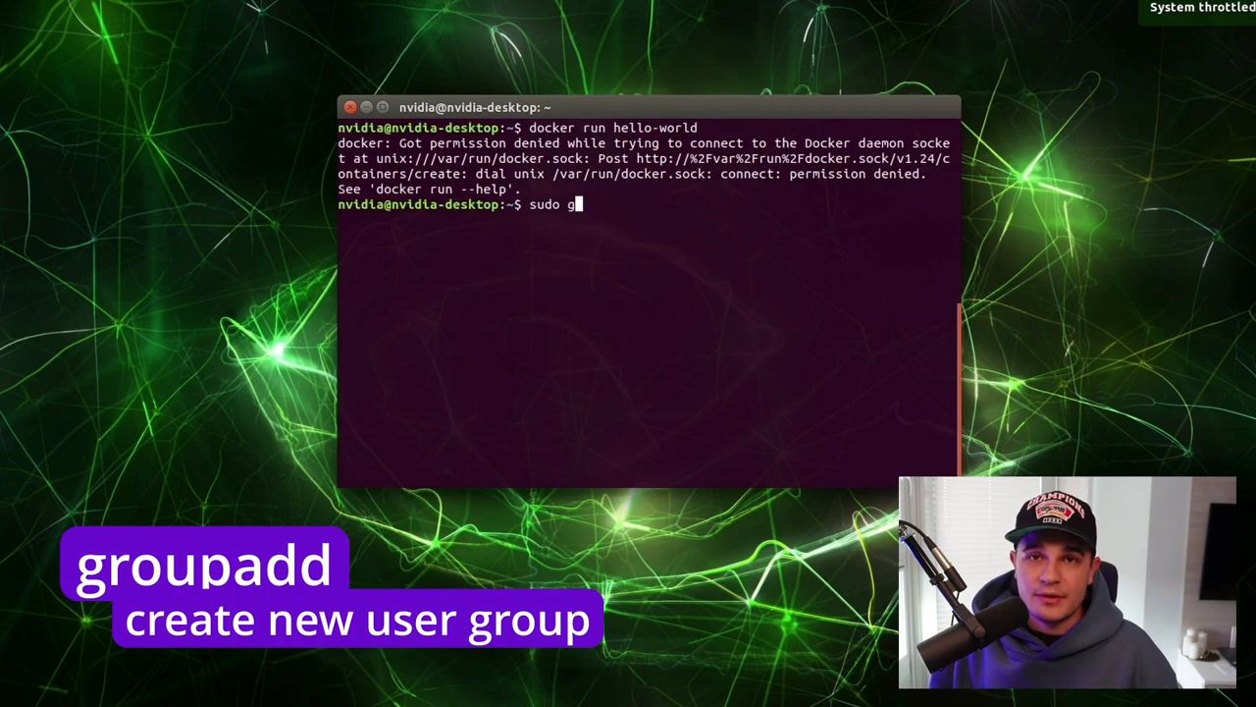
type("roupadd")
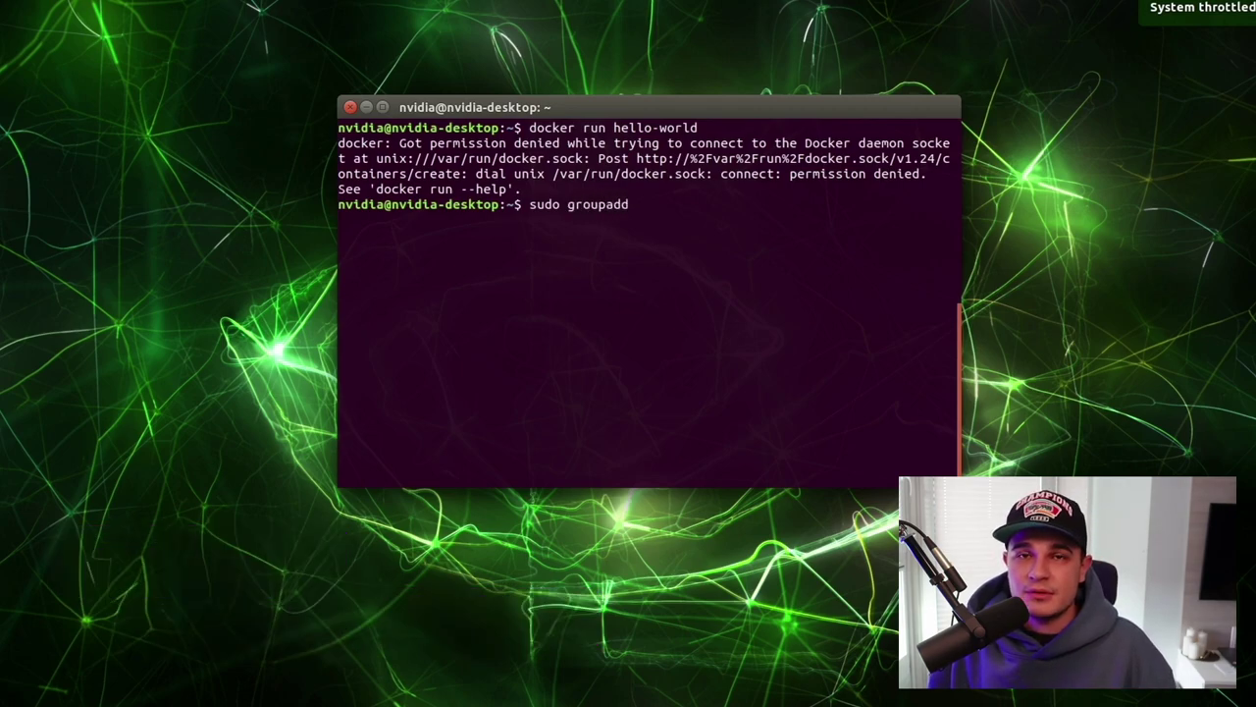
key("Return")
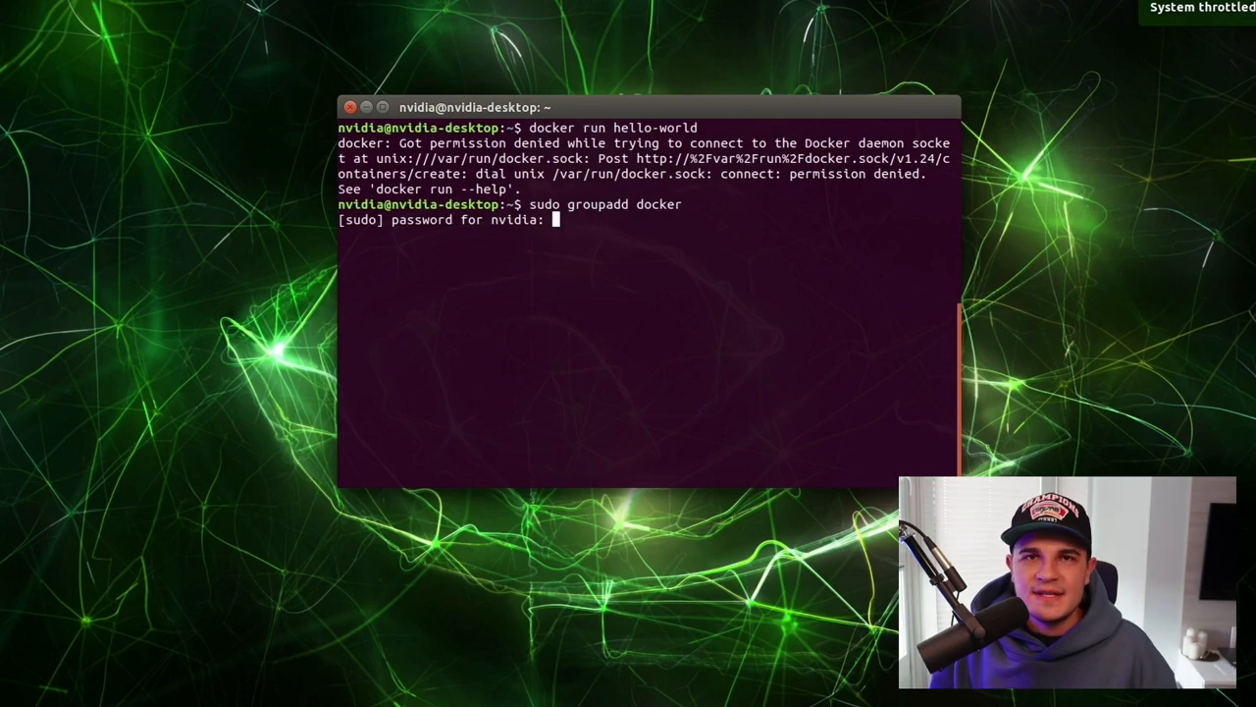
key("Return")
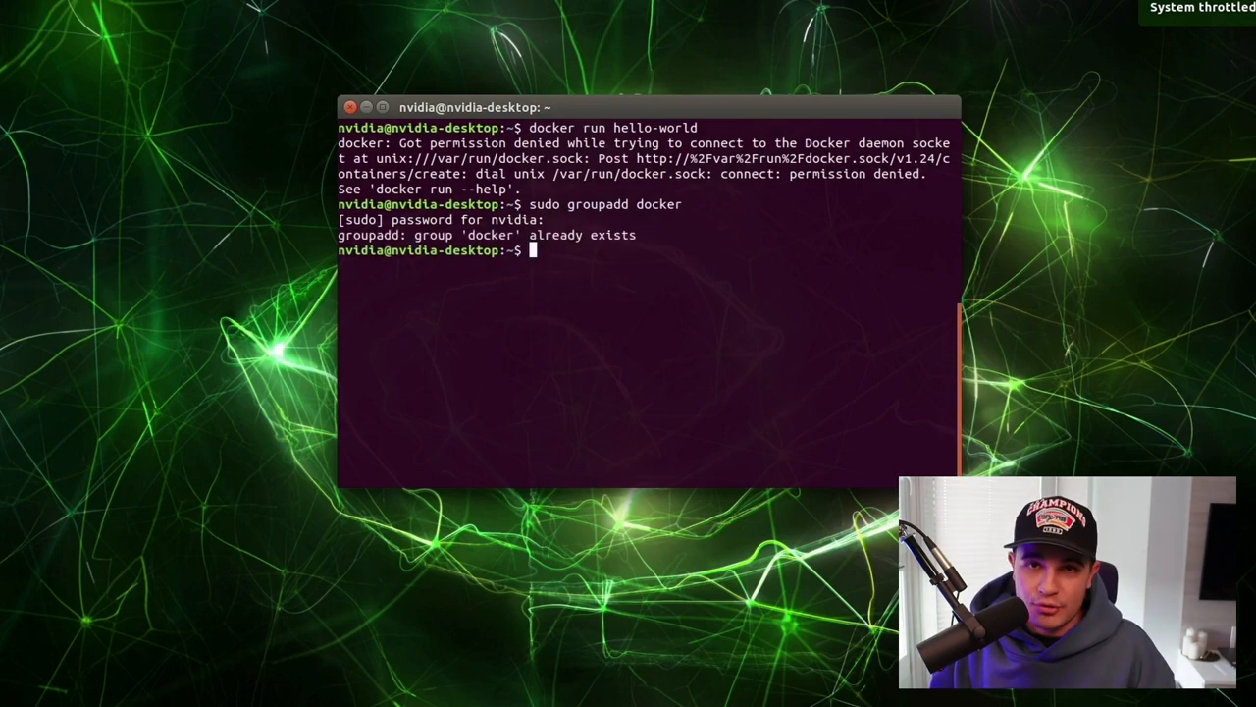
Add the nvidia user to the docker group, switch to it with newgrp, and retry docker run hello-world
type("sudo")
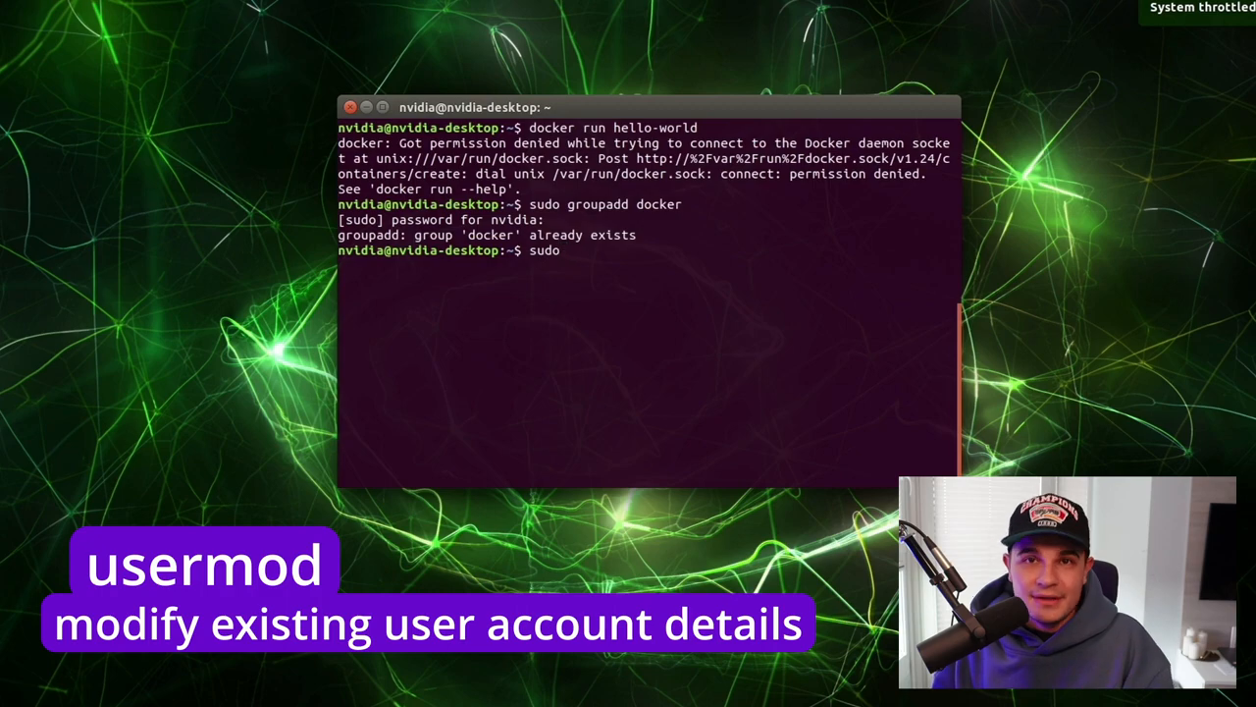
type("usermod -aG docker $USER")
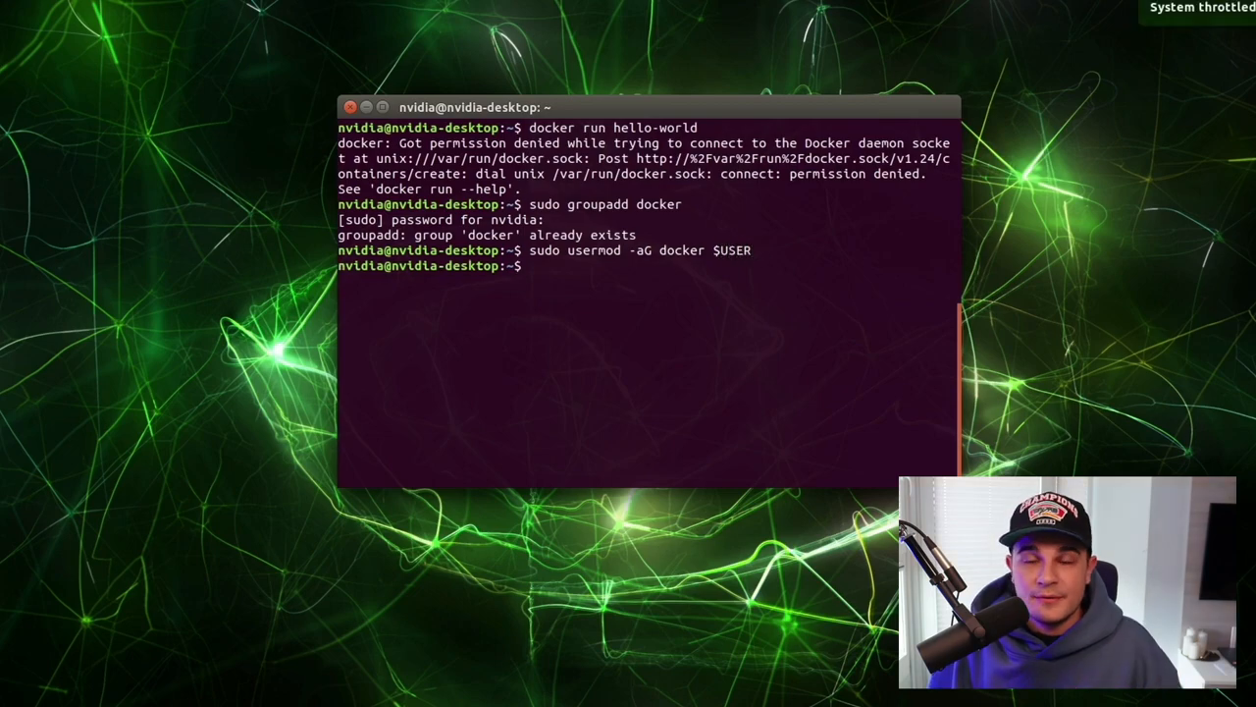
type("newgrp")
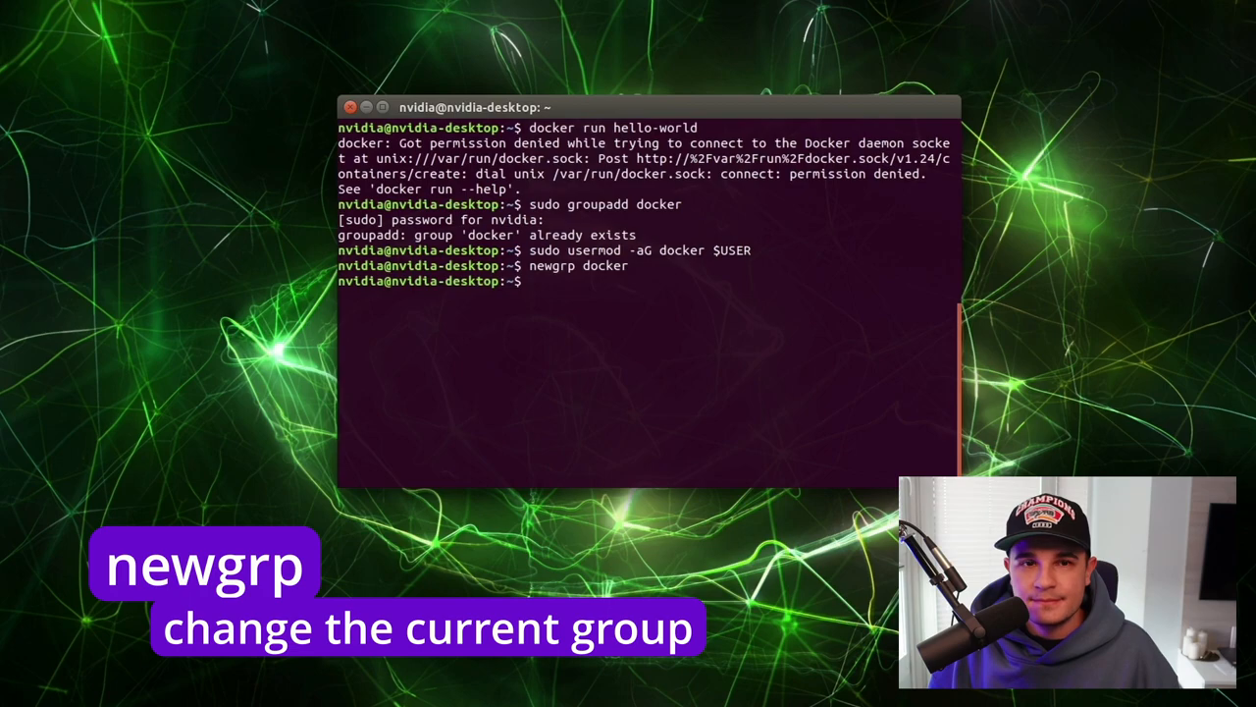
type("docker r")
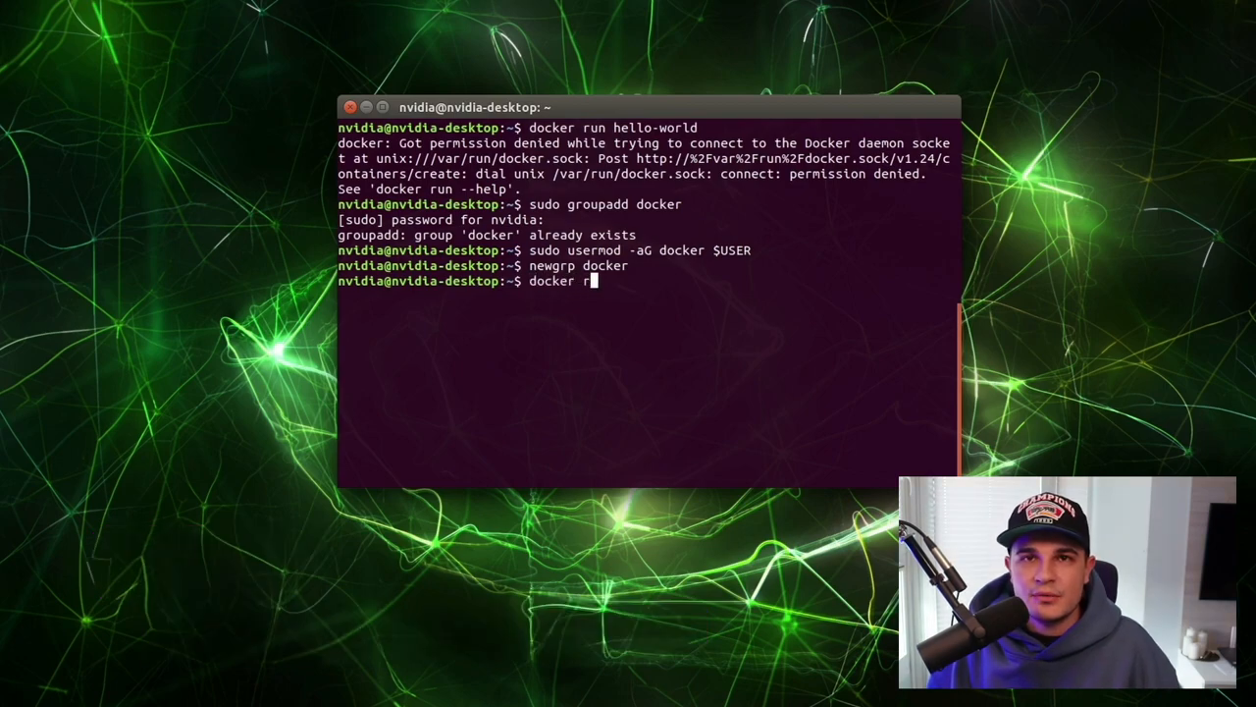
type("un hello")
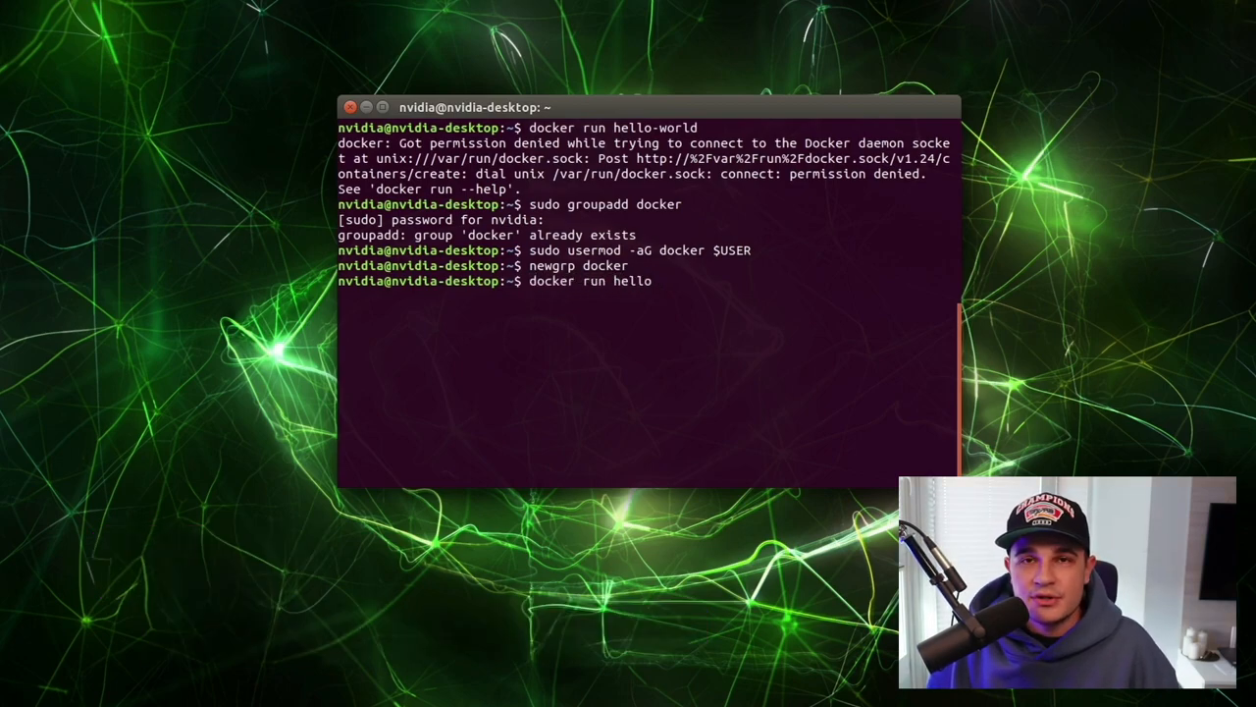
key("Return")
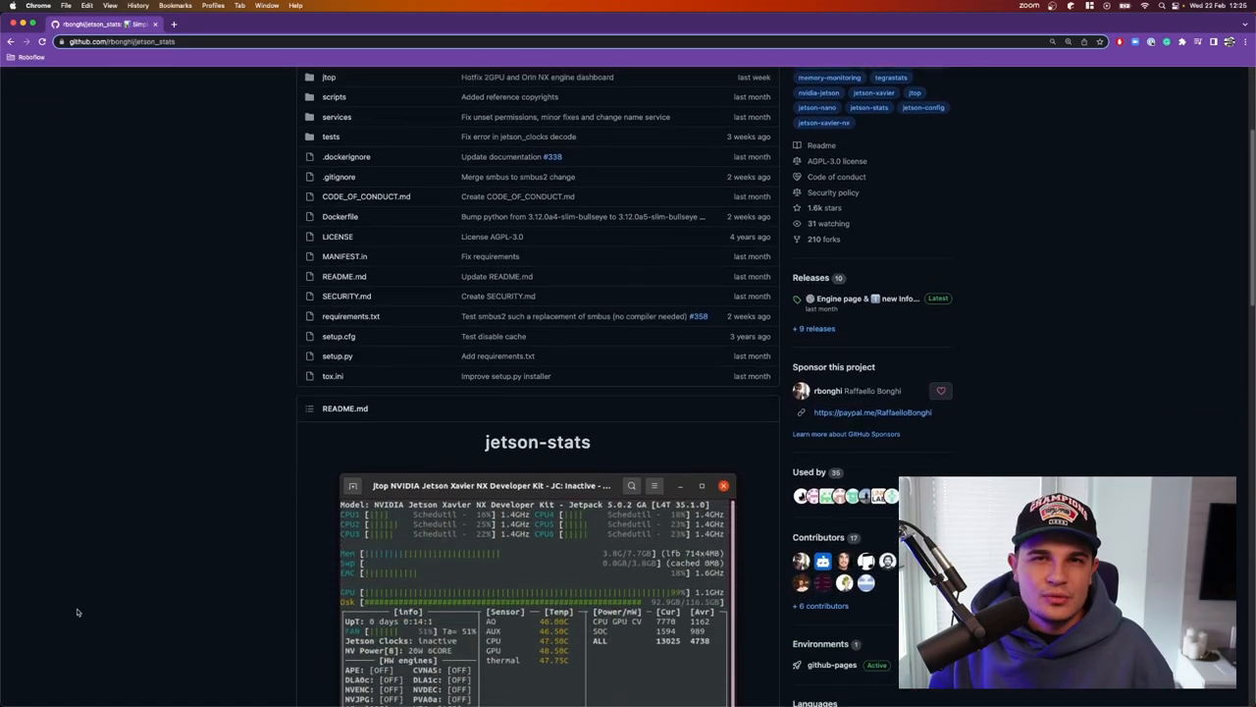
Scroll the jetson_stats README down to its Install section
scroll("down", 3)
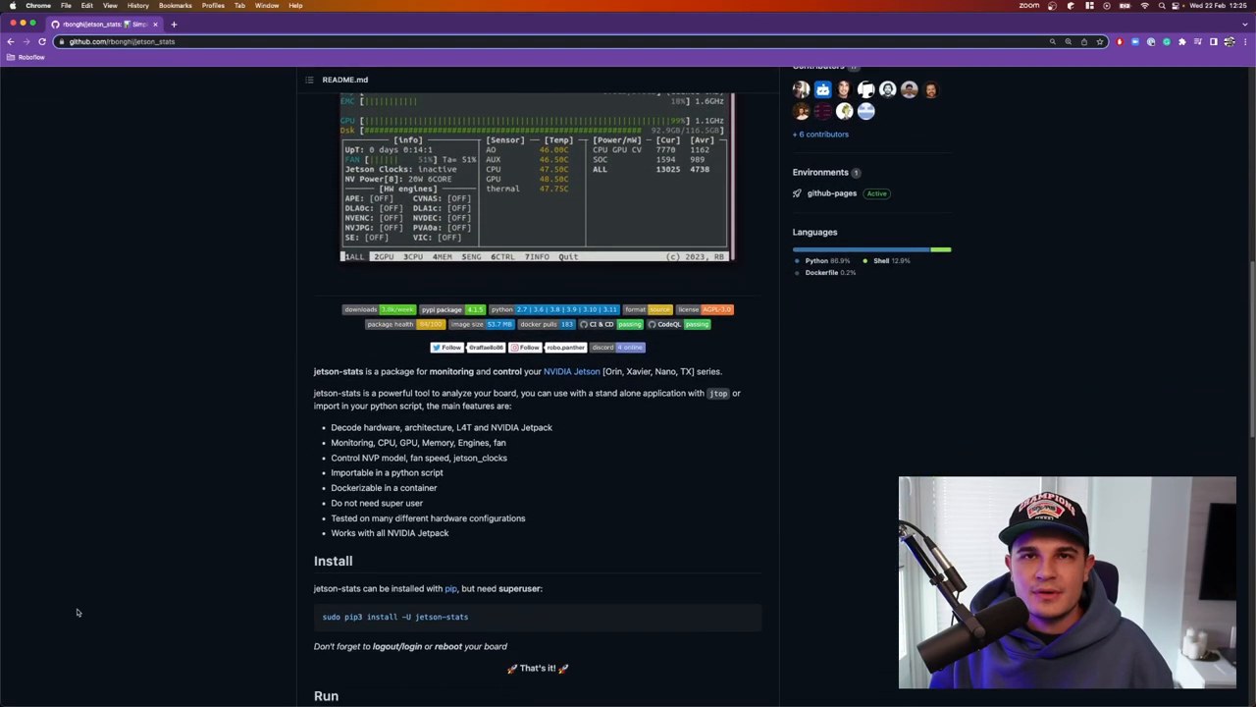
scroll("down", 3)
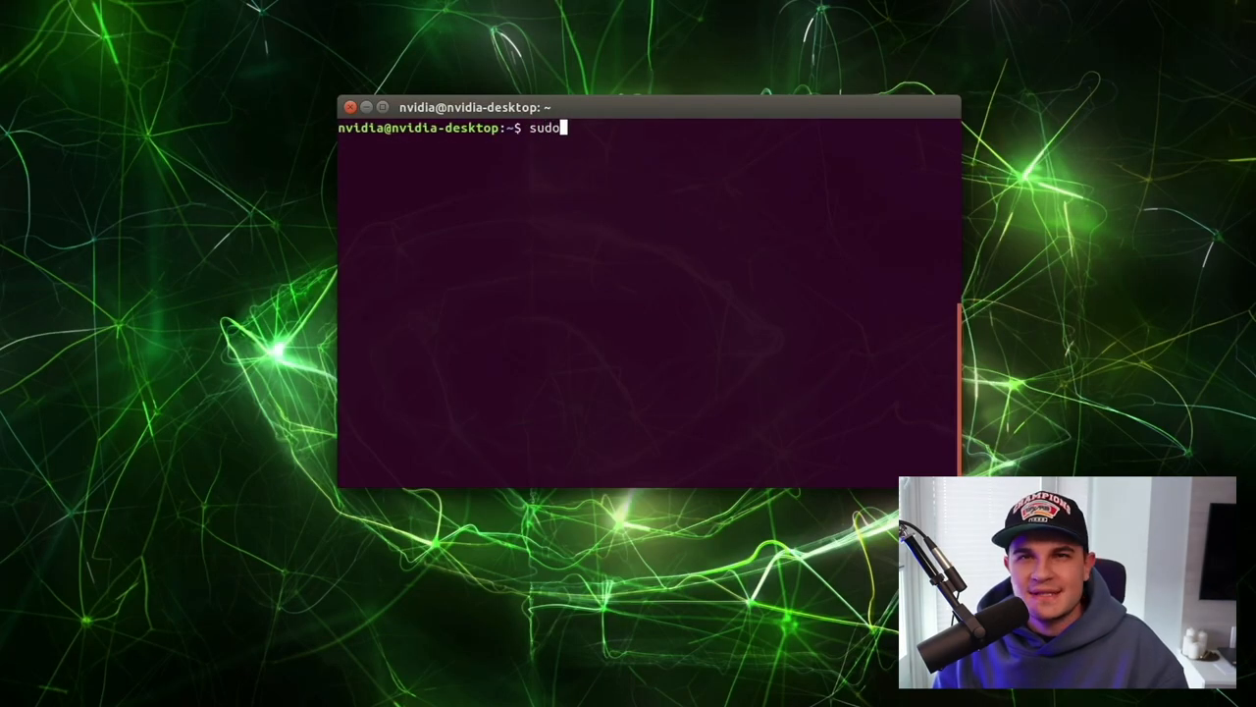
Run sudo pip3 install -U jetson-stats, which fails because pip3 is missing
type("pip")
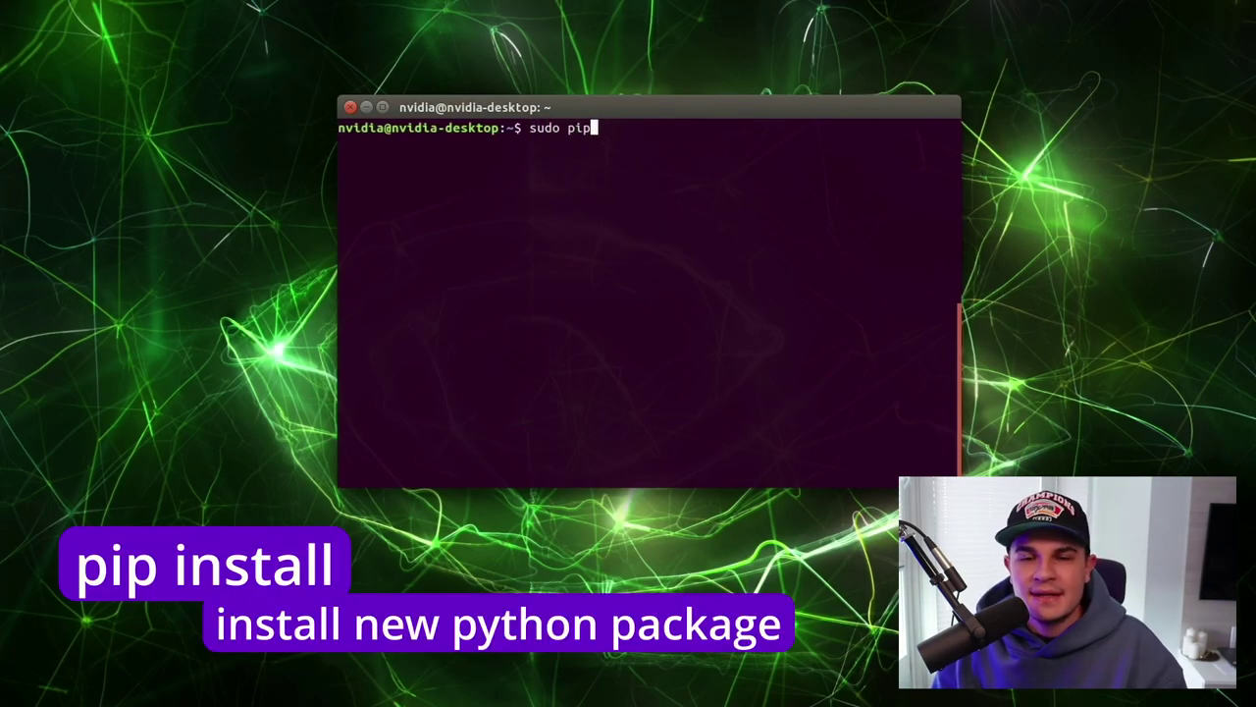
type("3 install -U jetso")
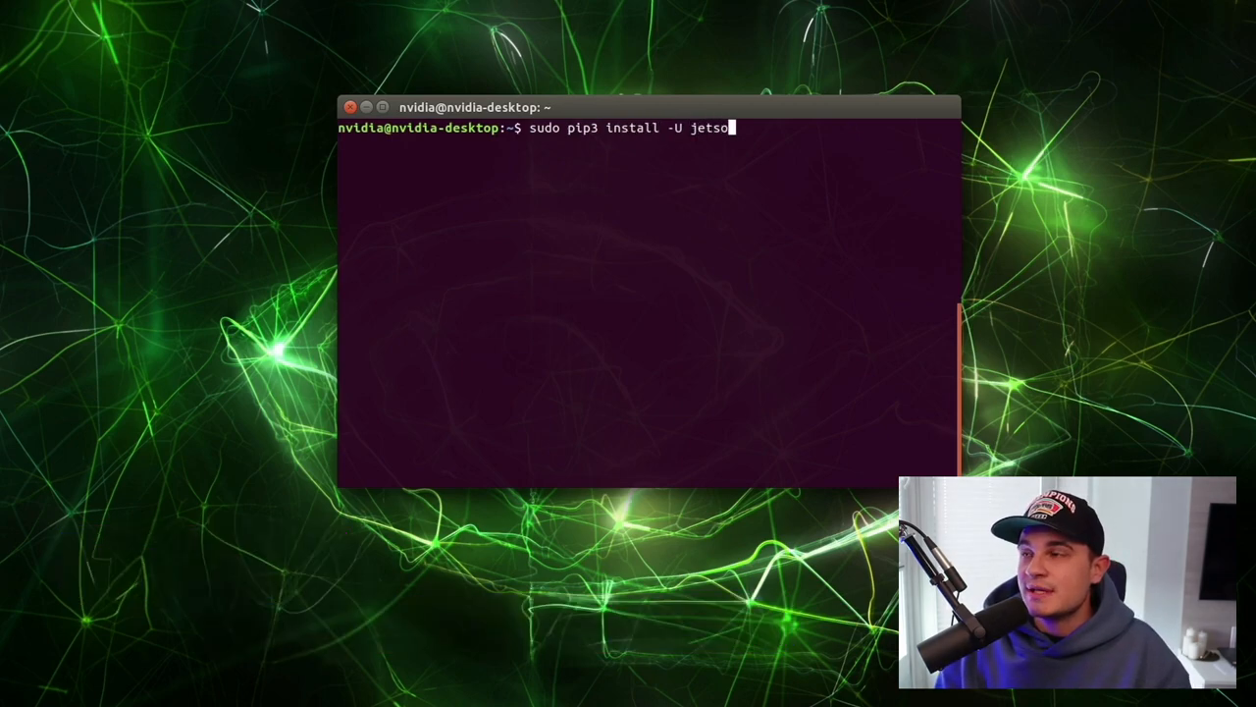
type("n-sta")
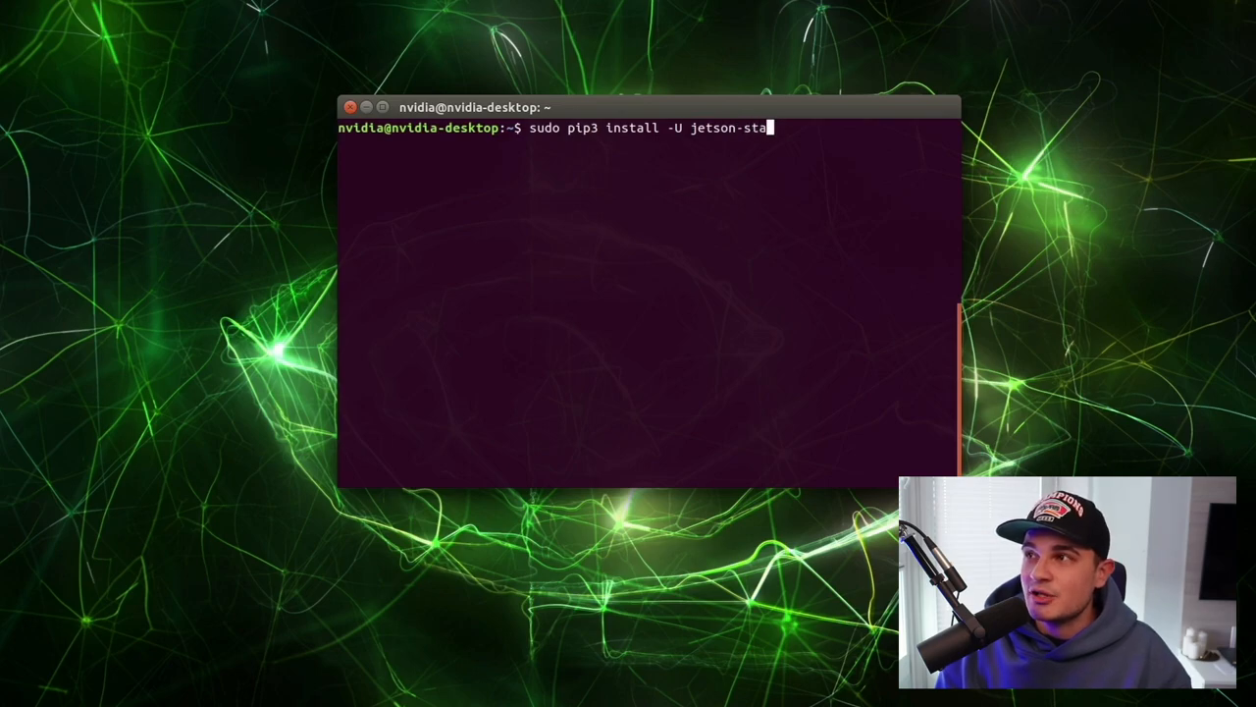
key("Return")
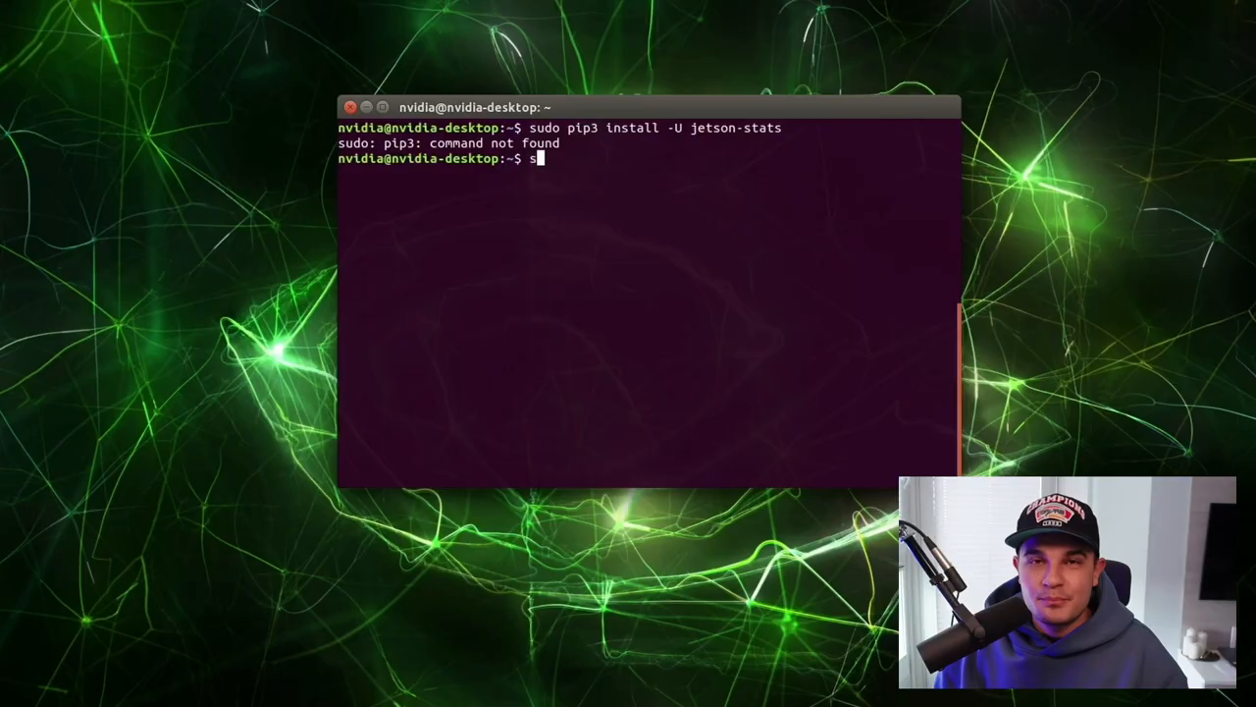
Refresh packages with sudo apt update and install python3-pip, answering Y
type("sudo apt update")
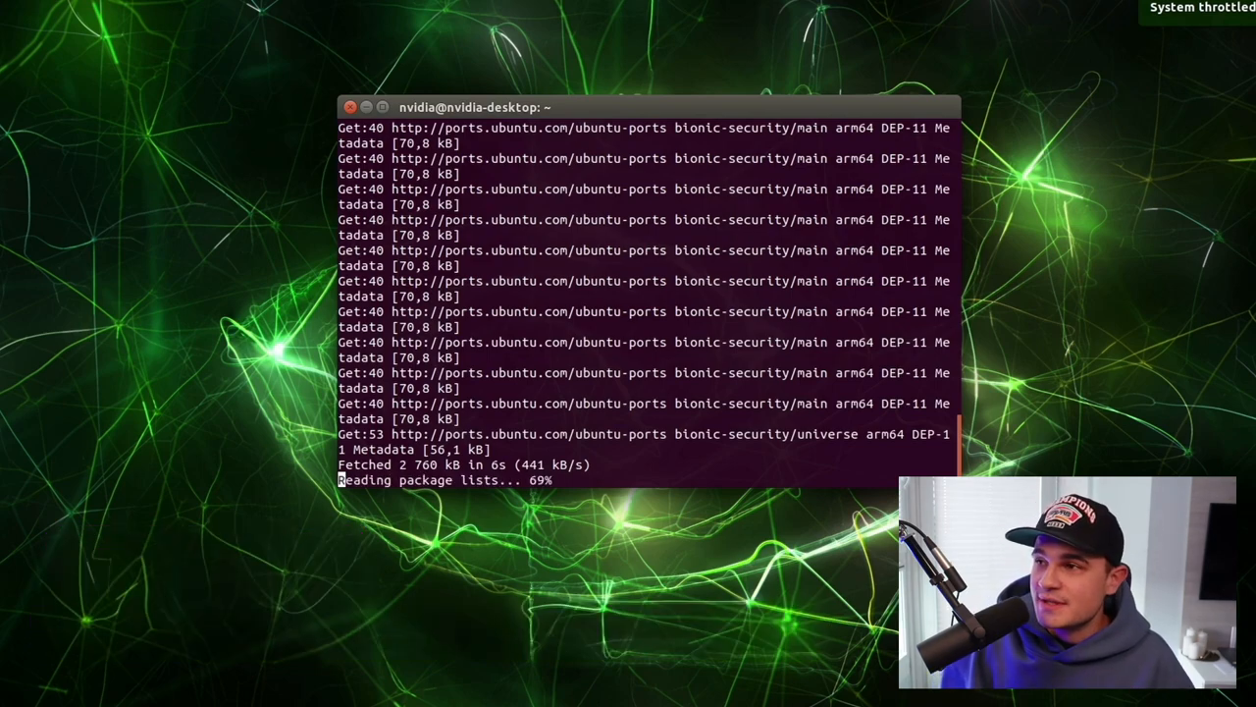
type("sud")
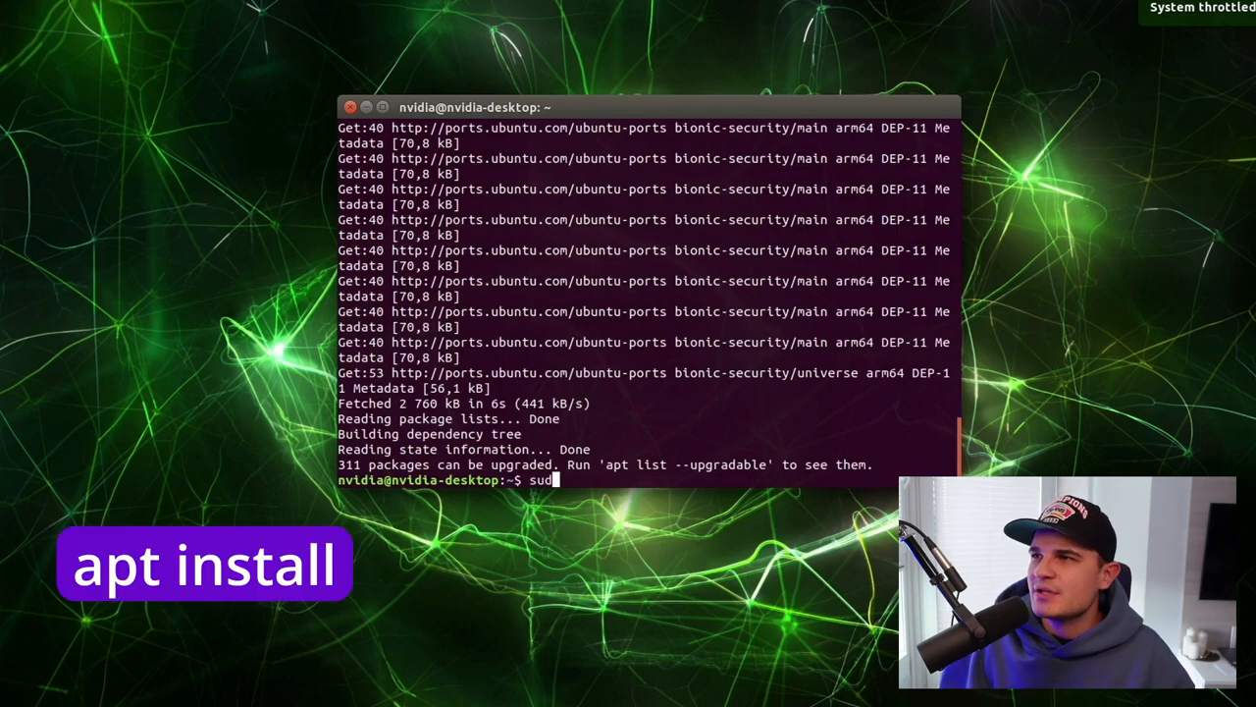
type("o apt install python-")
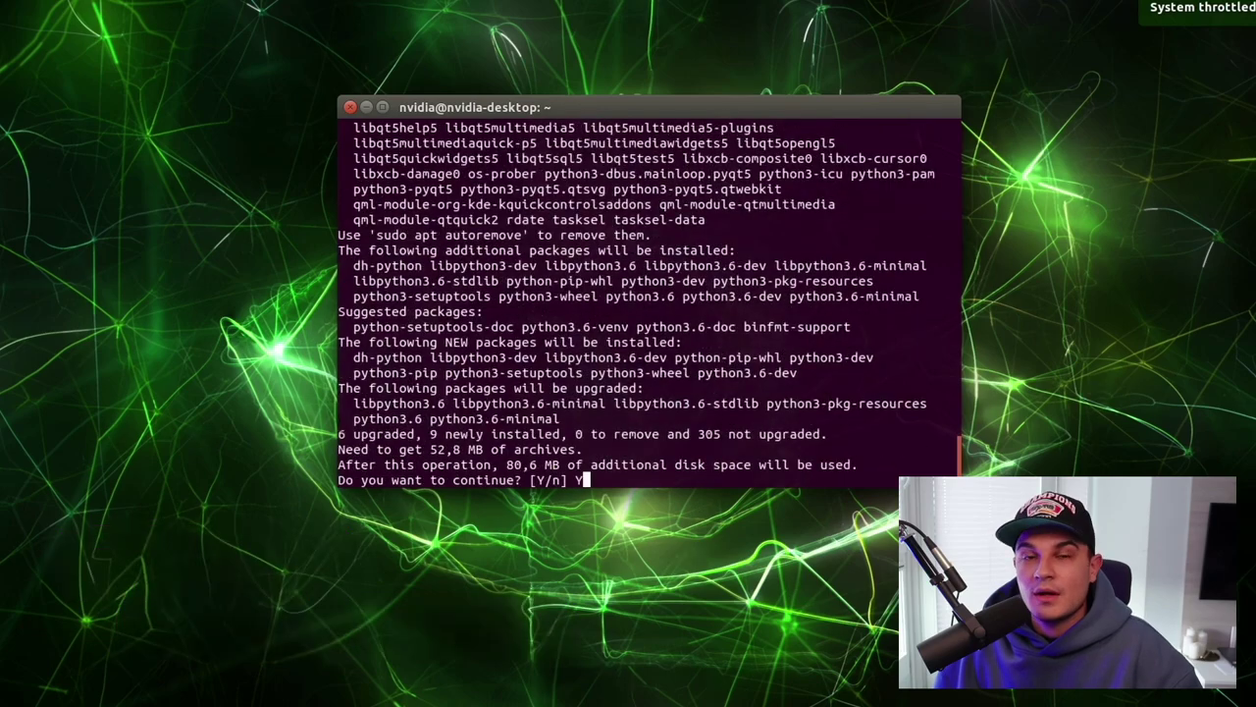
key("Return")
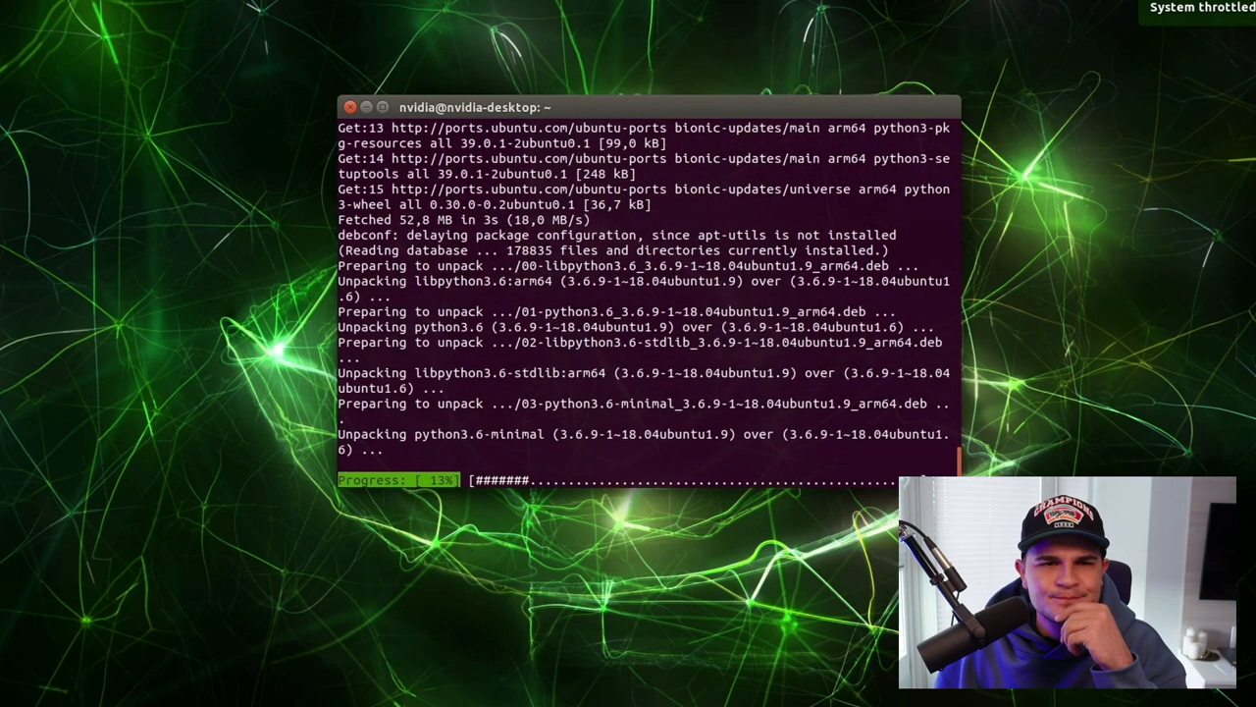
Install jetson-stats with sudo pip3 install -U jetson-stats and begin the sudo reboot
type("s")
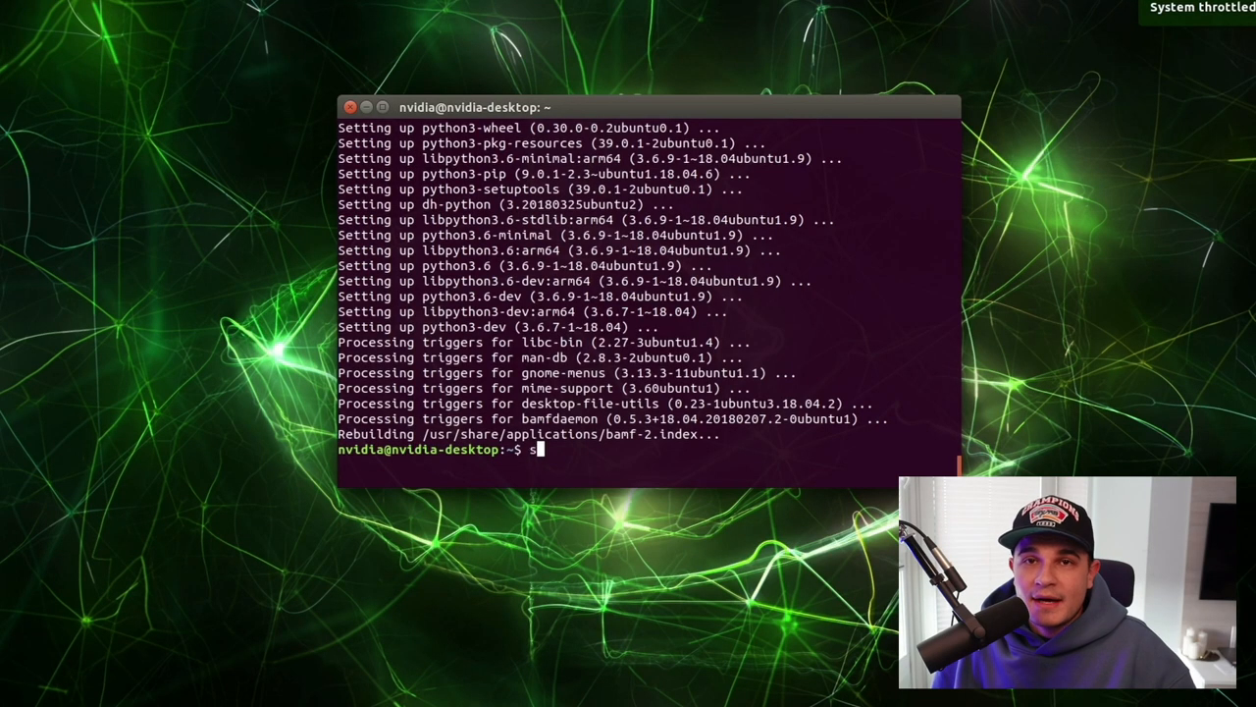
type("udo pip3 install")
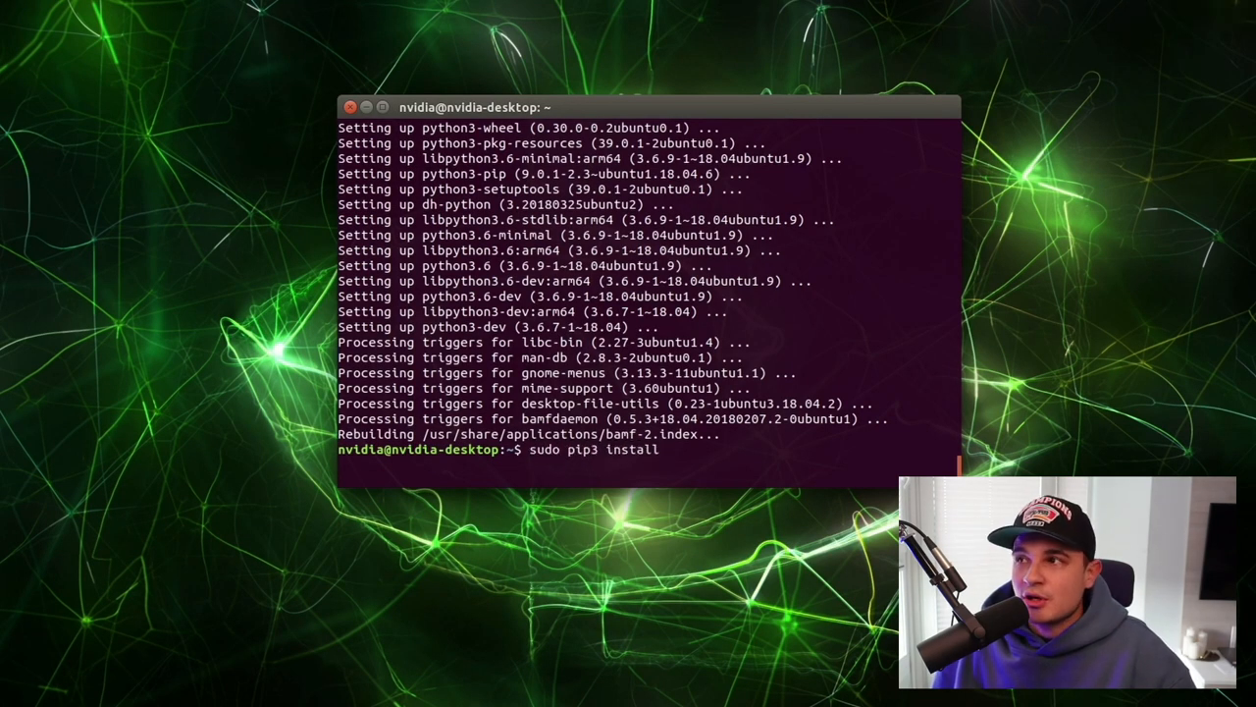
type("-U jetson-stats")
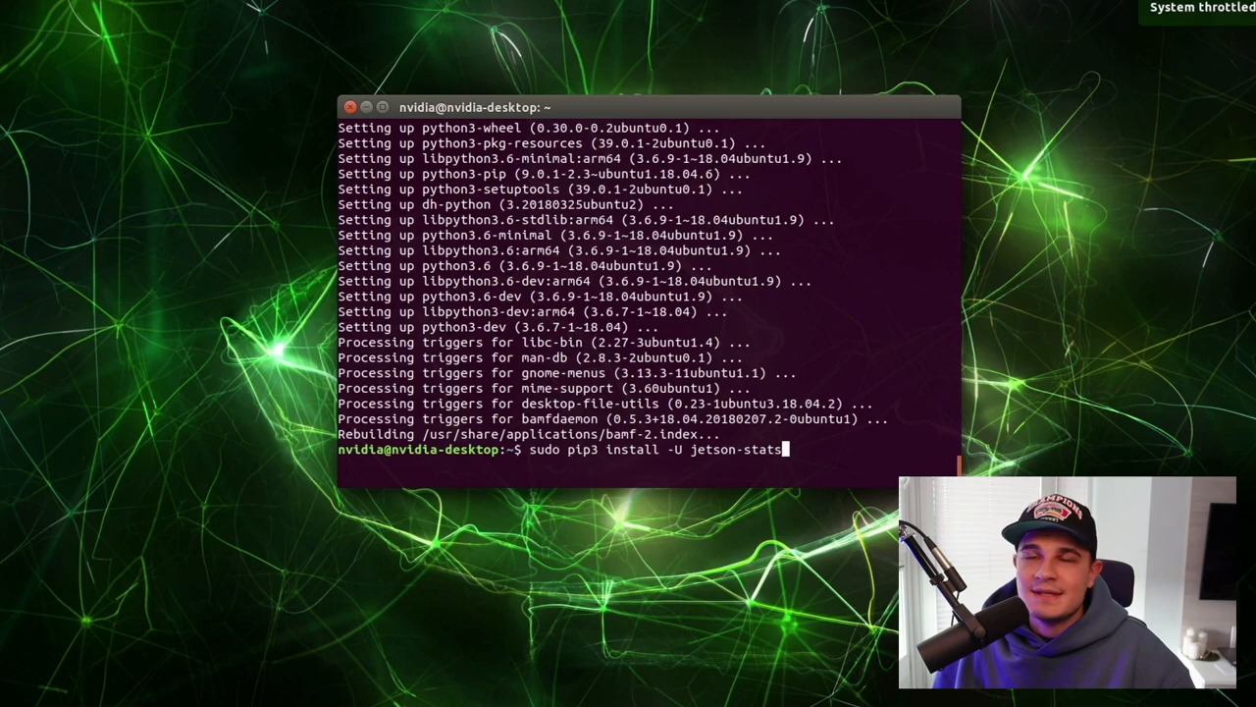
key("Return")
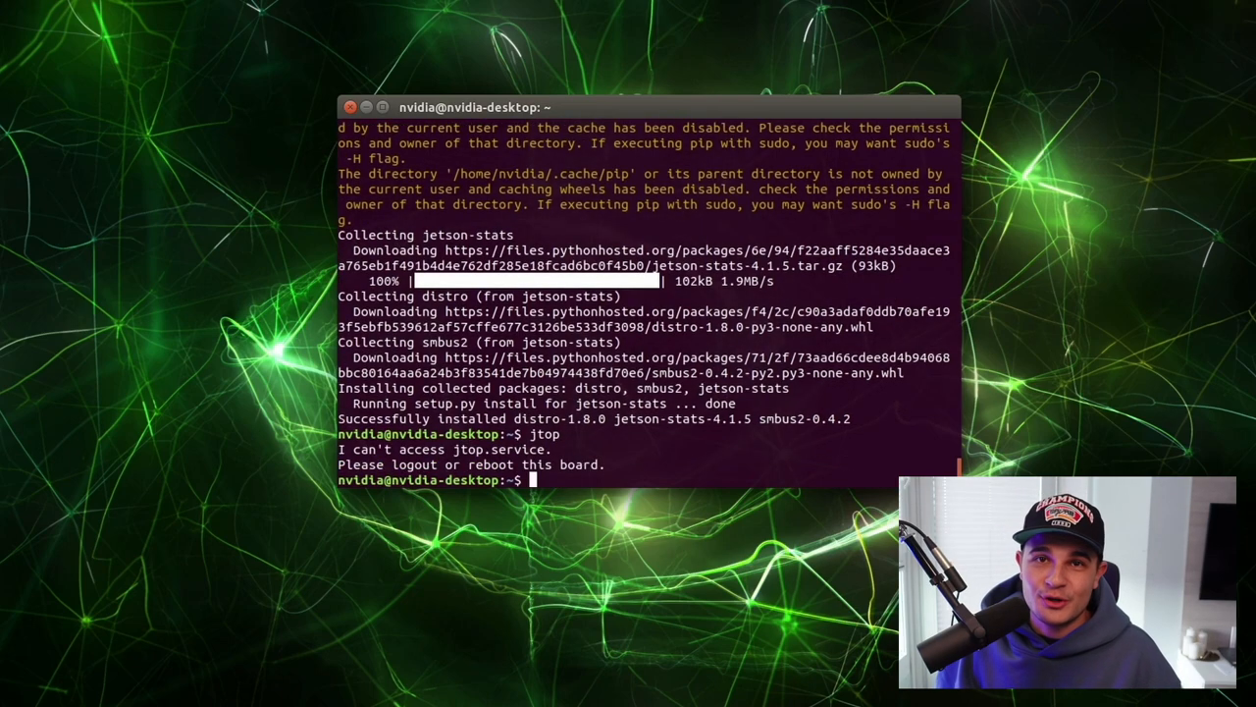
type("sudo")
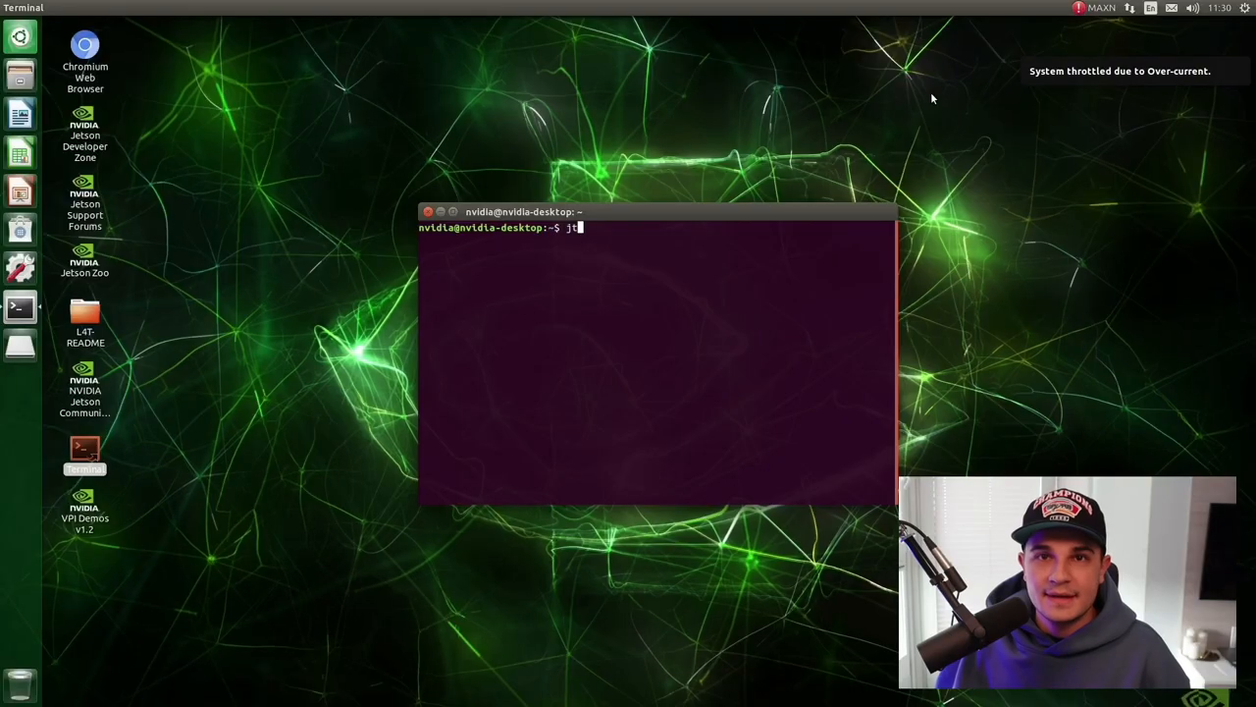
Run jtop and view its CPU and CTRL pages before quitting to the prompt
key("Return")
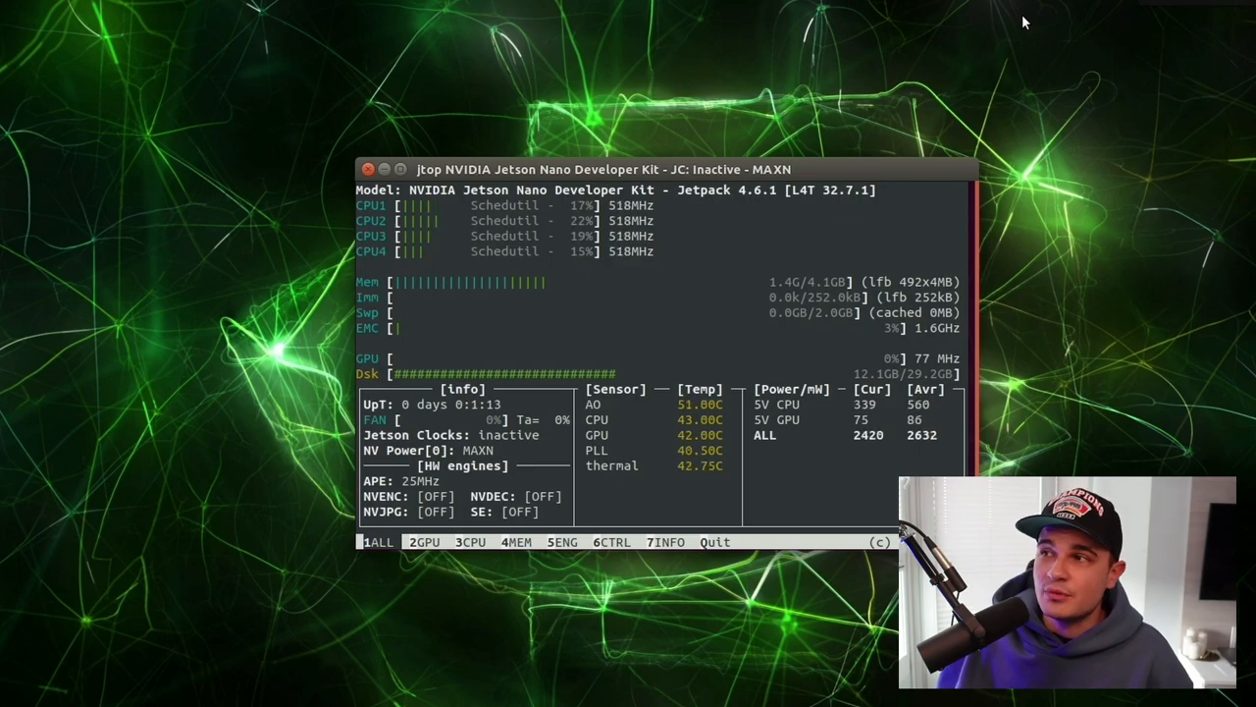
left_click(469, 541)
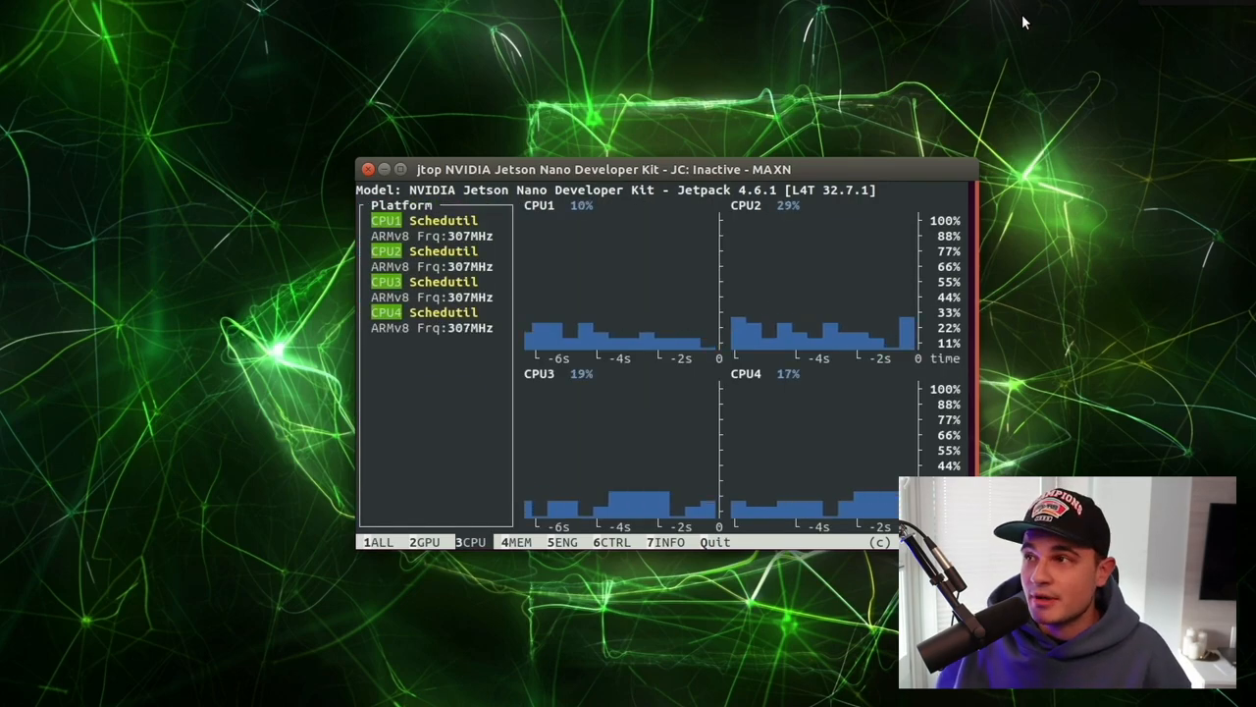
left_click(561, 542)
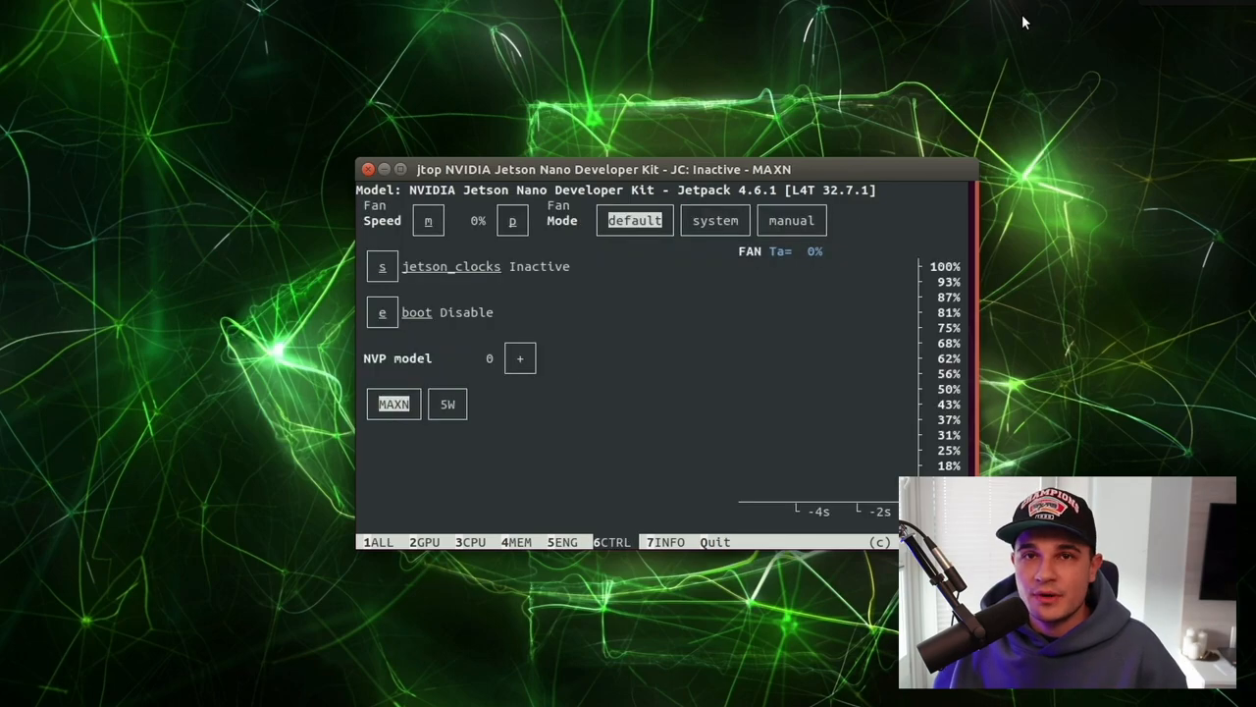
left_click(664, 541)
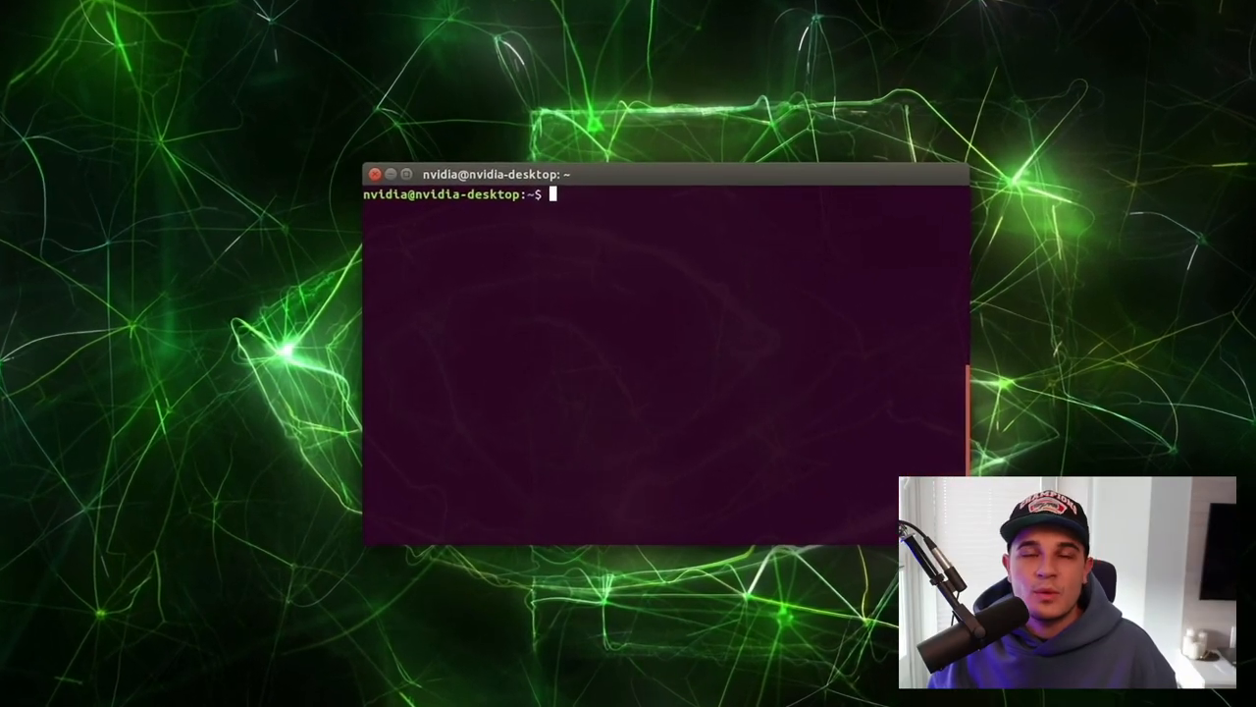
Run ifconfig and select the Jetson's eth0 inet address 192.168.0.171
type("if")
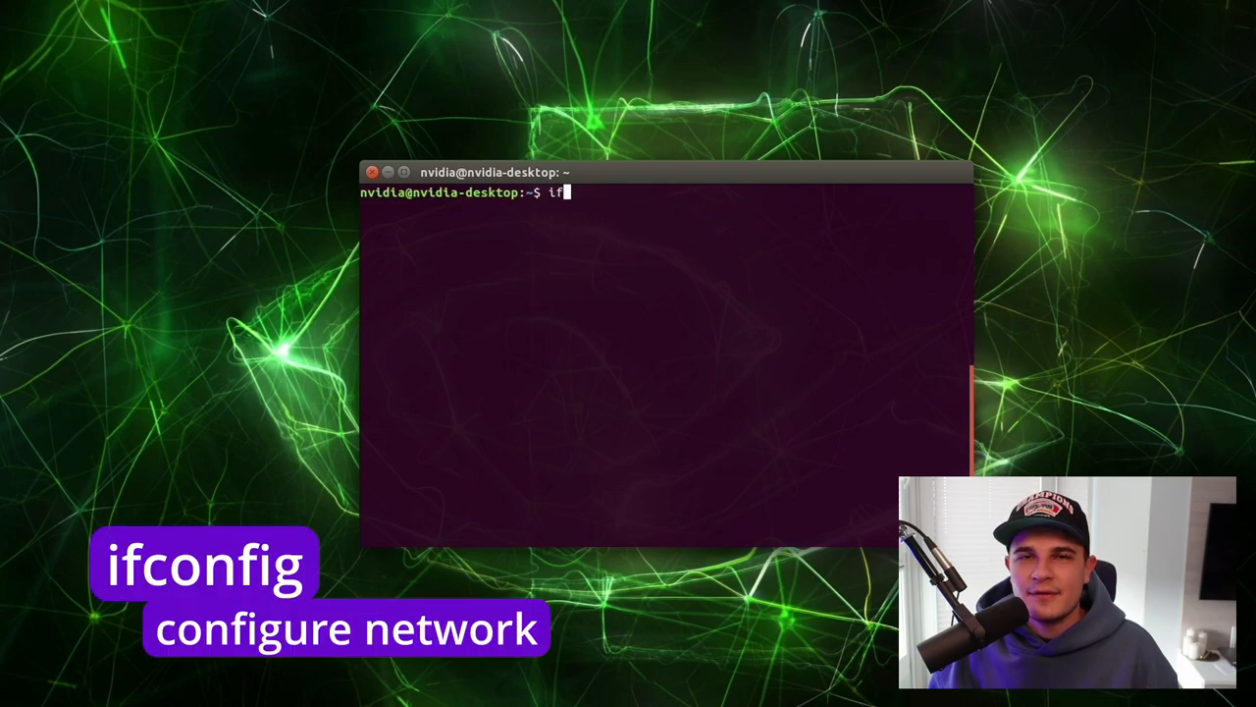
key("Return")
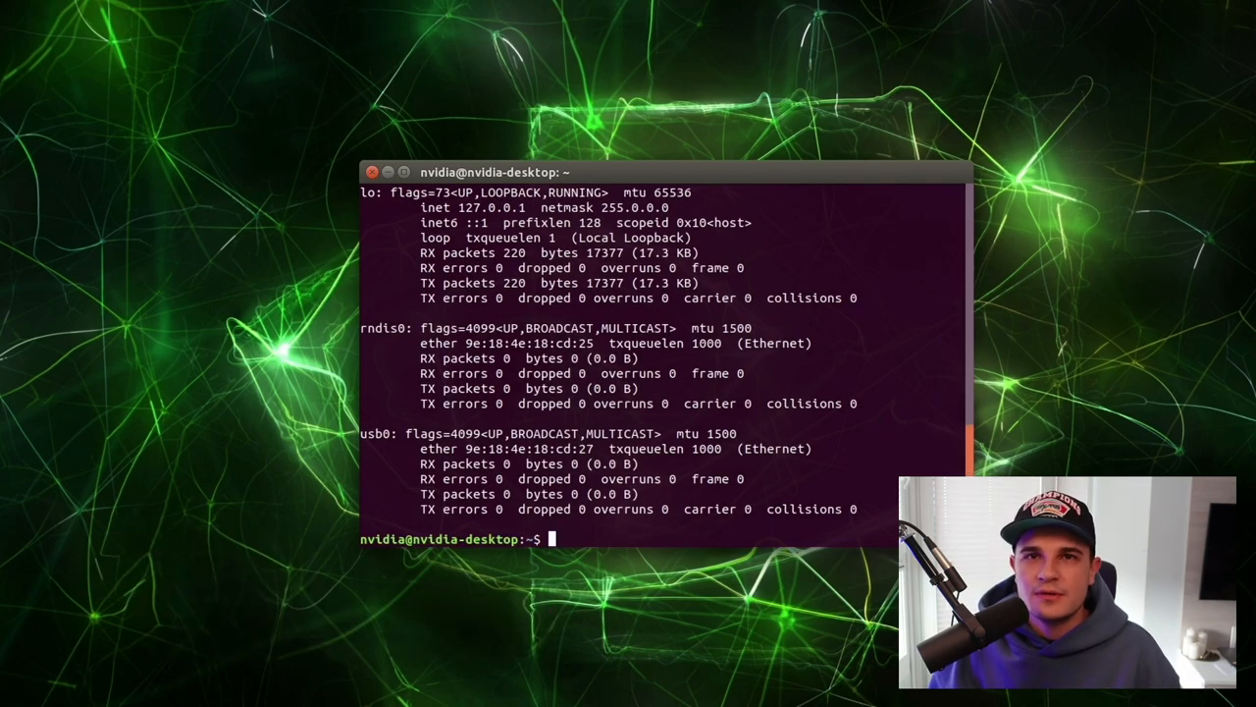
scroll("up", 3)
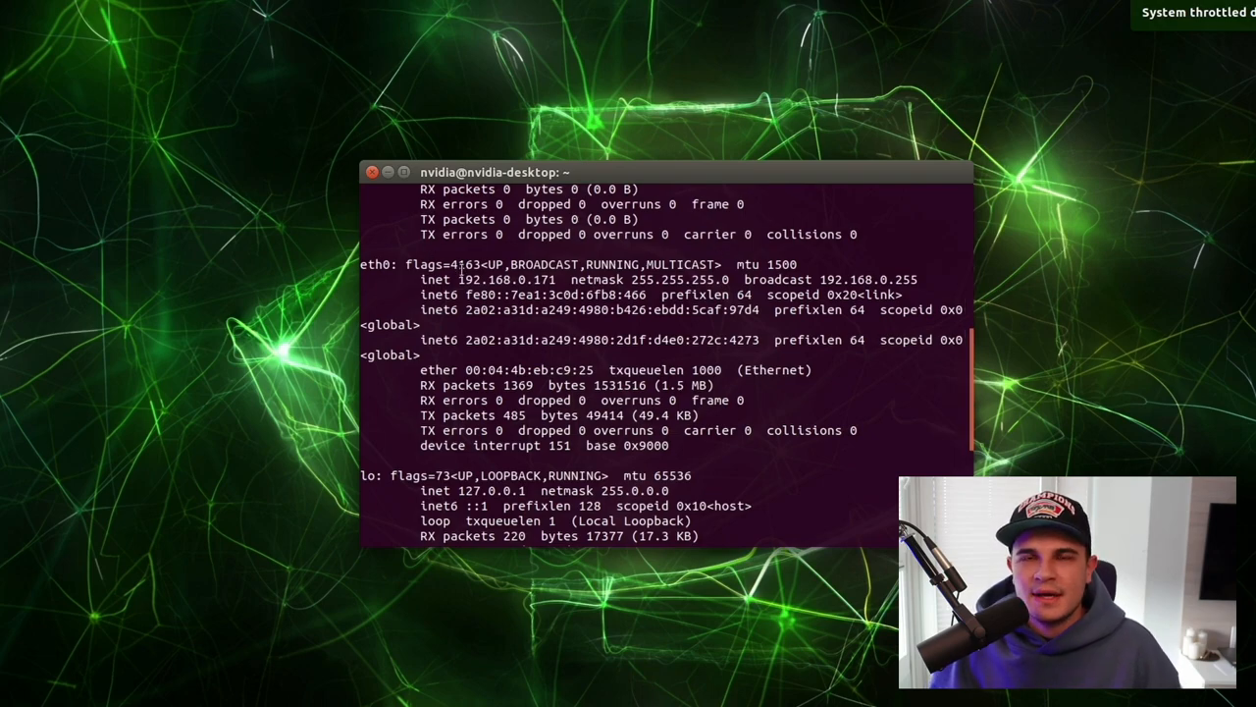
double_click(506, 280)
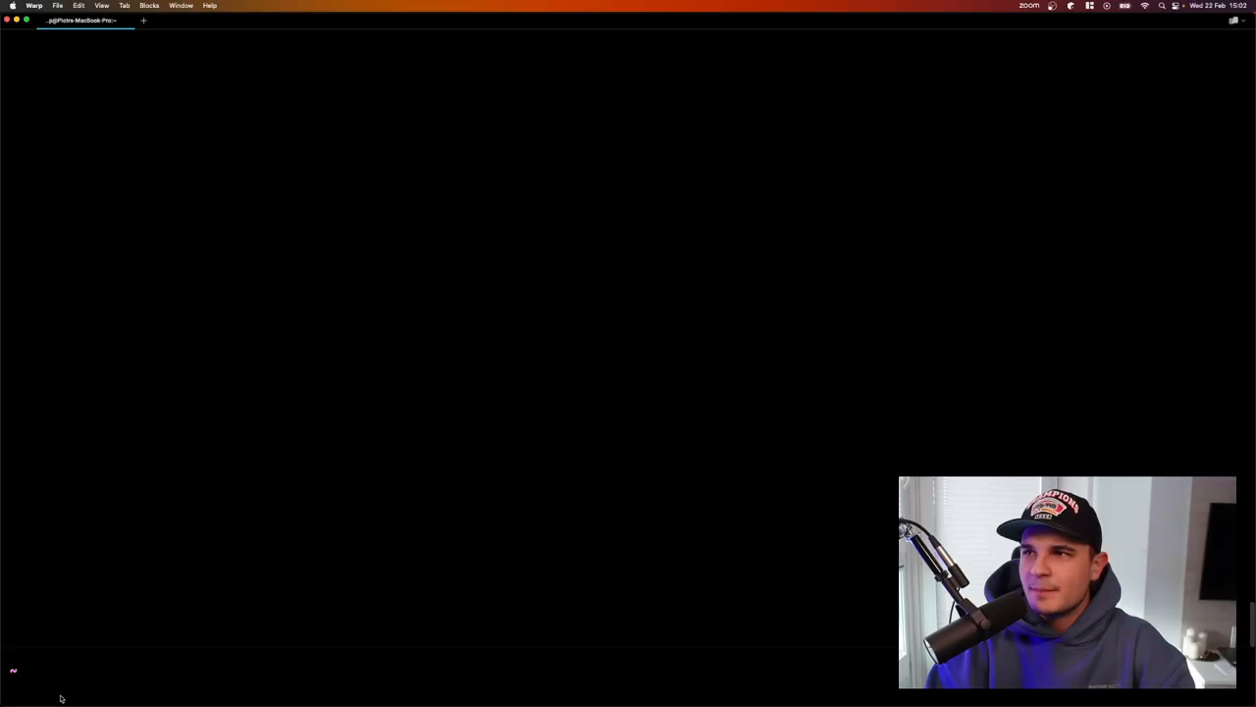
type("ssh nvidia@192.168.0.171")
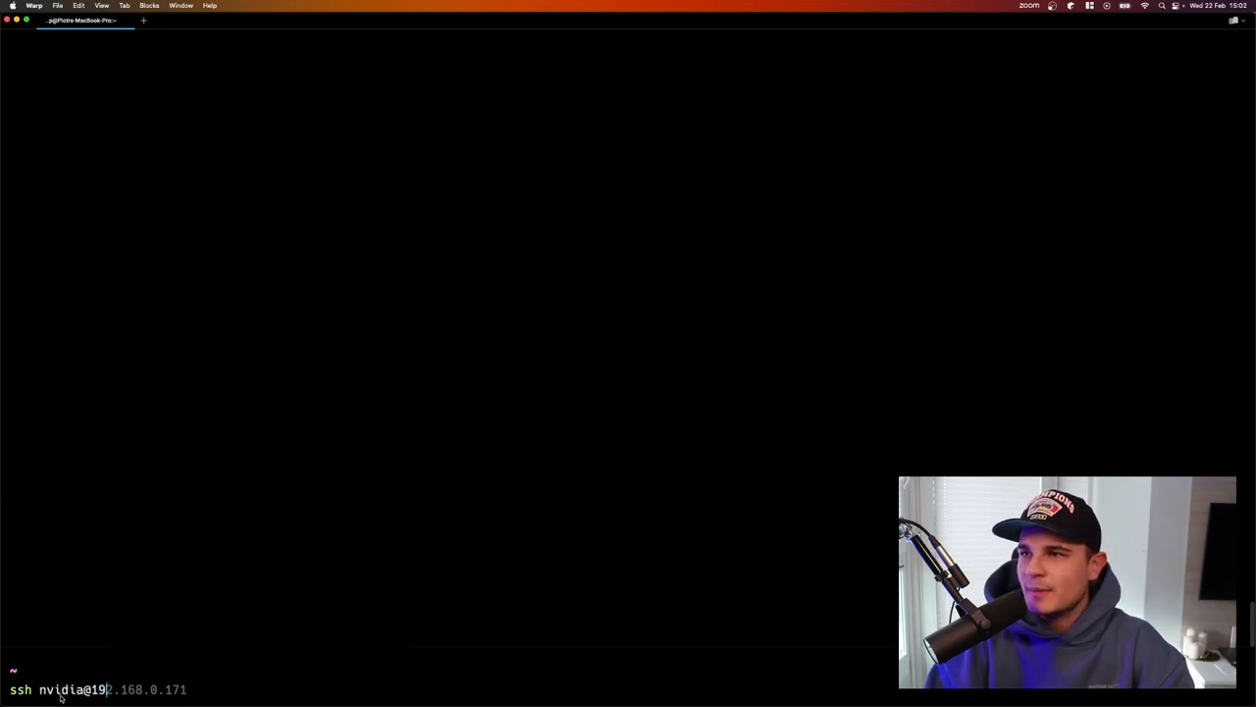
type("2.168.0.171")
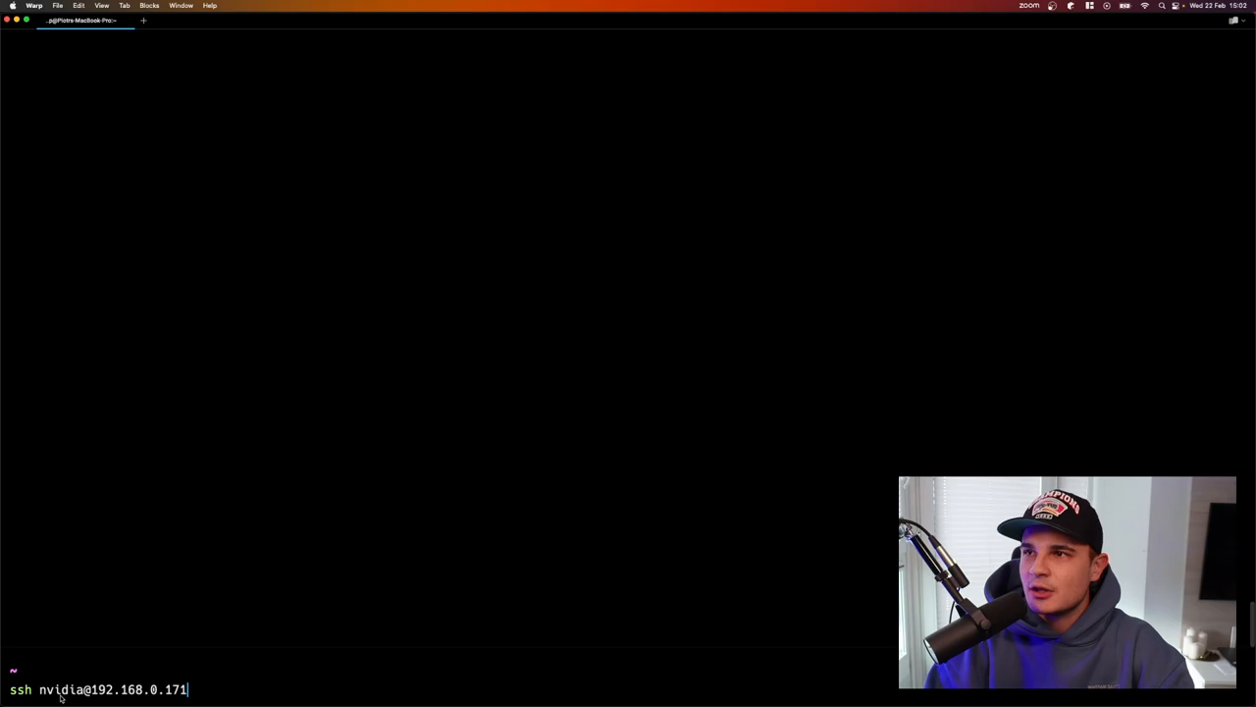
key("Return")
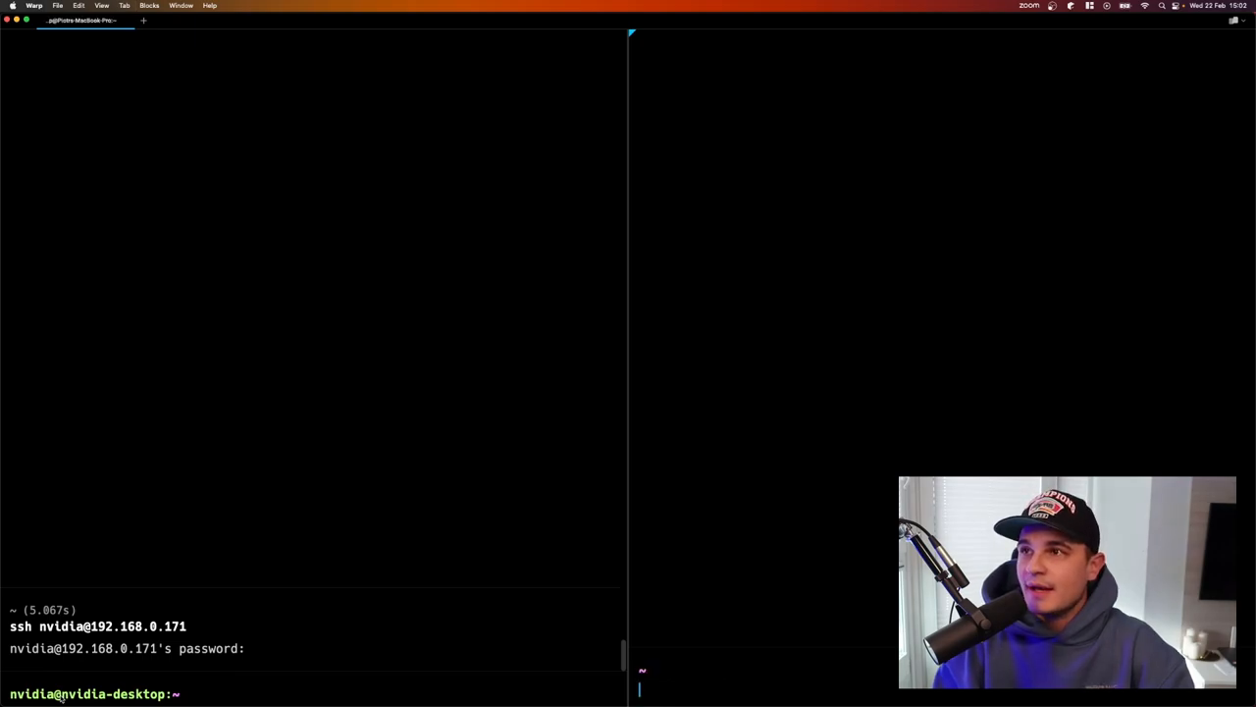
type("ssh nvidia@192.168.0.171")
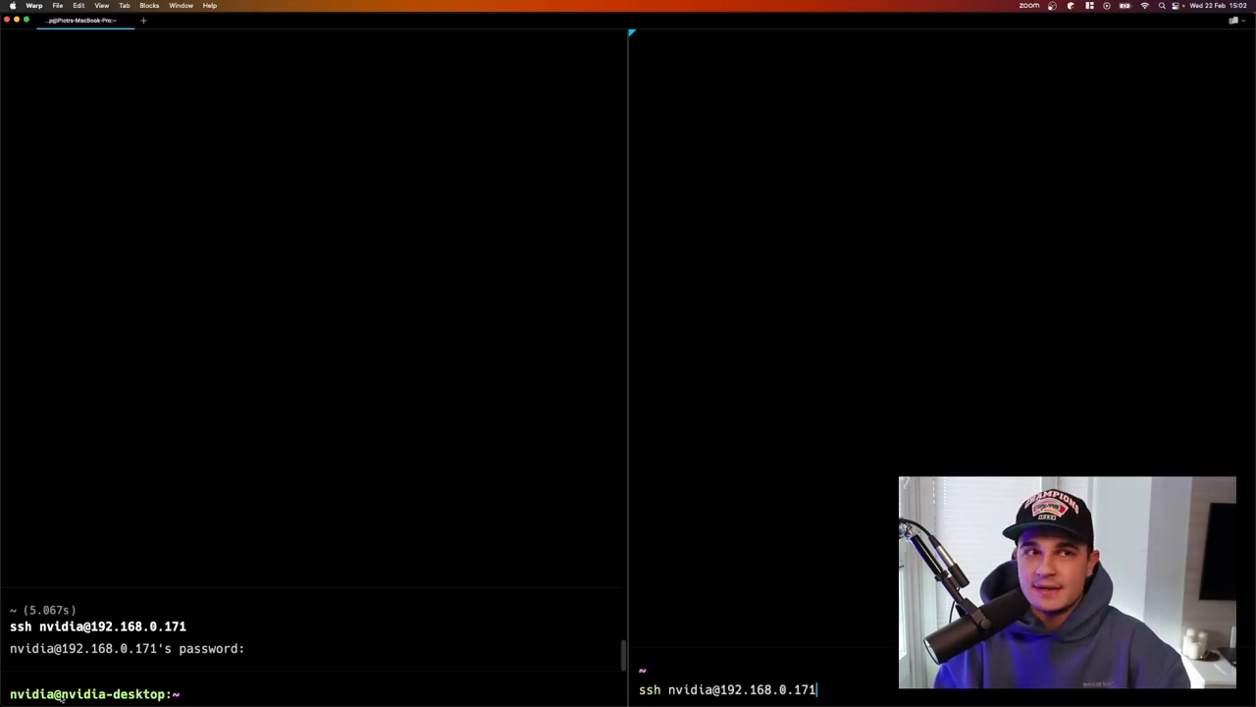
key("Return")
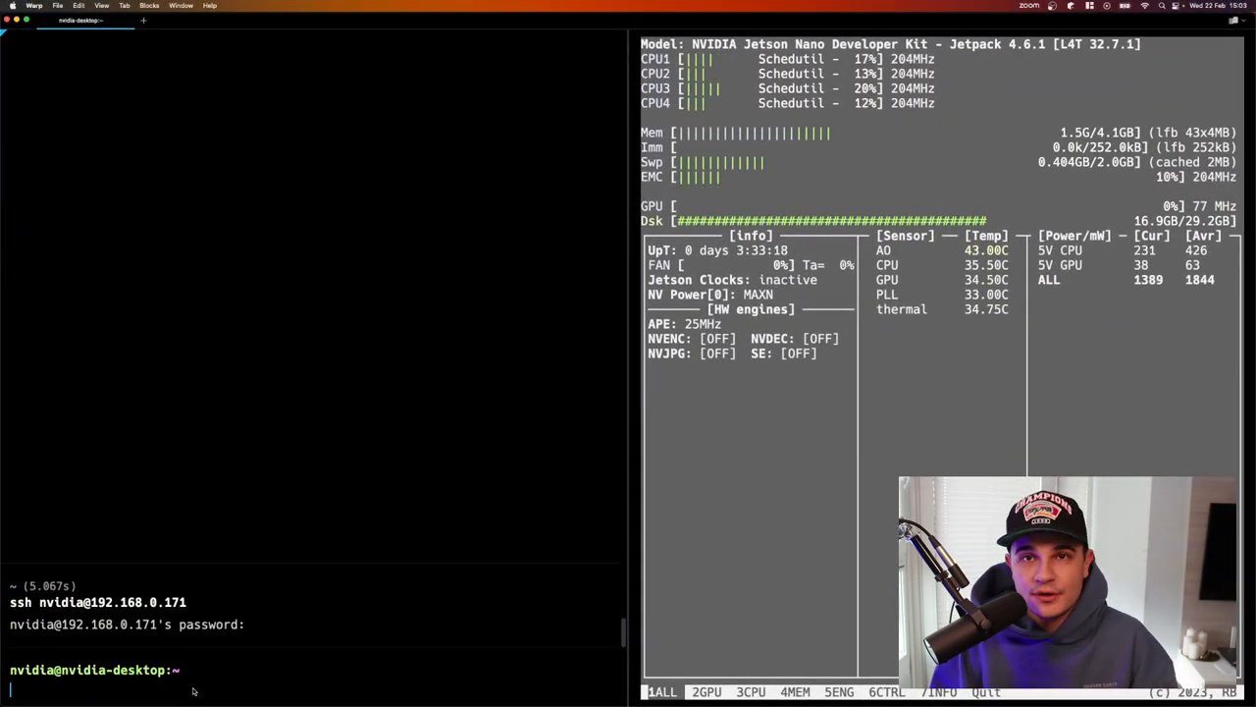
Run roboflow/inference-server:jetson with --net=host --gpus all, then cd into images/ locally
type("docker run --net=host --gpus all roboflow/inference-server:jetson")
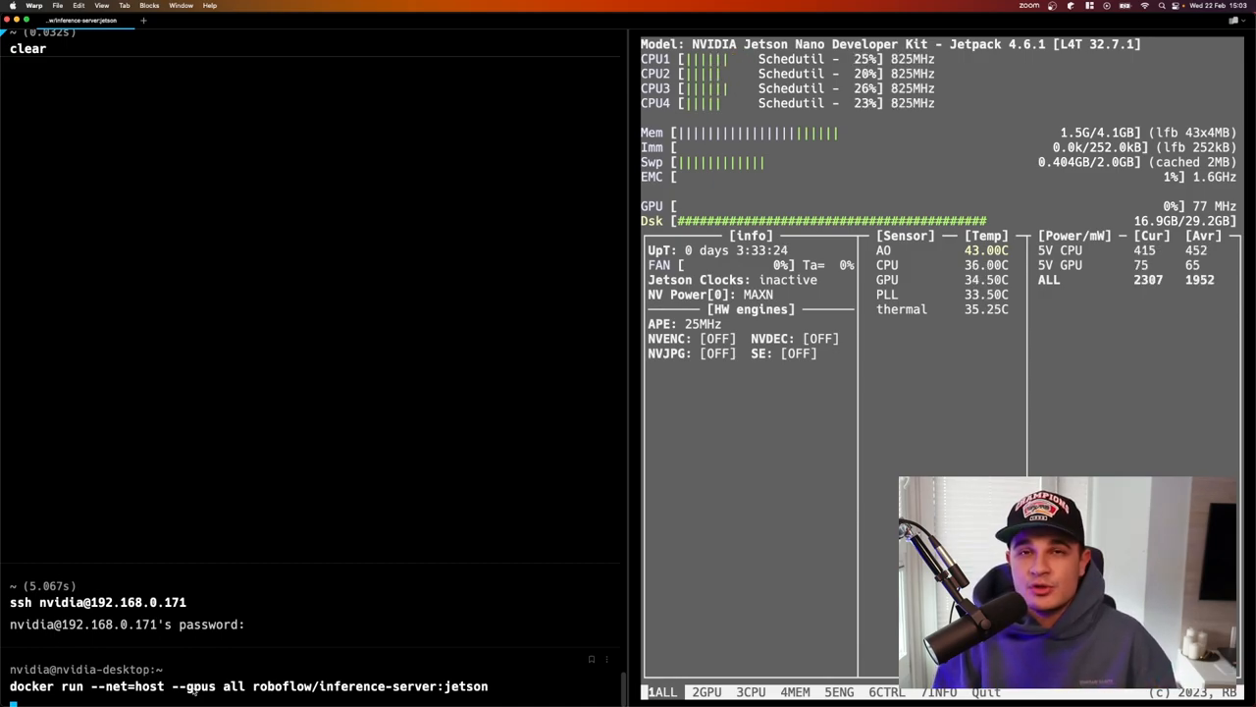
key("Return")
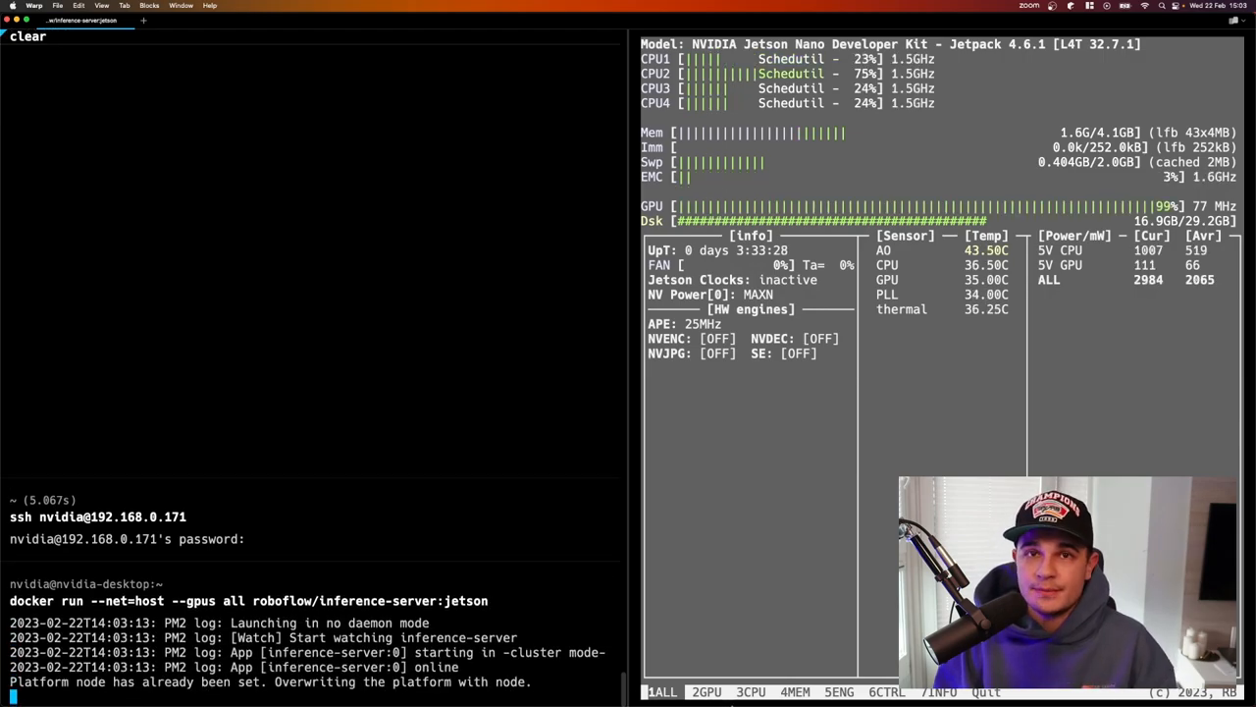
left_click(751, 692)
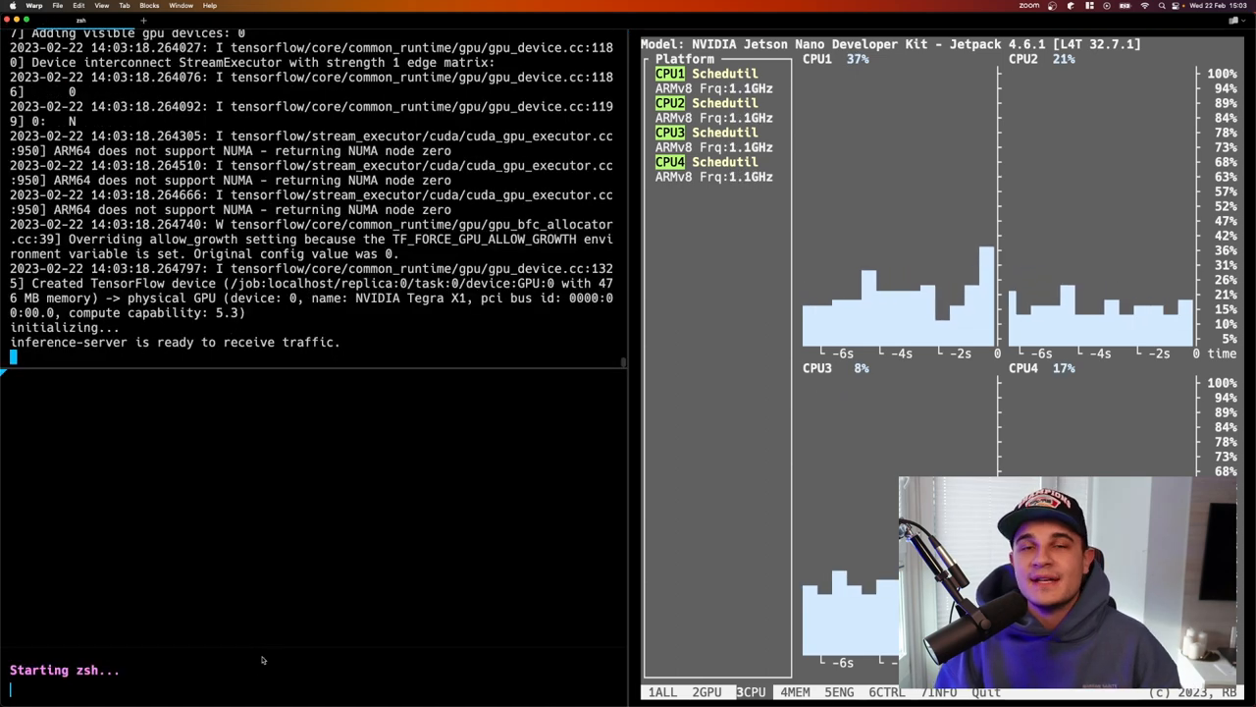
type("cd images/")
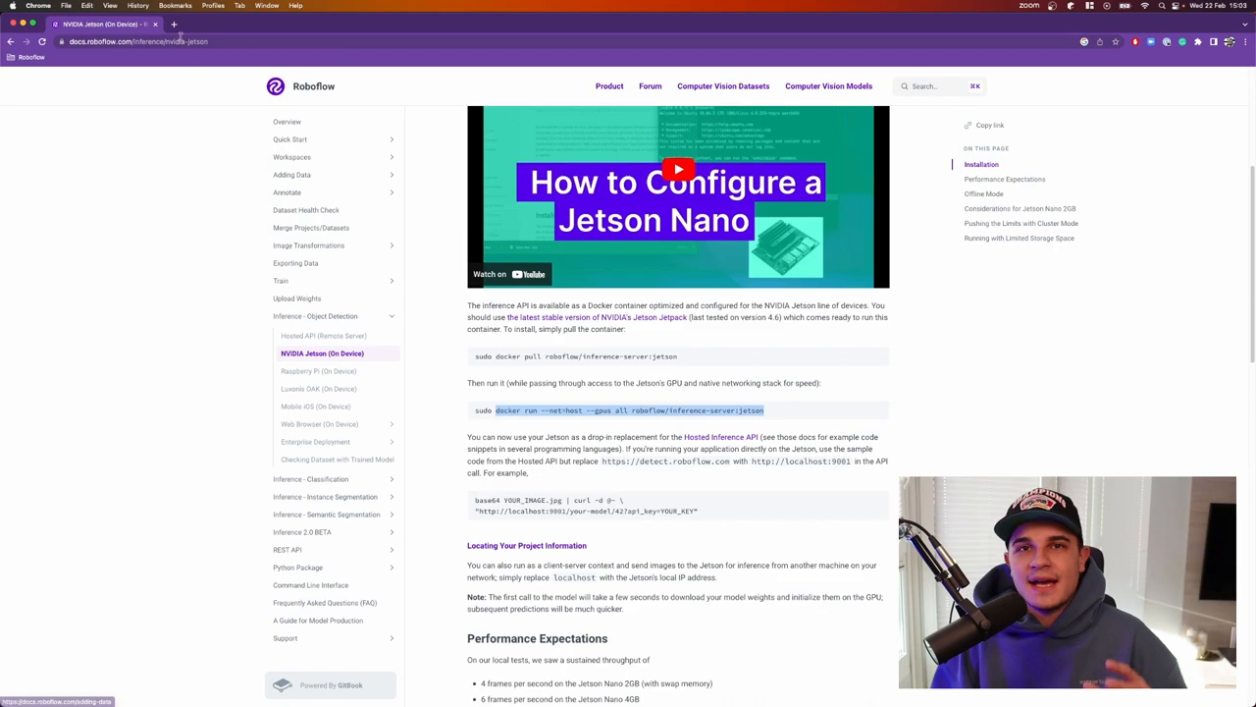
Bring up app.roboflow.com's workspace projects in a new browser tab
left_click(290, 25)
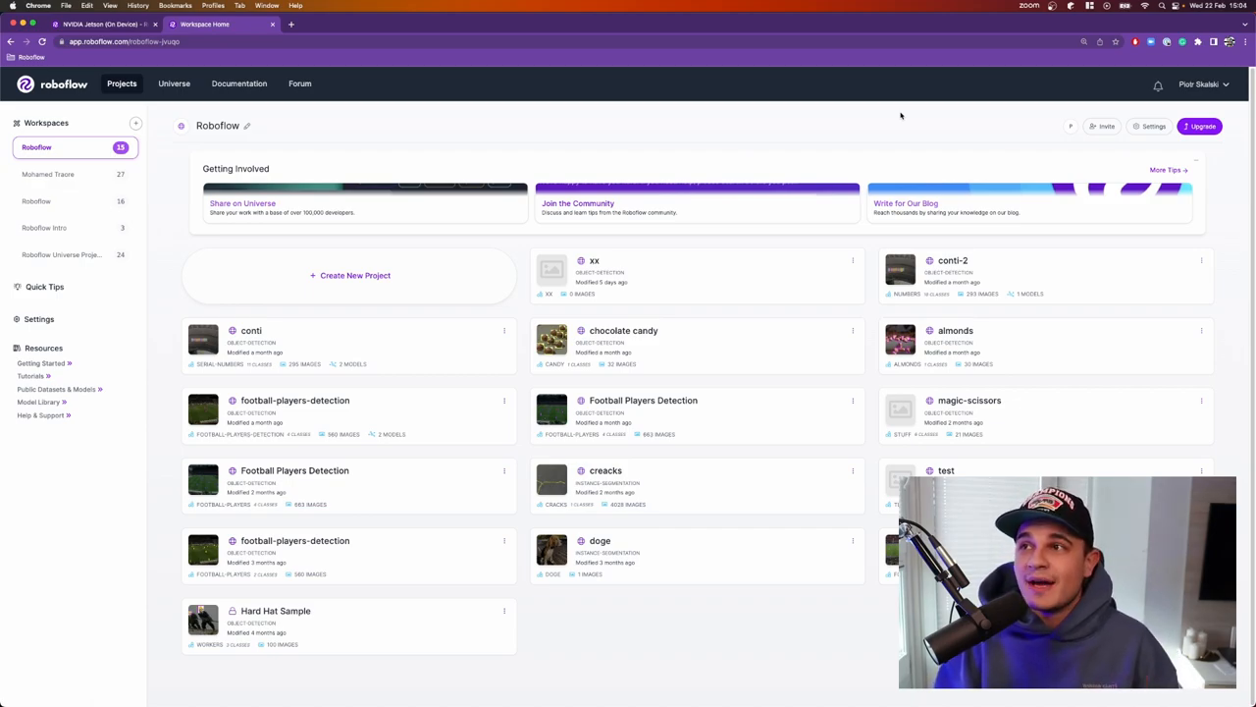
Select the football-players-detection project's v2 version and copy its model ID
left_click(295, 400)
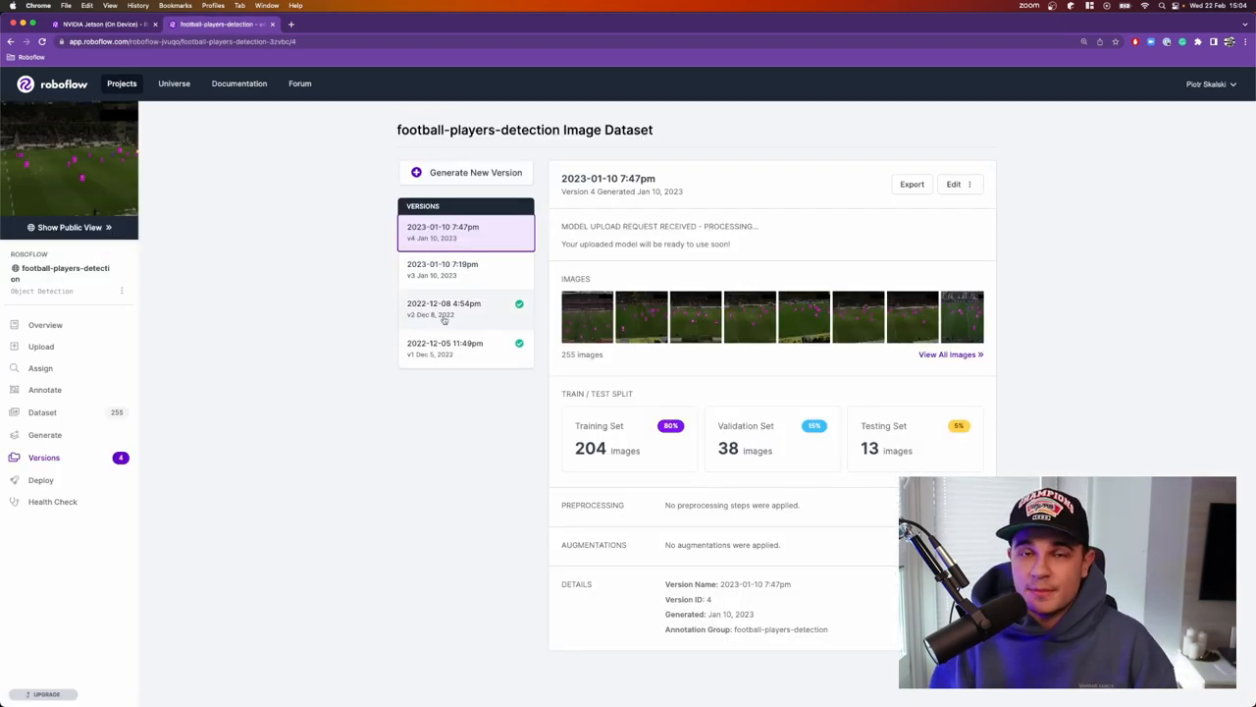
left_click(443, 309)
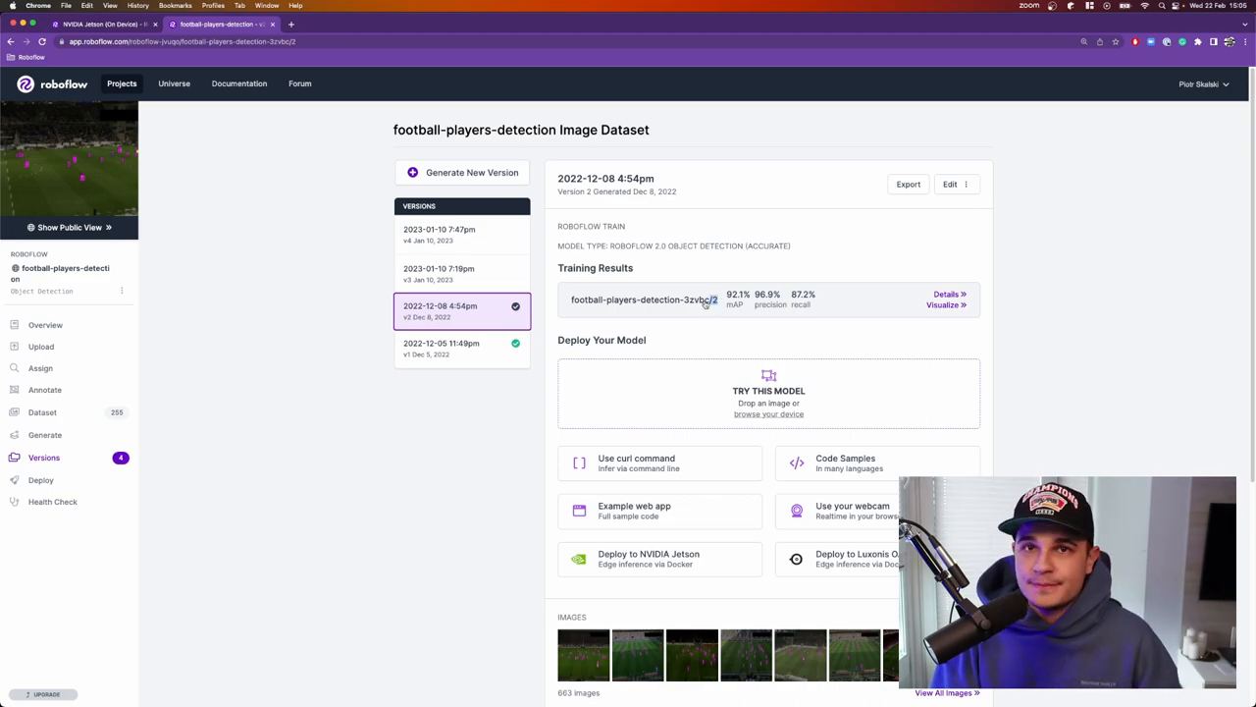
double_click(644, 299)
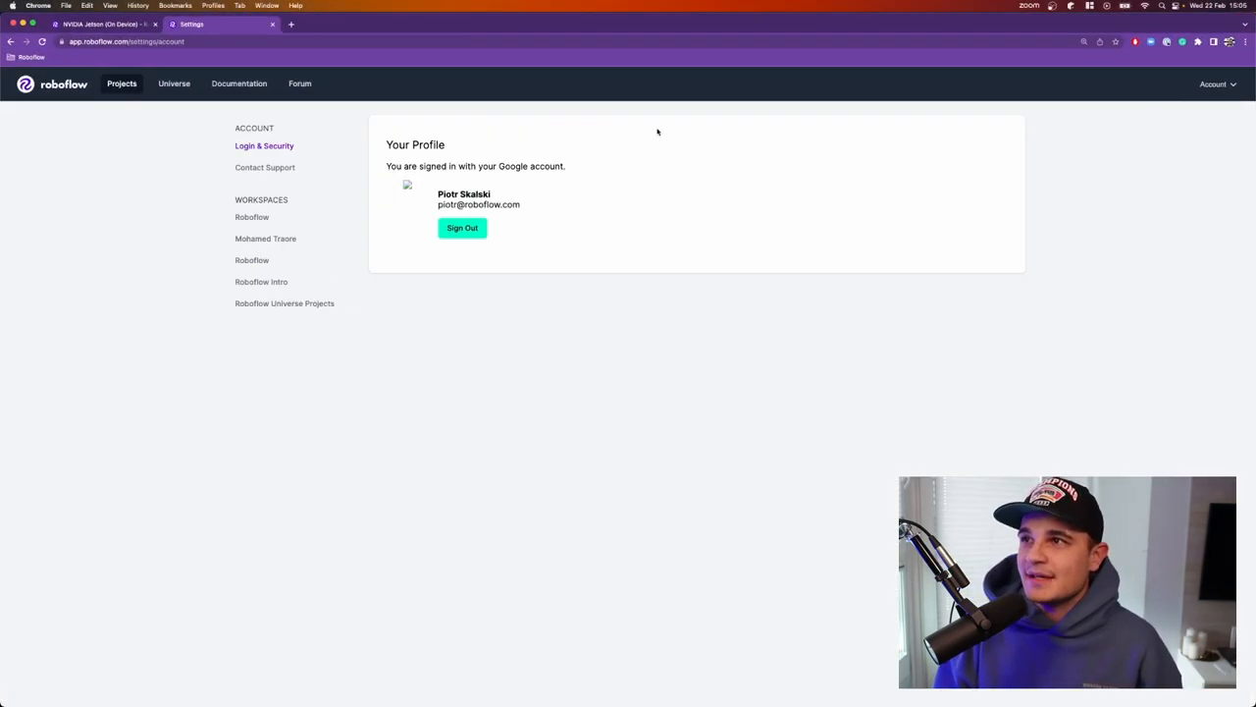
Go to the workspace Settings and its Roboflow API section for the key
left_click(252, 217)
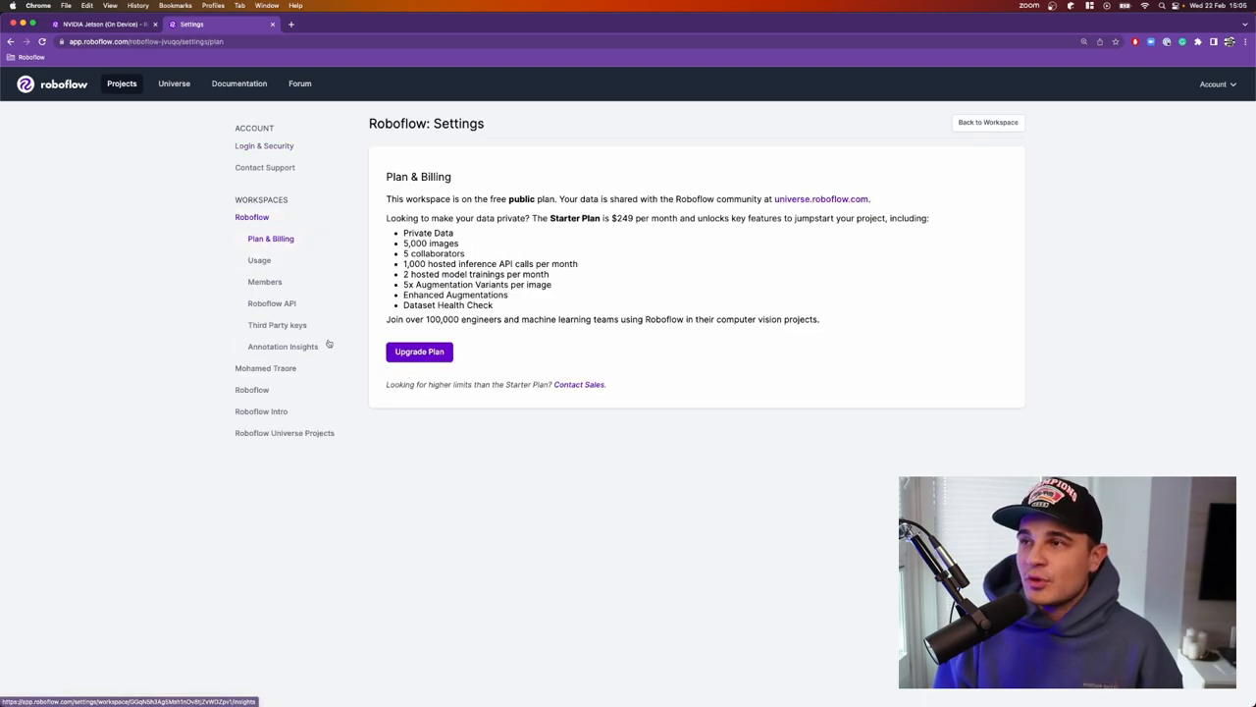
left_click(272, 302)
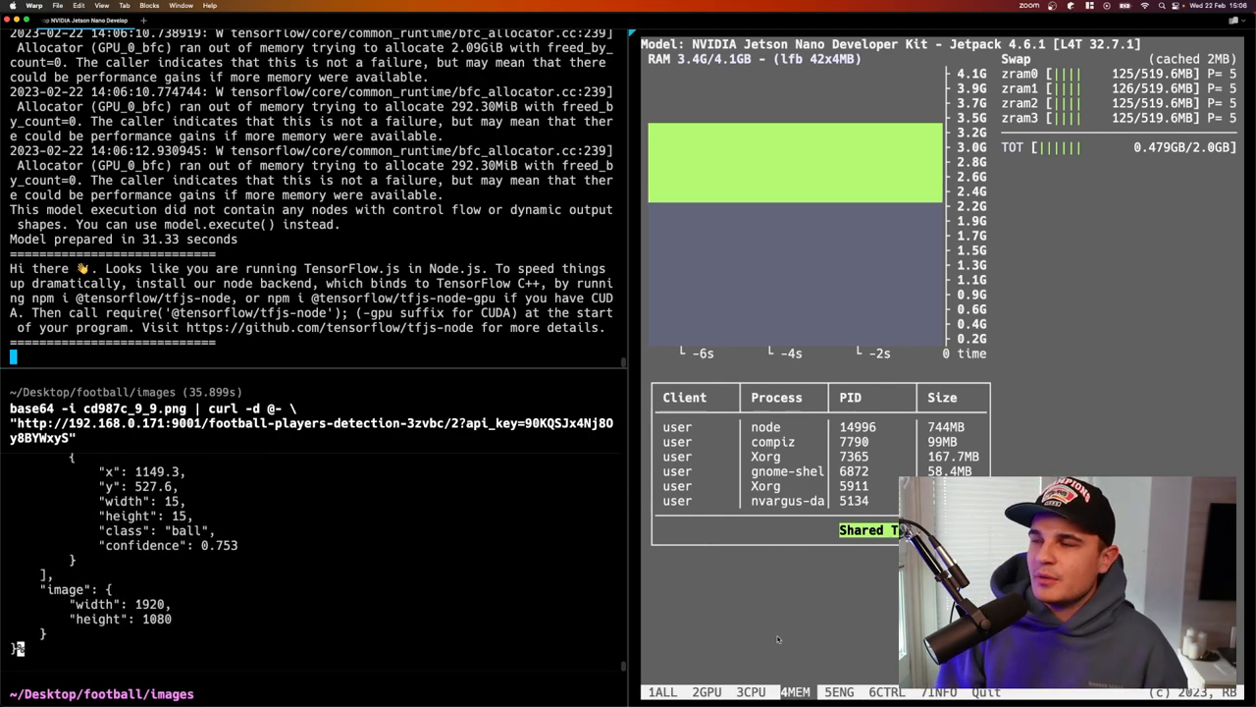
Switch jtop to GPU usage and resend the curl detection request to the Jetson
left_click(706, 692)
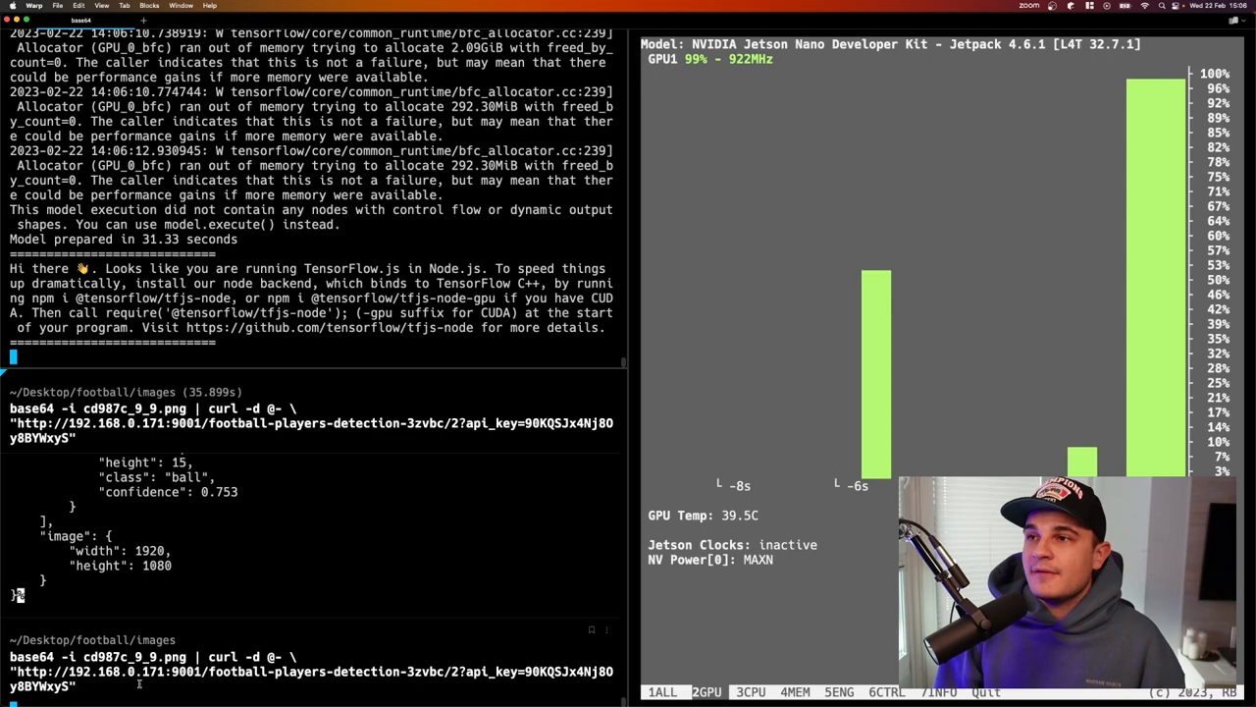
key("Return")
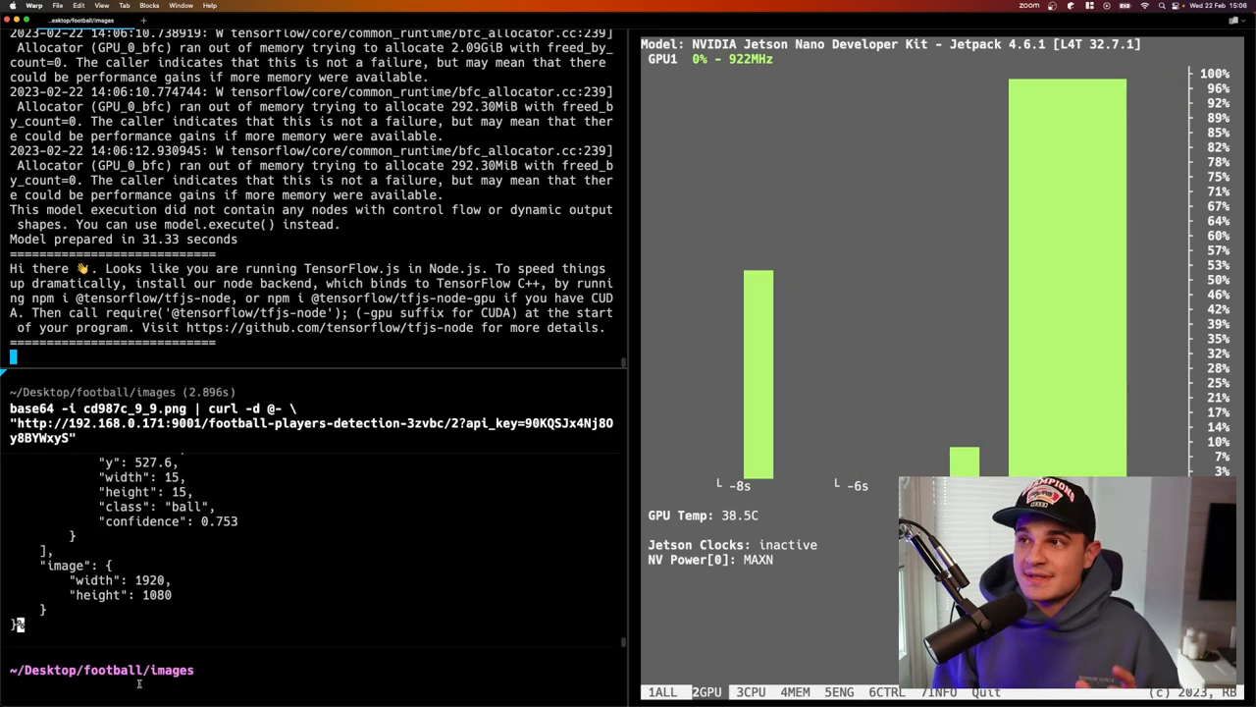